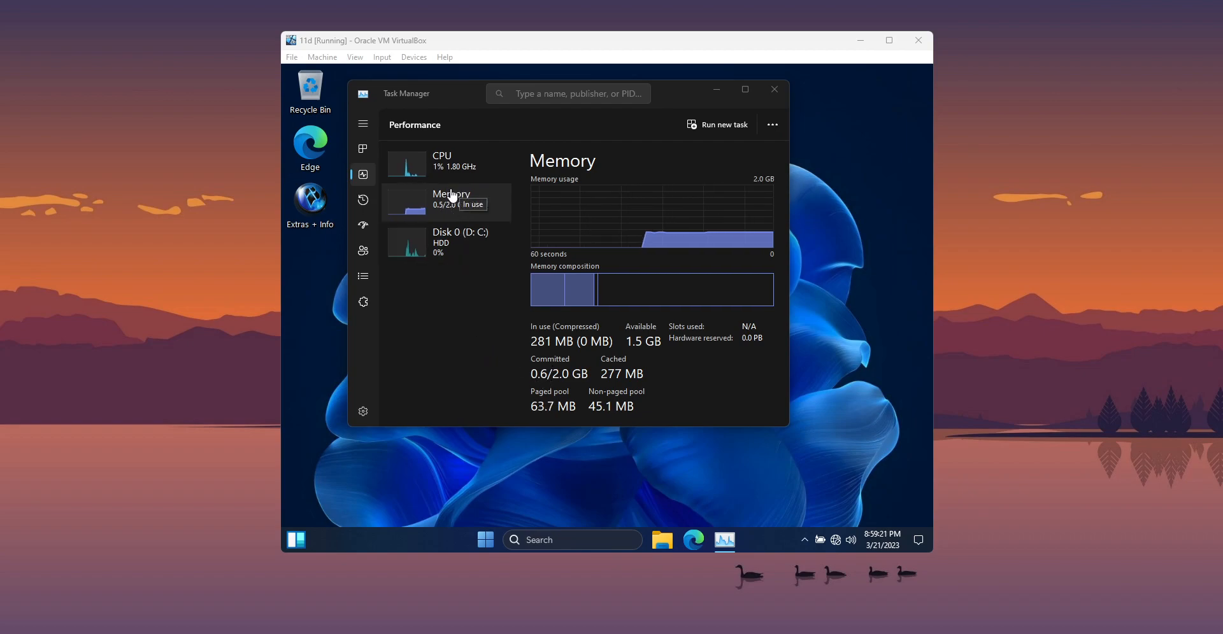
- Check Task Manager's CPU performance details, then close Task Manager
left_click(441, 160)
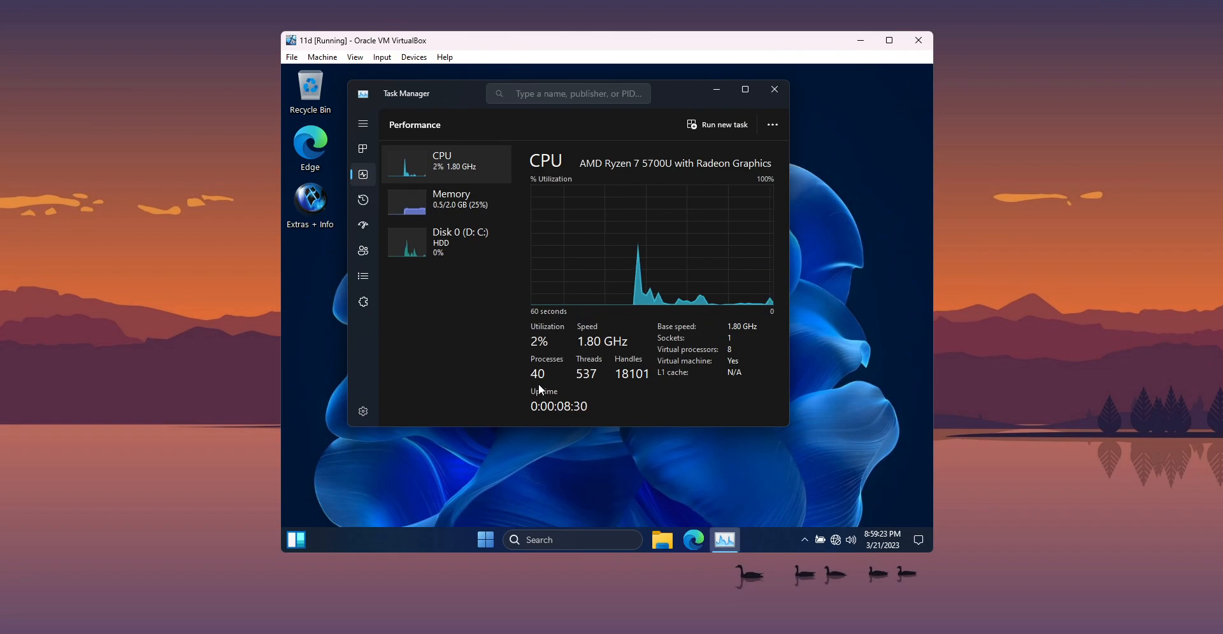
mouse_move(563, 423)
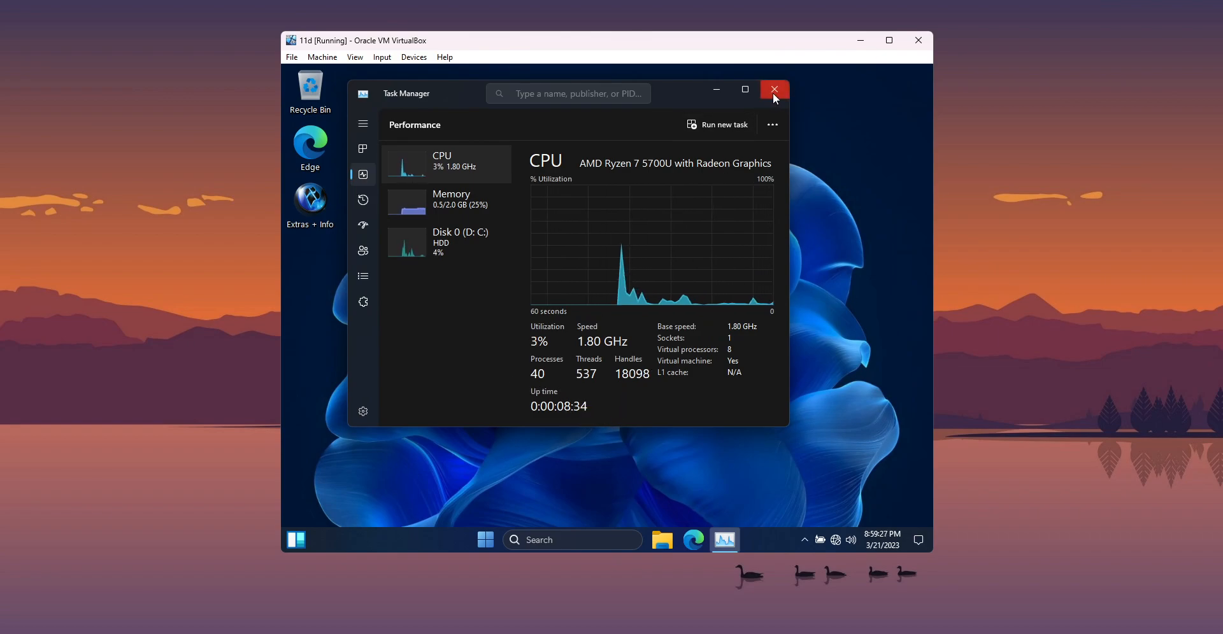
mouse_move(773, 91)
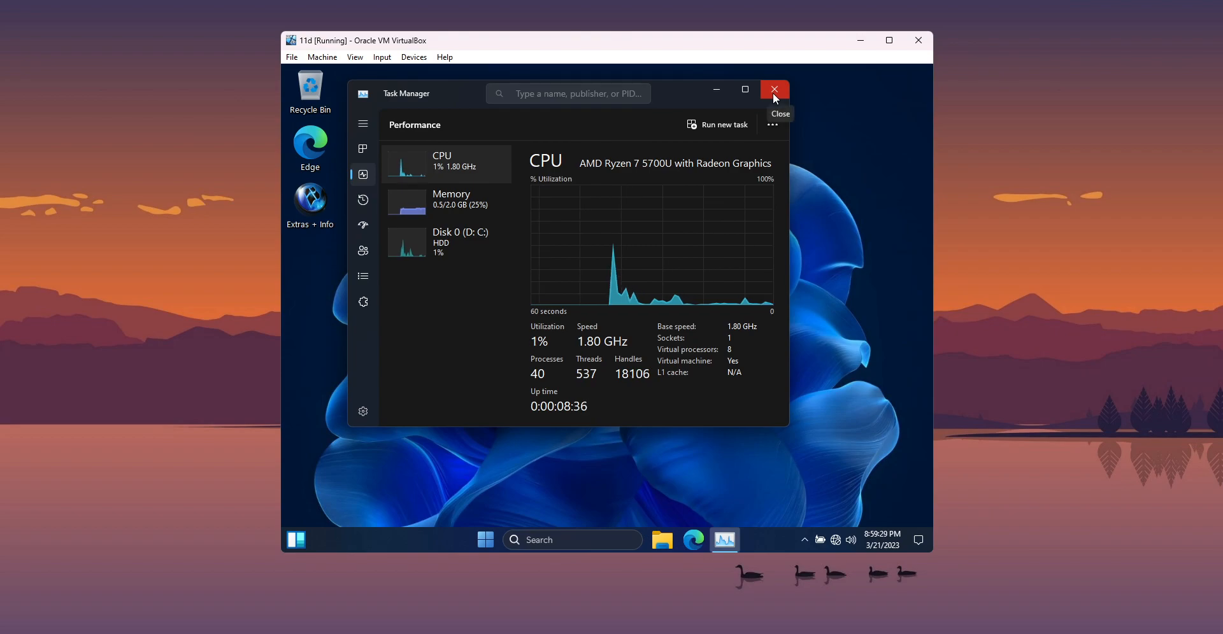
left_click(773, 91)
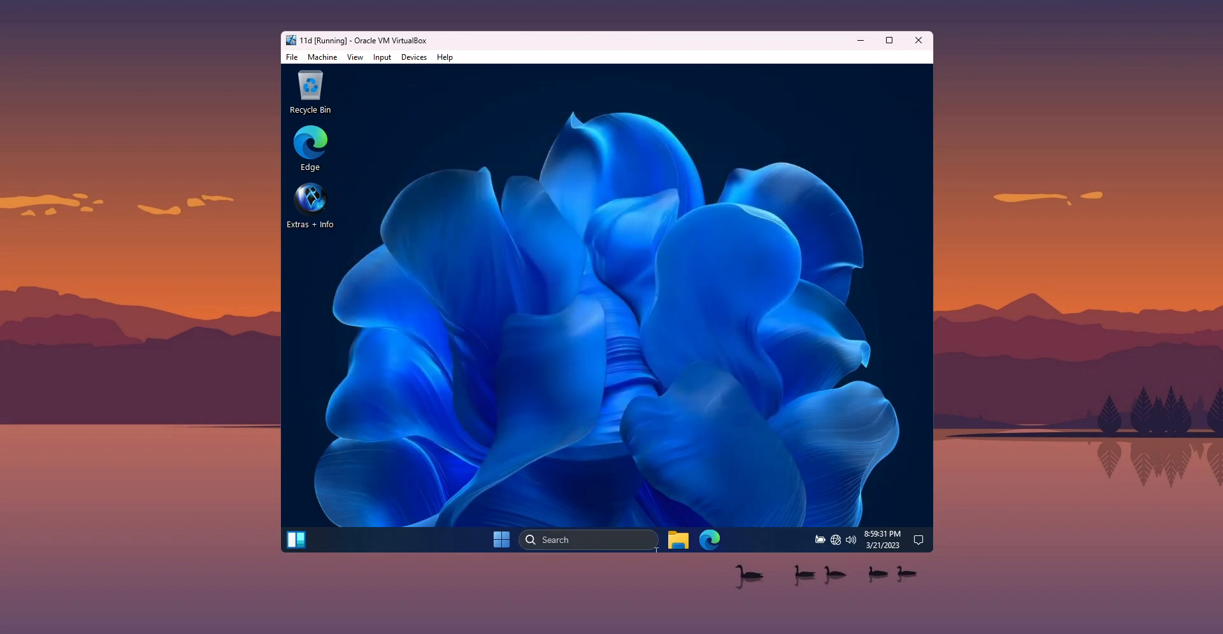
- View the C: drive's properties, 4.69 GB used and 5.79 GB free, then close them
left_click(676, 540)
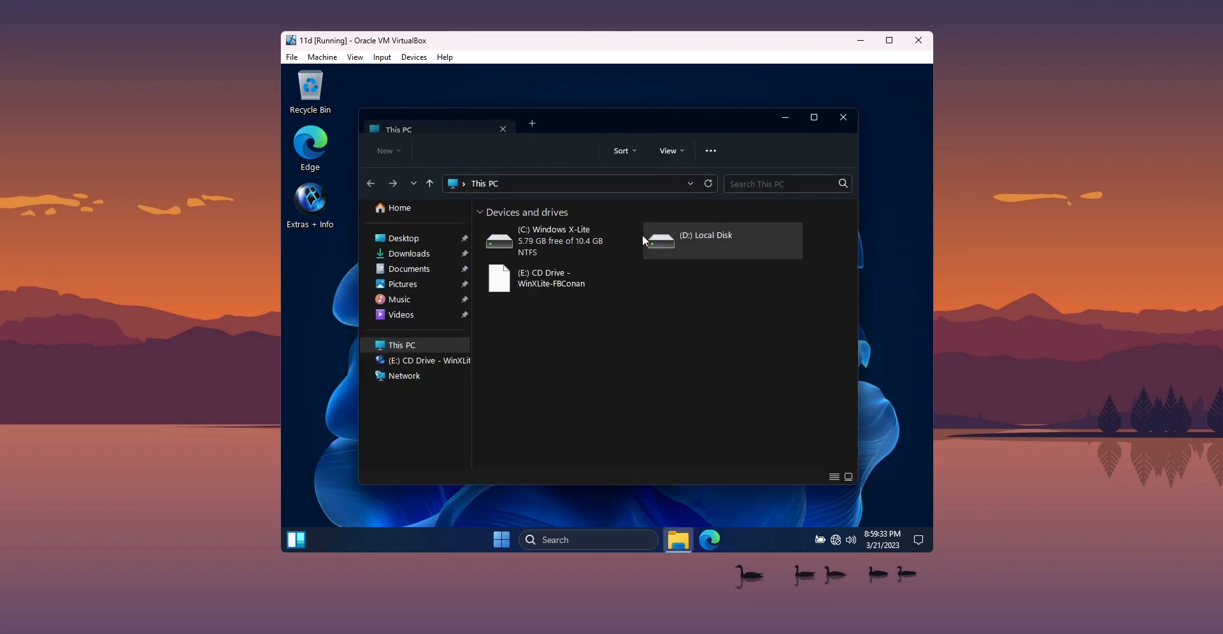
right_click(554, 240)
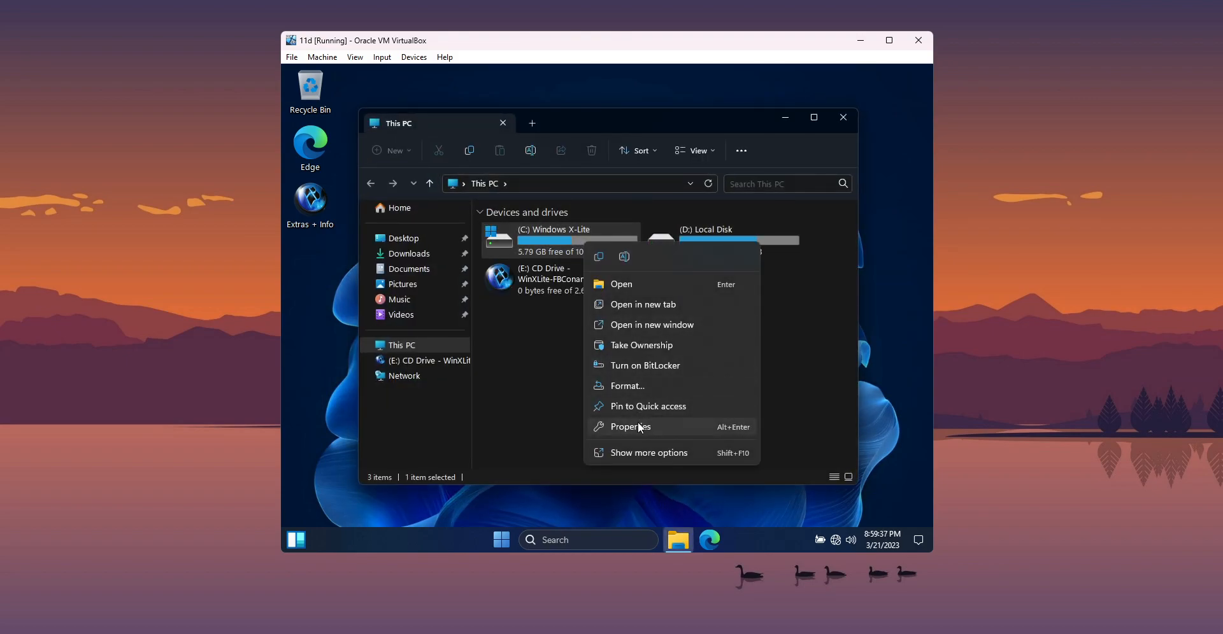
left_click(629, 427)
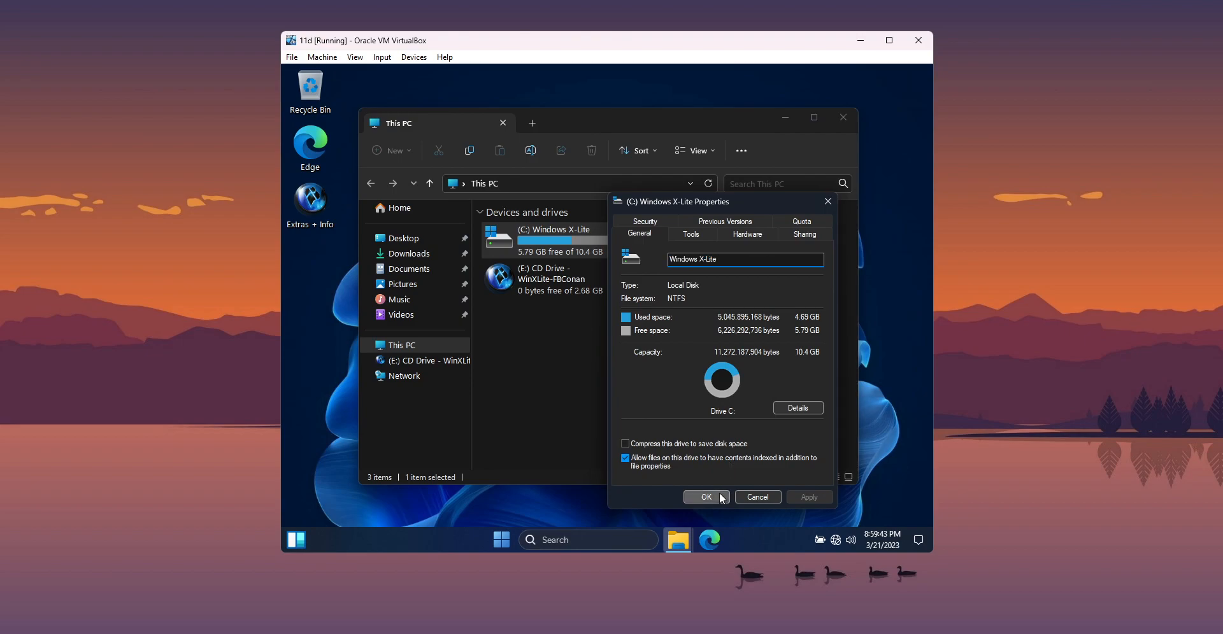
left_click(704, 497)
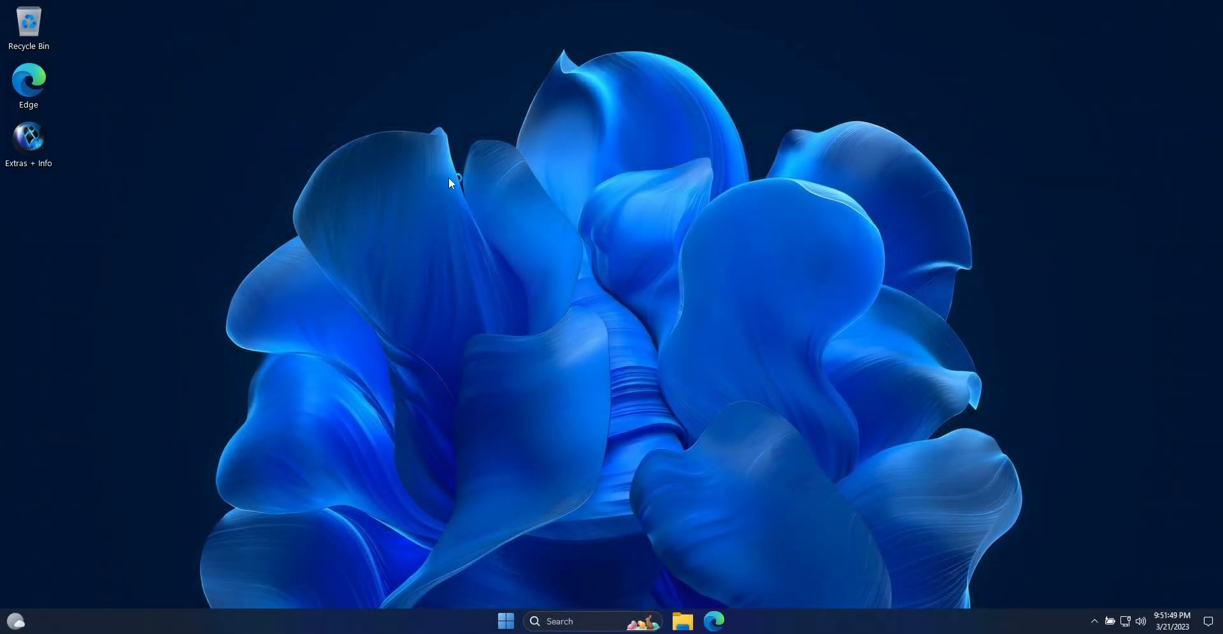
- Launch About Windows from Start, showing version 22H2, OS Build 22621.1483
left_click(505, 621)
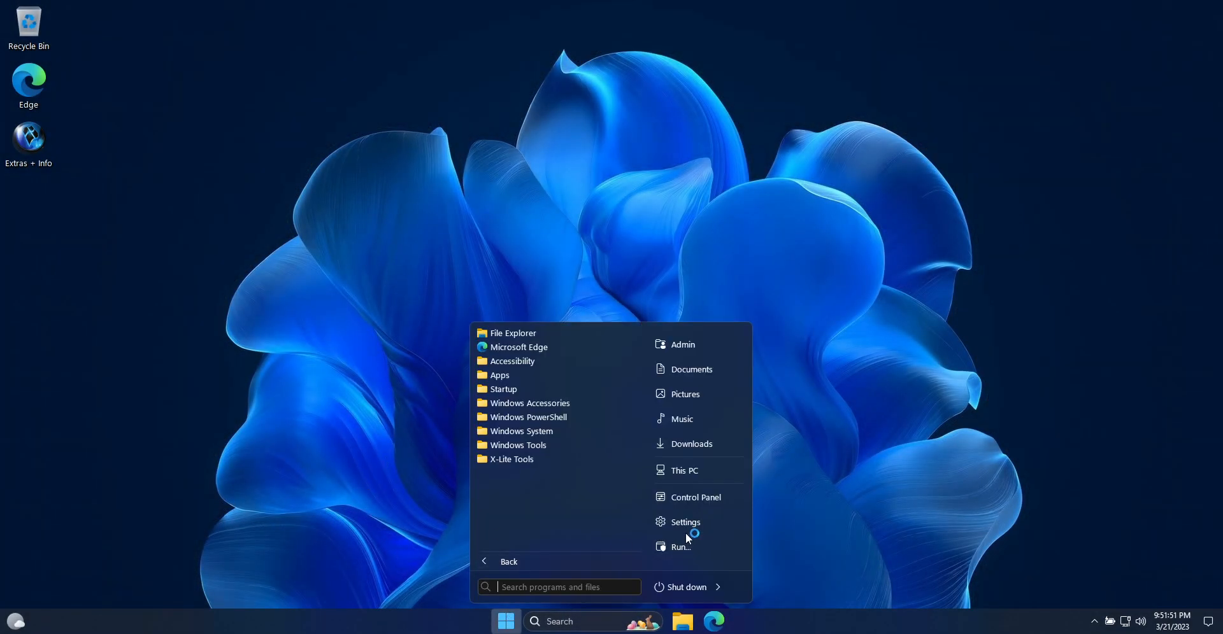
left_click(680, 546)
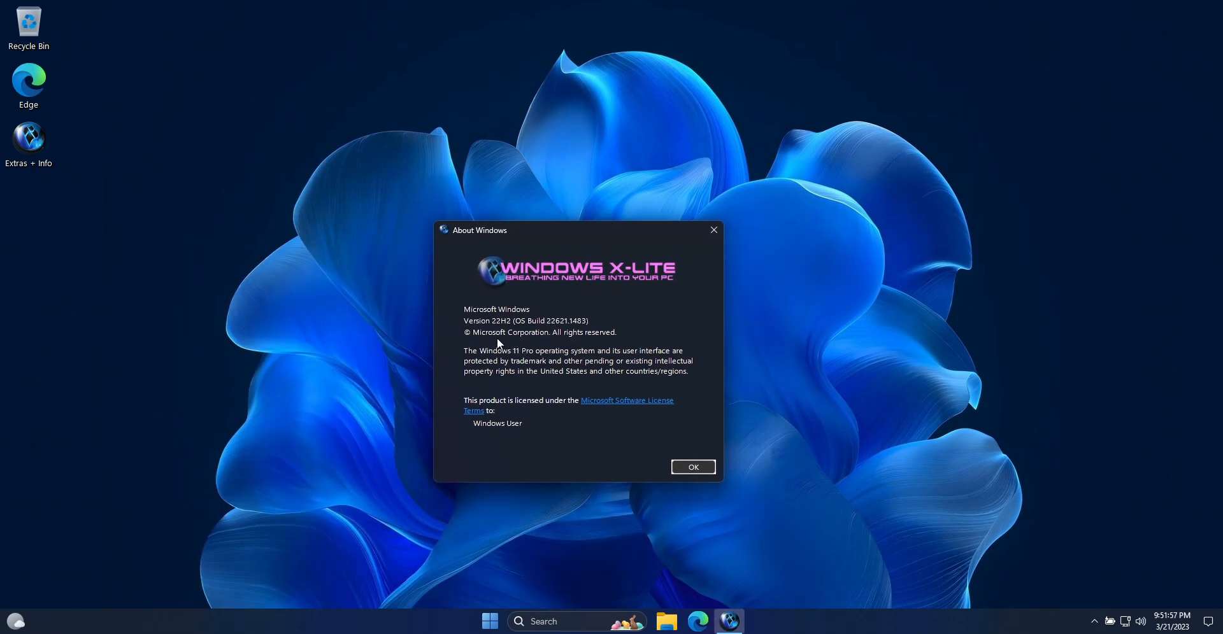
mouse_move(468, 325)
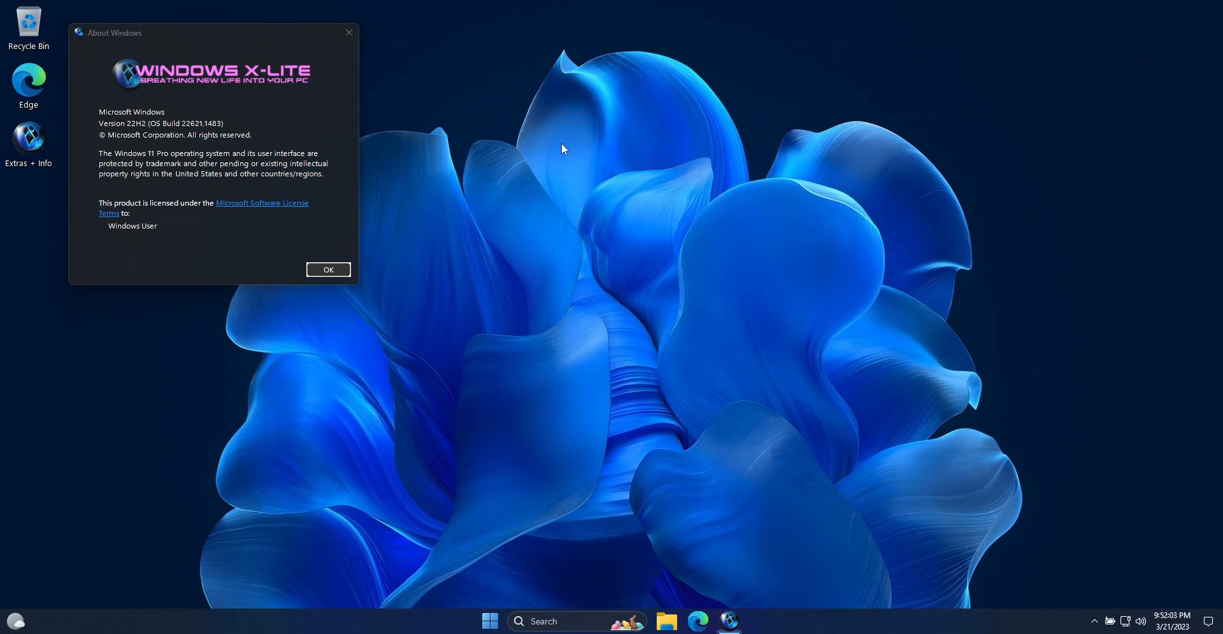
mouse_move(489, 62)
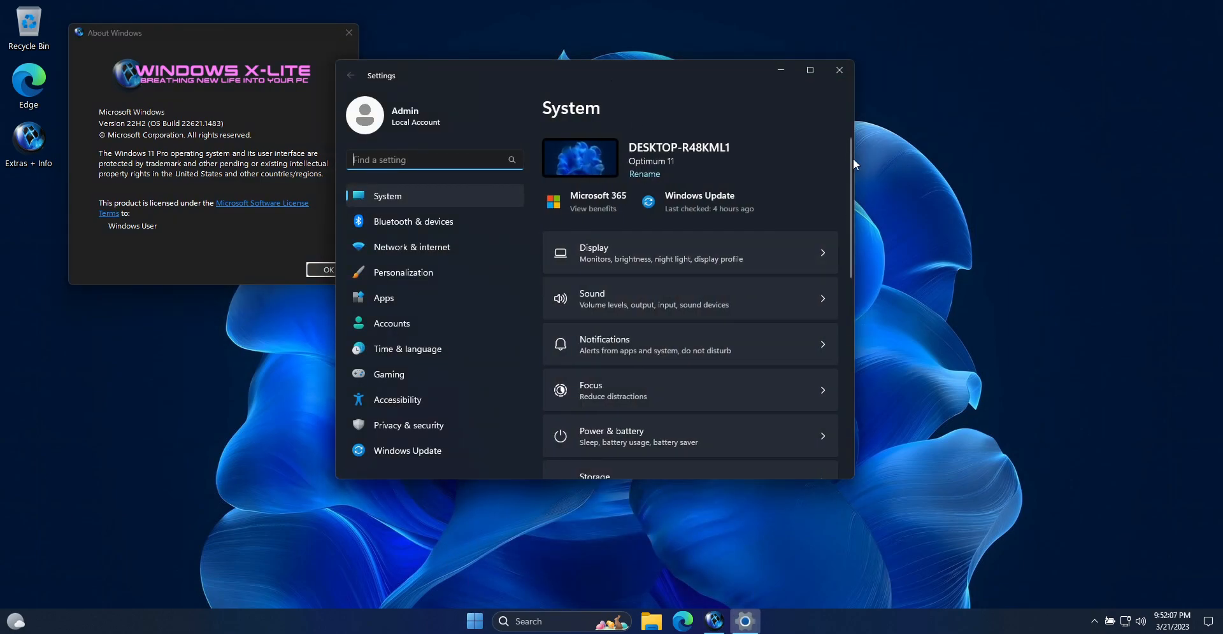
- Review About's Windows 11 Pro edition and build 22621.1483, then show Installed apps
scroll("down", 3)
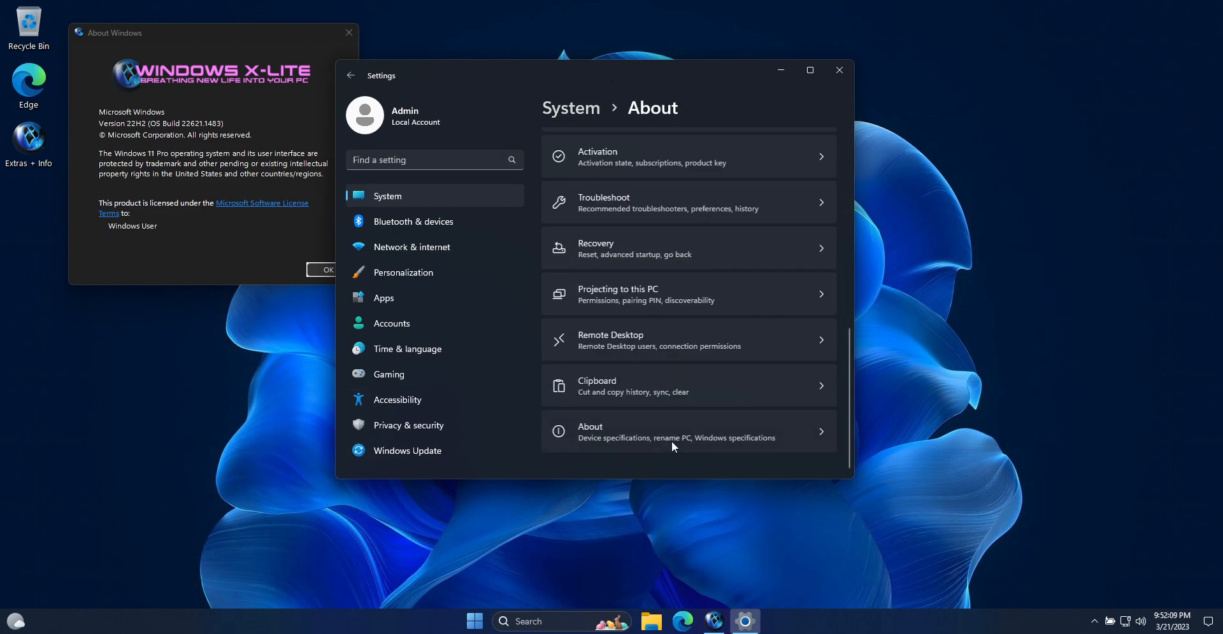
left_click(687, 431)
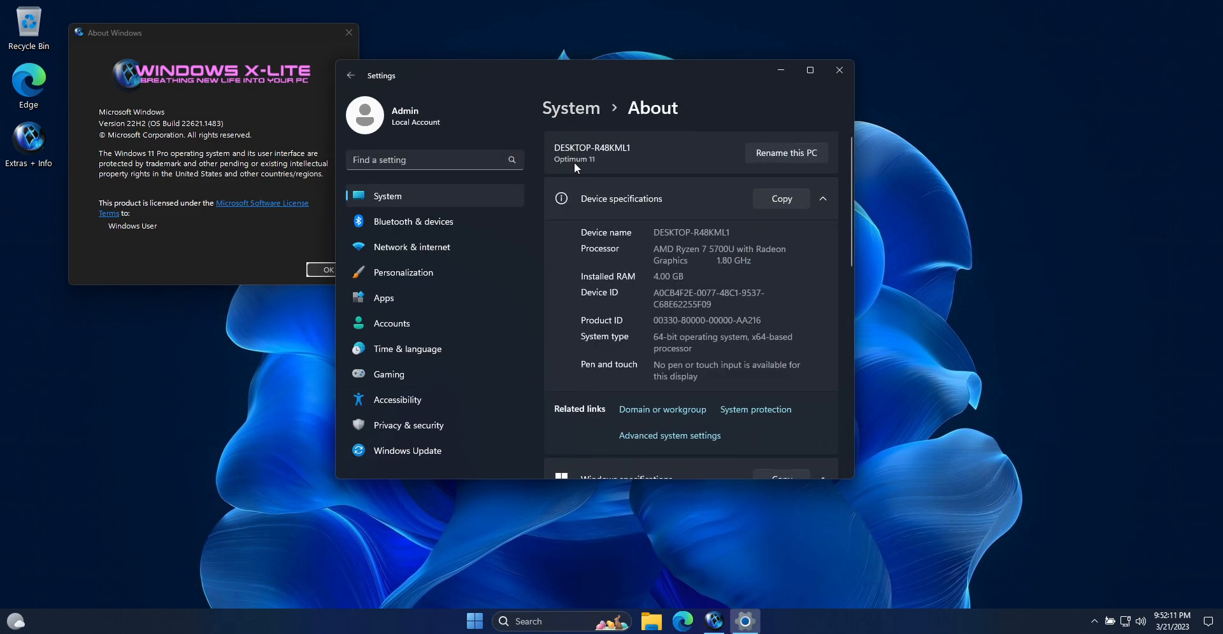
scroll("down", 3)
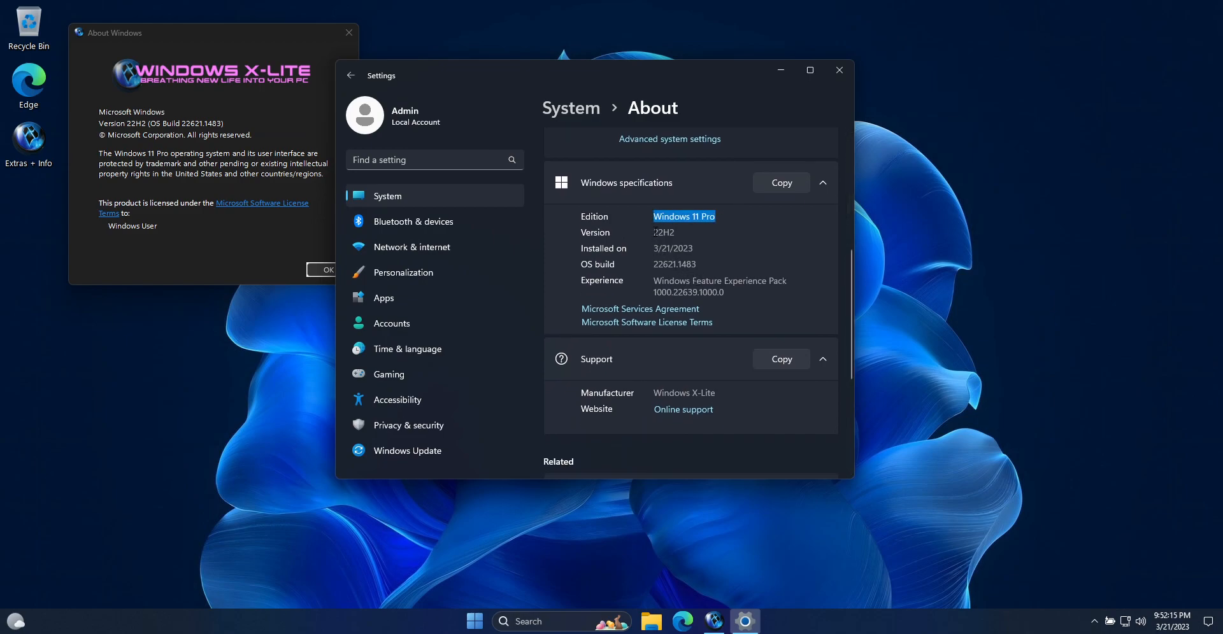
double_click(674, 263)
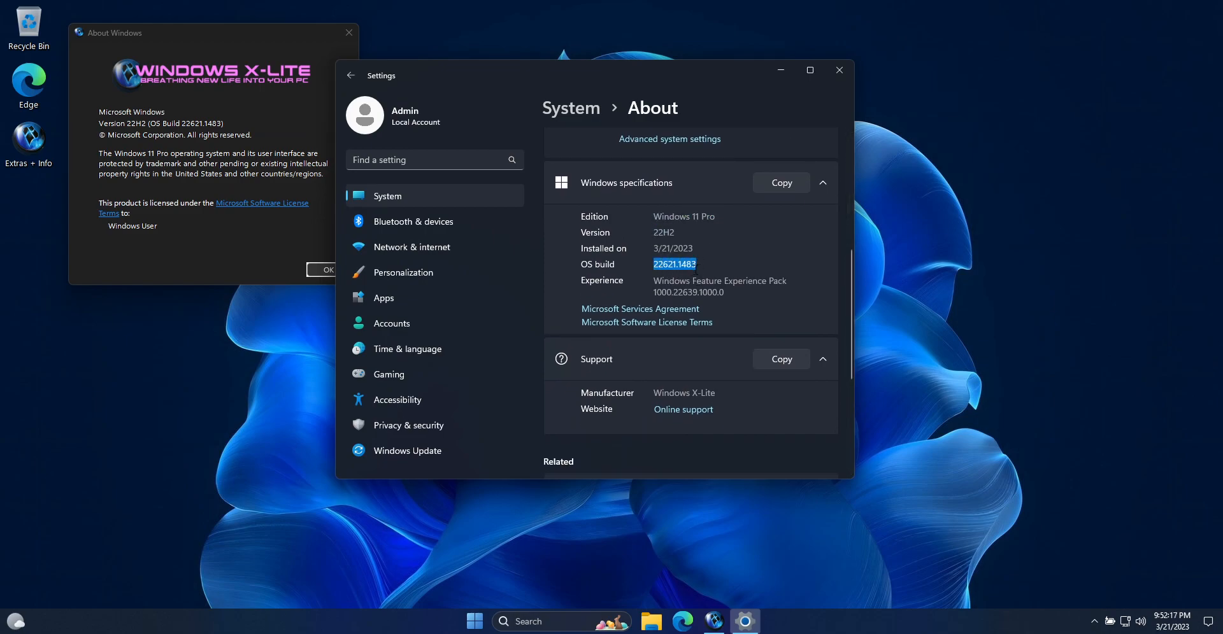
mouse_move(390, 322)
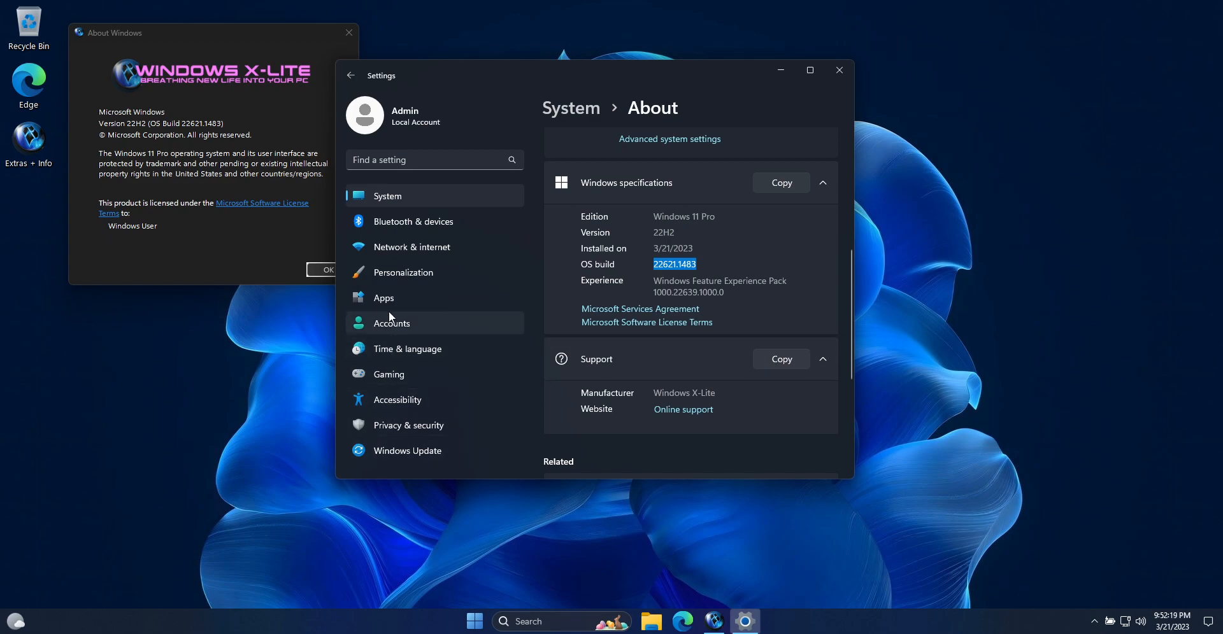
left_click(383, 297)
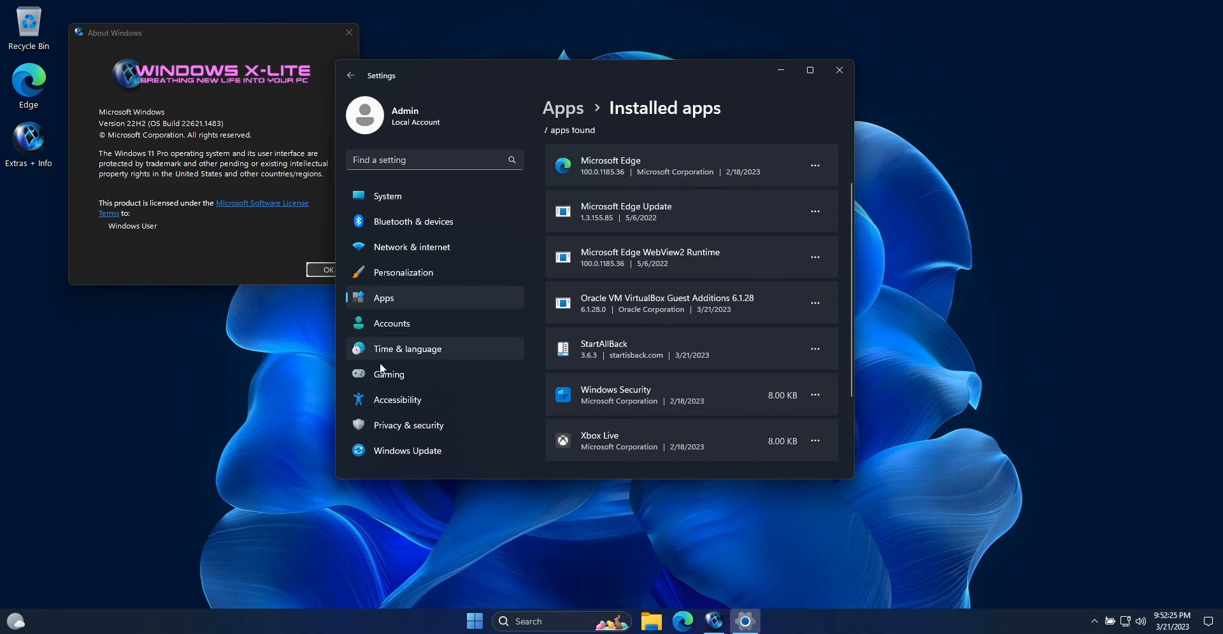
- Browse the installable languages under Time & language > Language & region
left_click(407, 349)
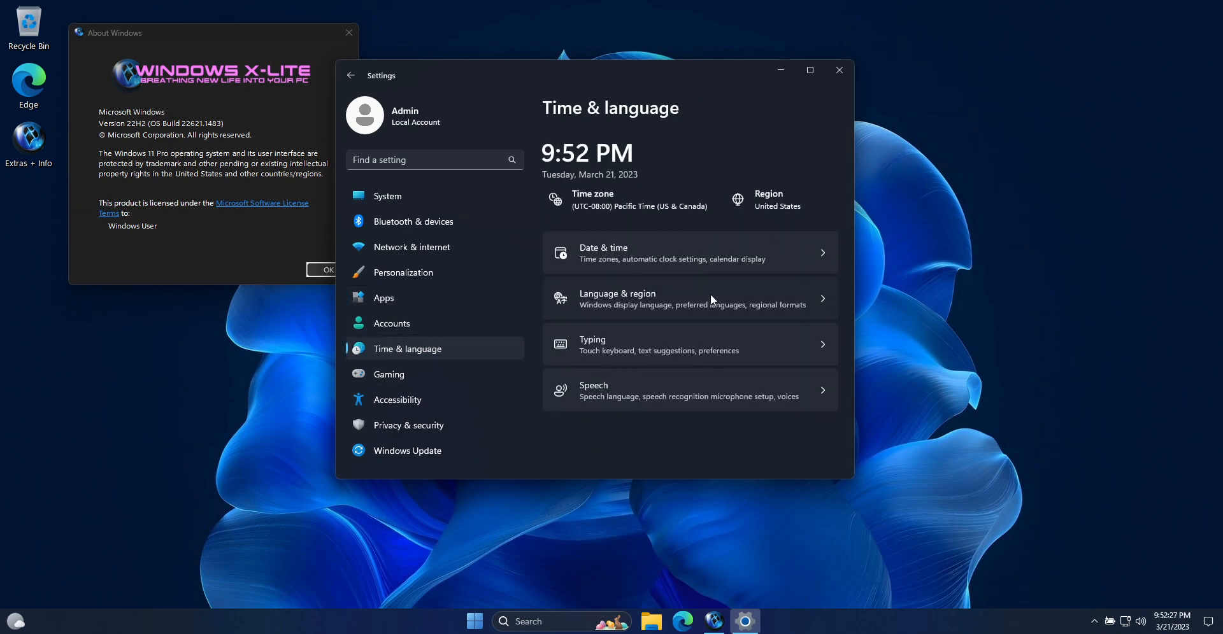
left_click(616, 298)
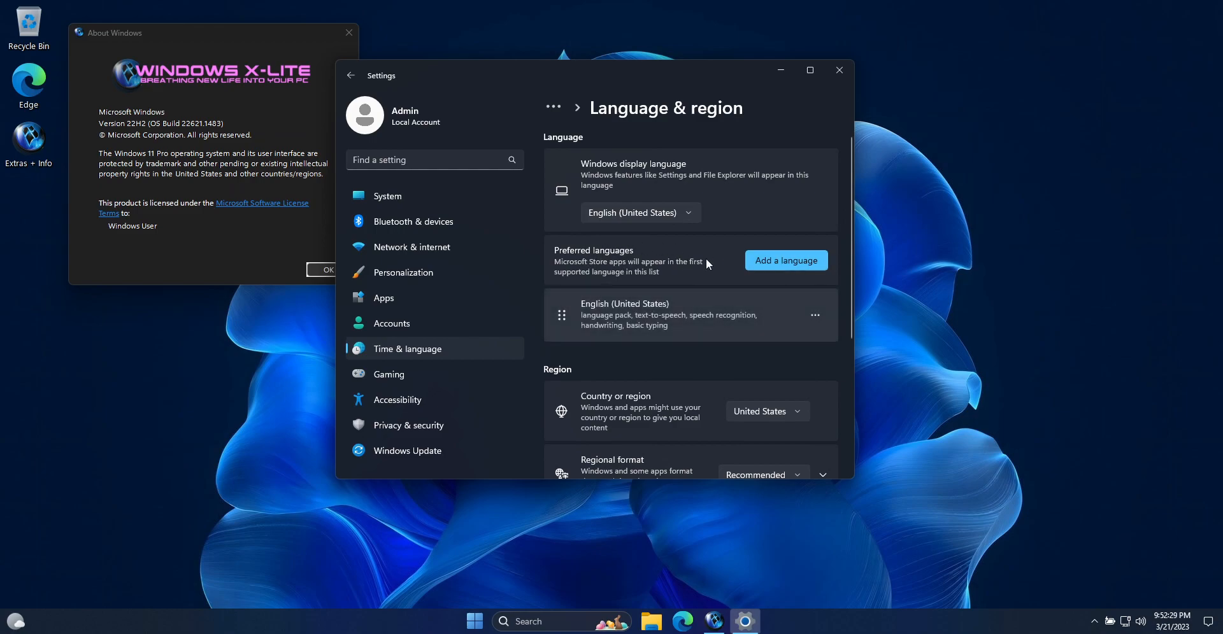
left_click(785, 260)
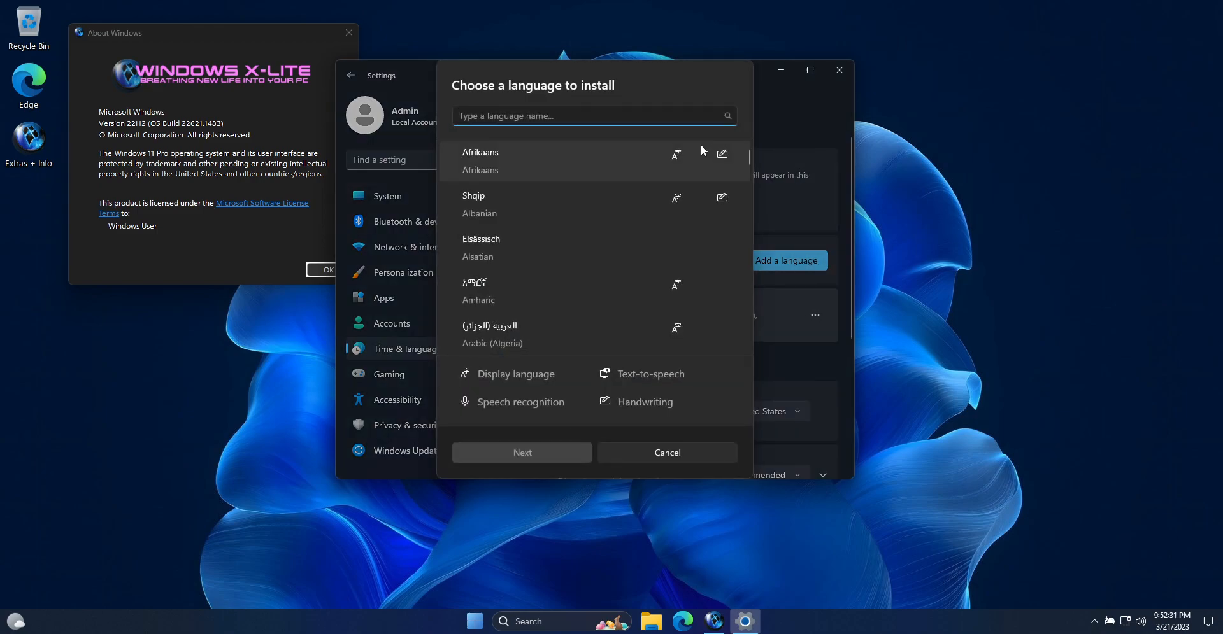
scroll("down", 3)
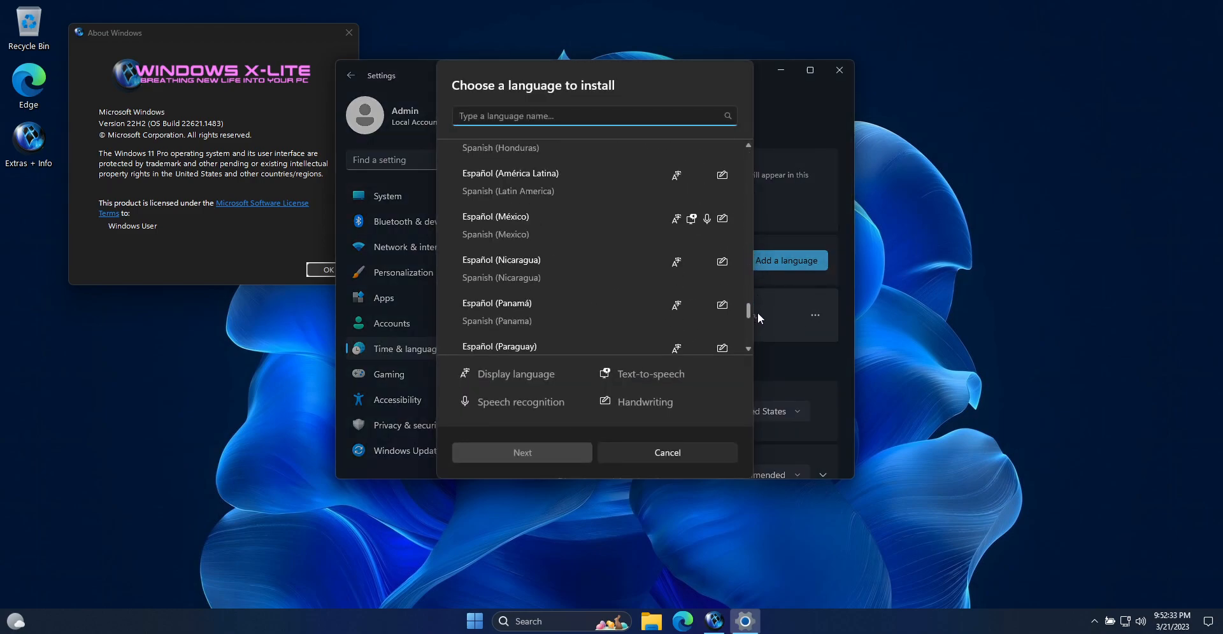
scroll("down", 3)
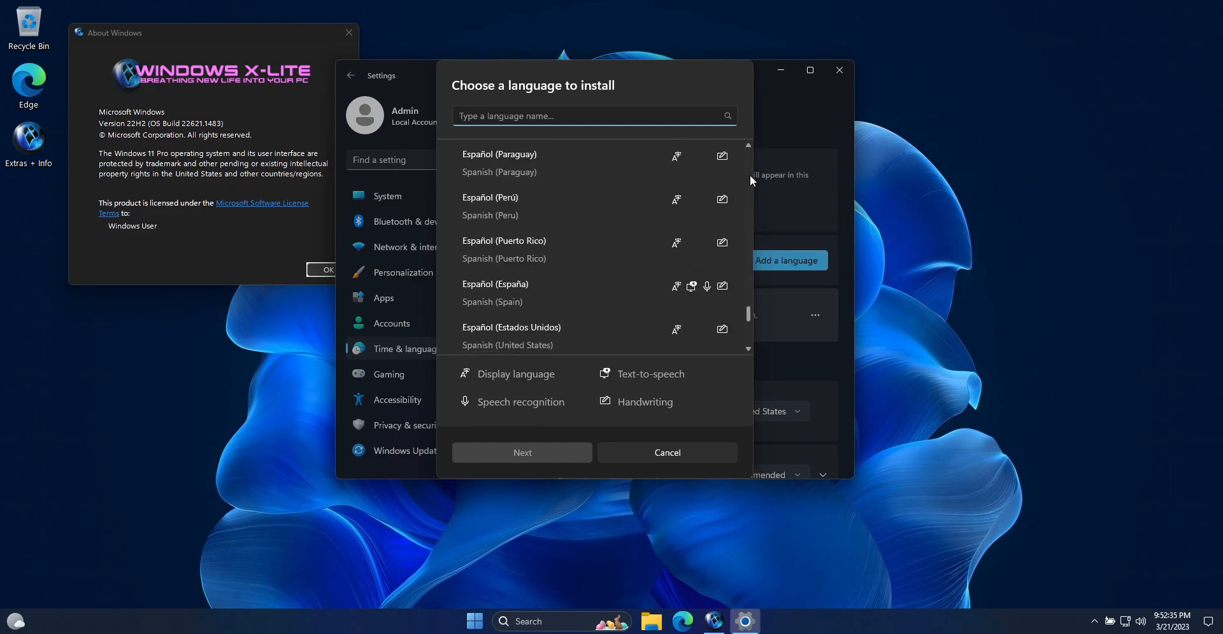
- Cancel the language picker and scroll through the Date & time zone list
left_click(667, 453)
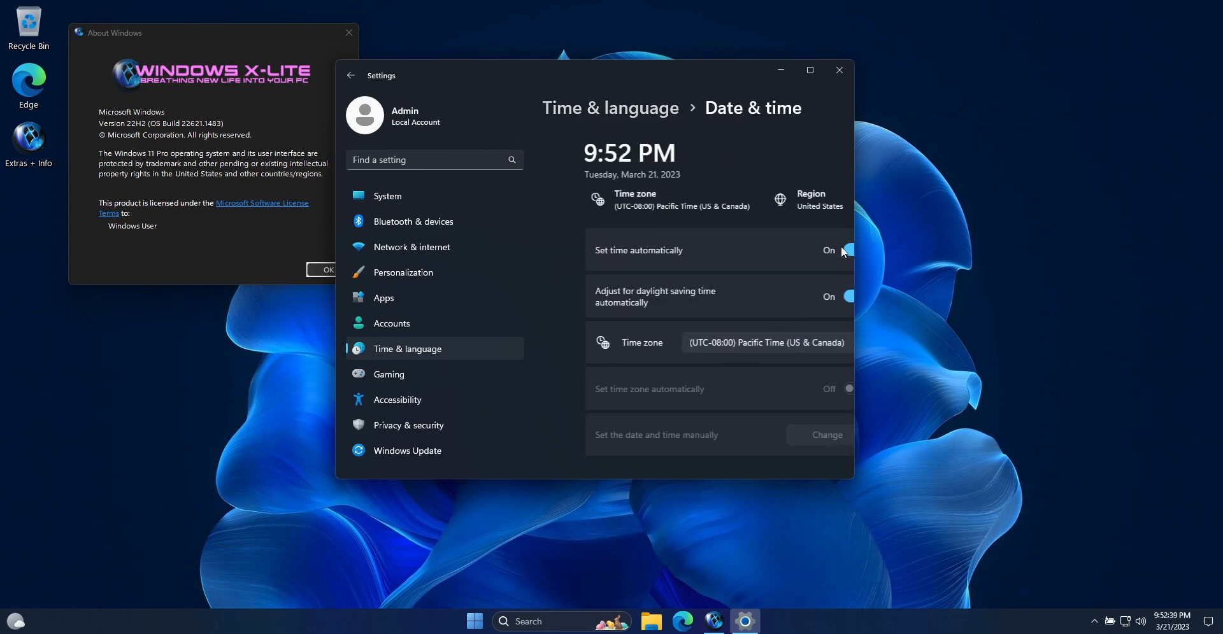
left_click(764, 343)
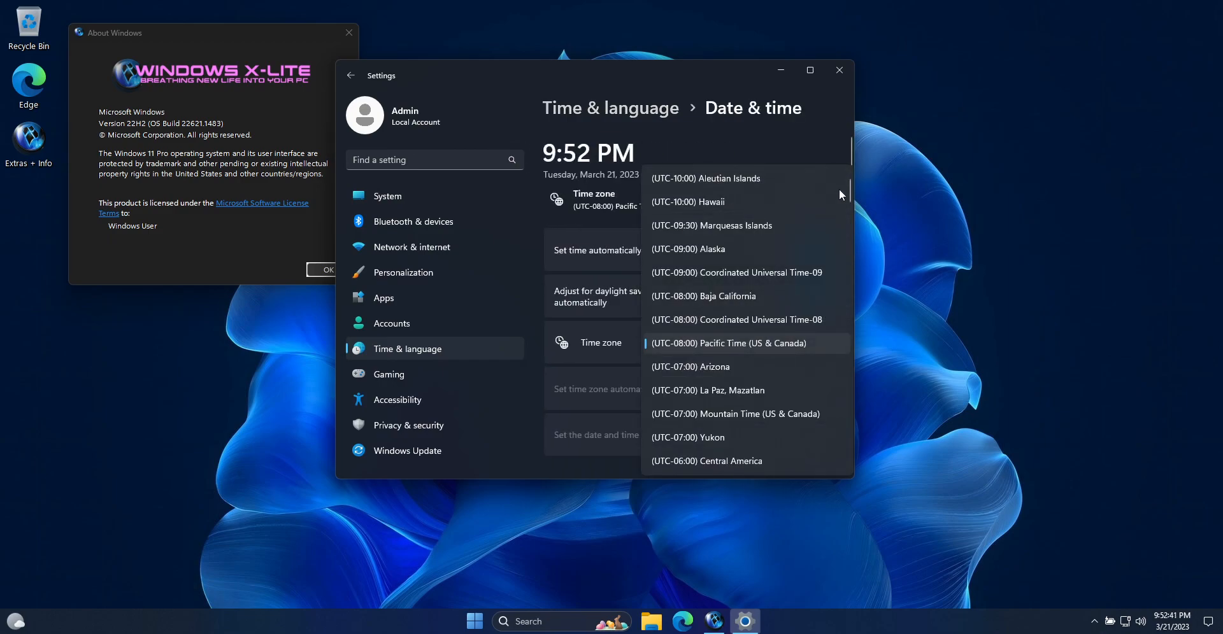
scroll("down", 3)
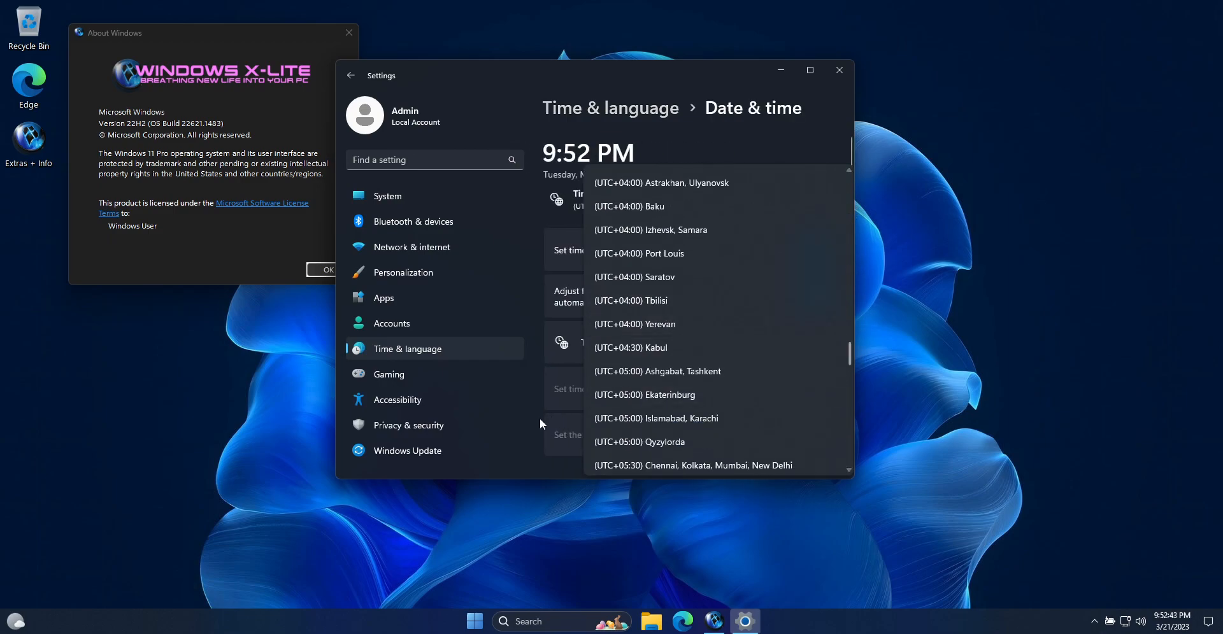
- Pass Privacy & security's For developers page, then show Windows Update paused until 2/1/2099
left_click(407, 424)
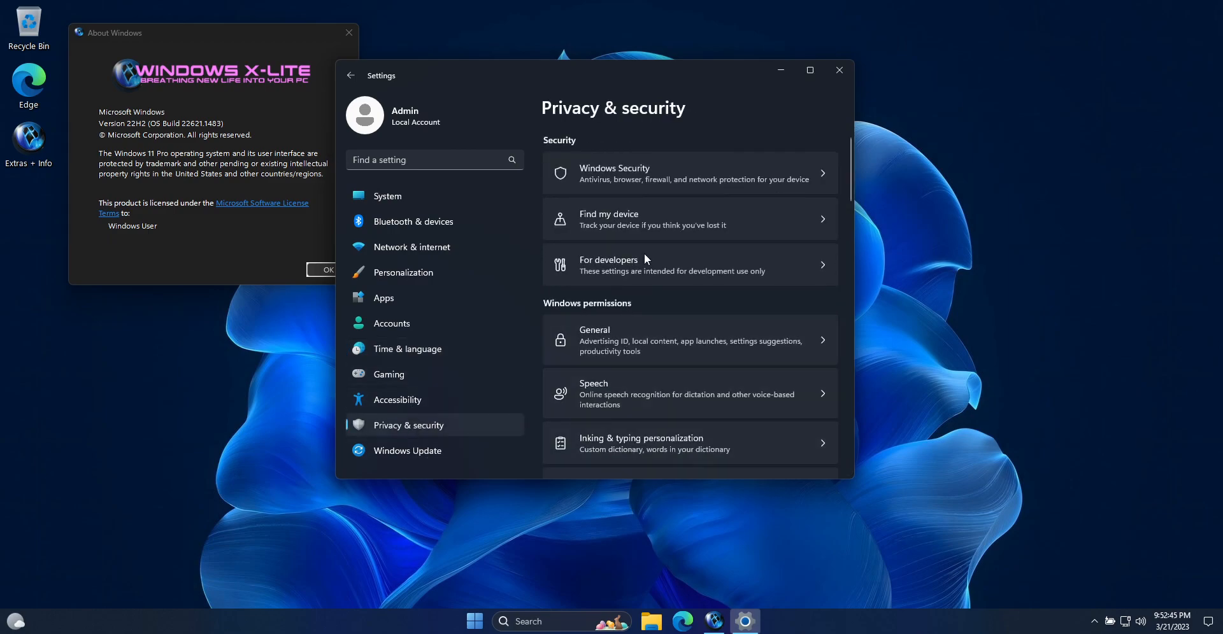
left_click(640, 264)
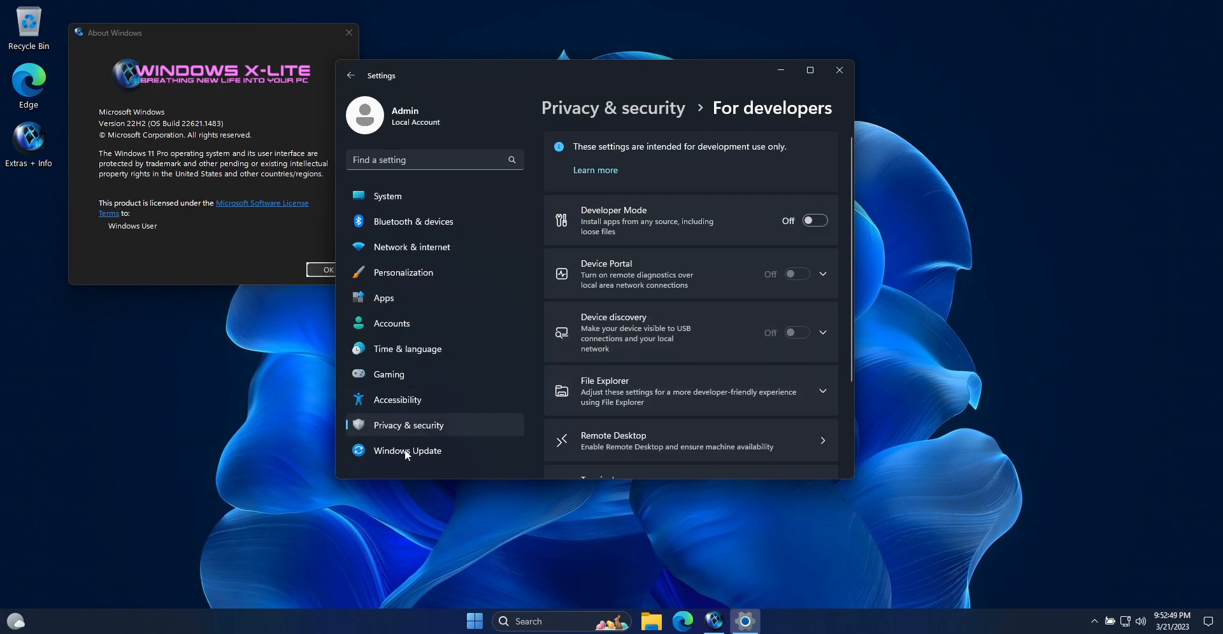
left_click(407, 451)
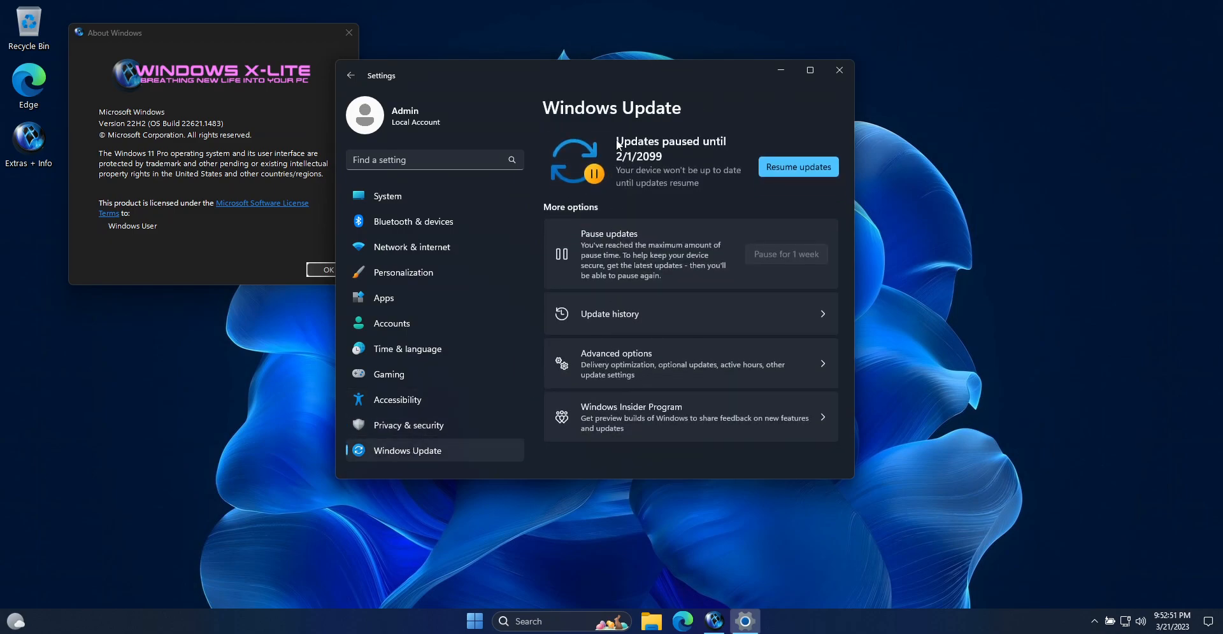
mouse_move(638, 168)
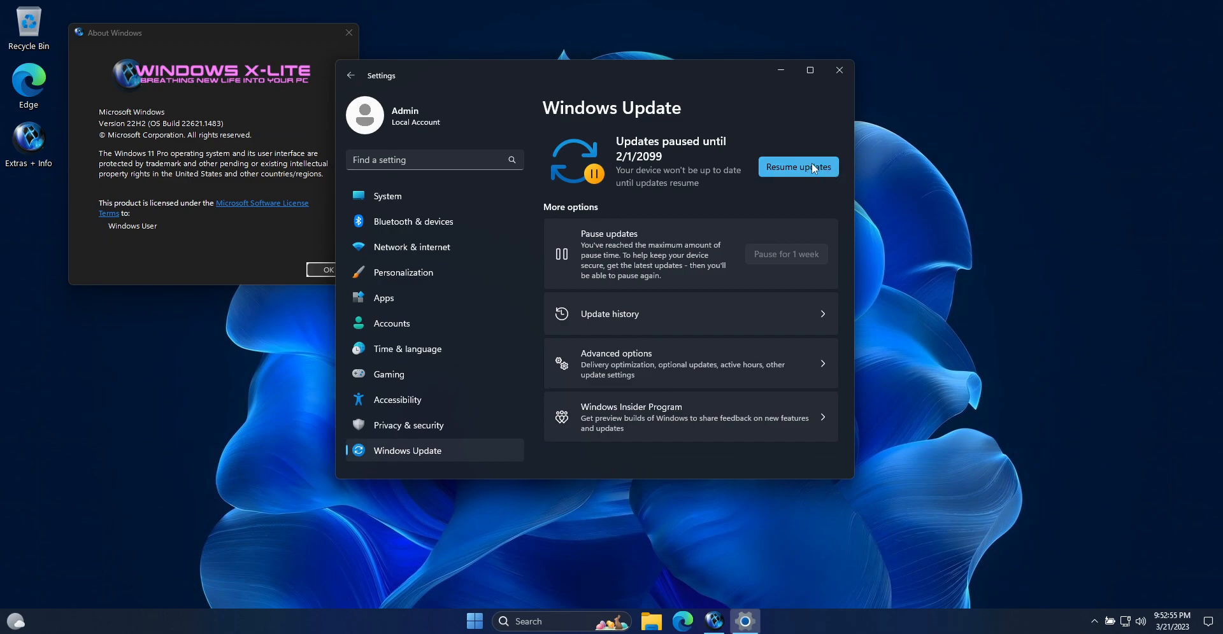
mouse_move(820, 194)
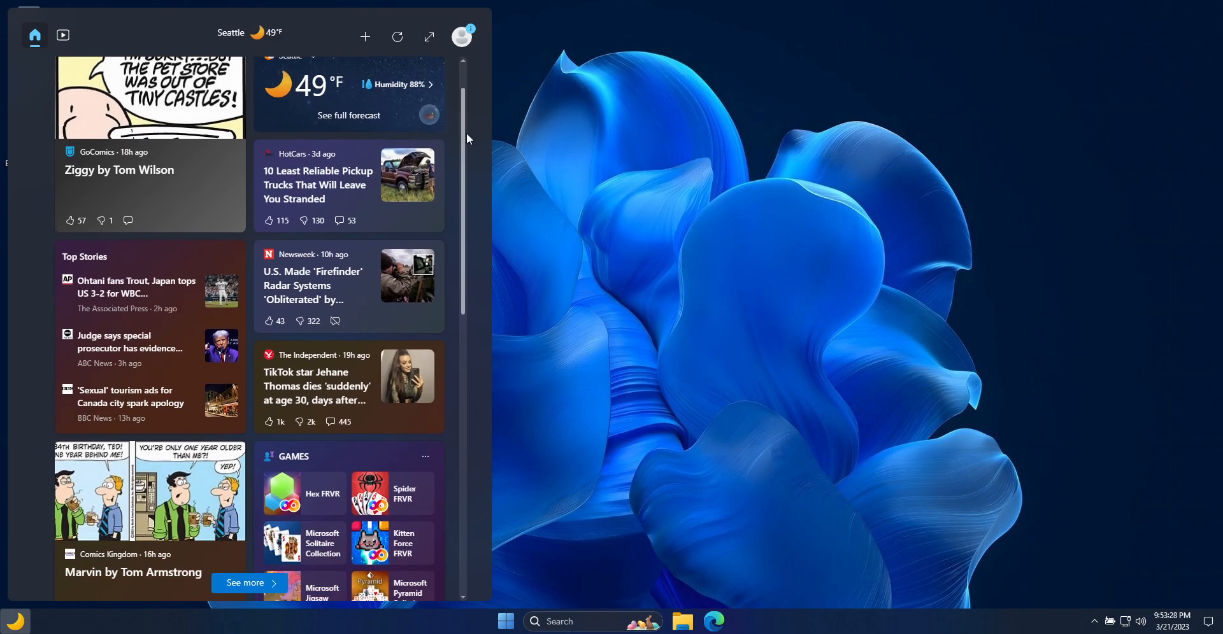
- Scroll the Widgets news feed and open Add Widgets to list available widgets
scroll("down", 3)
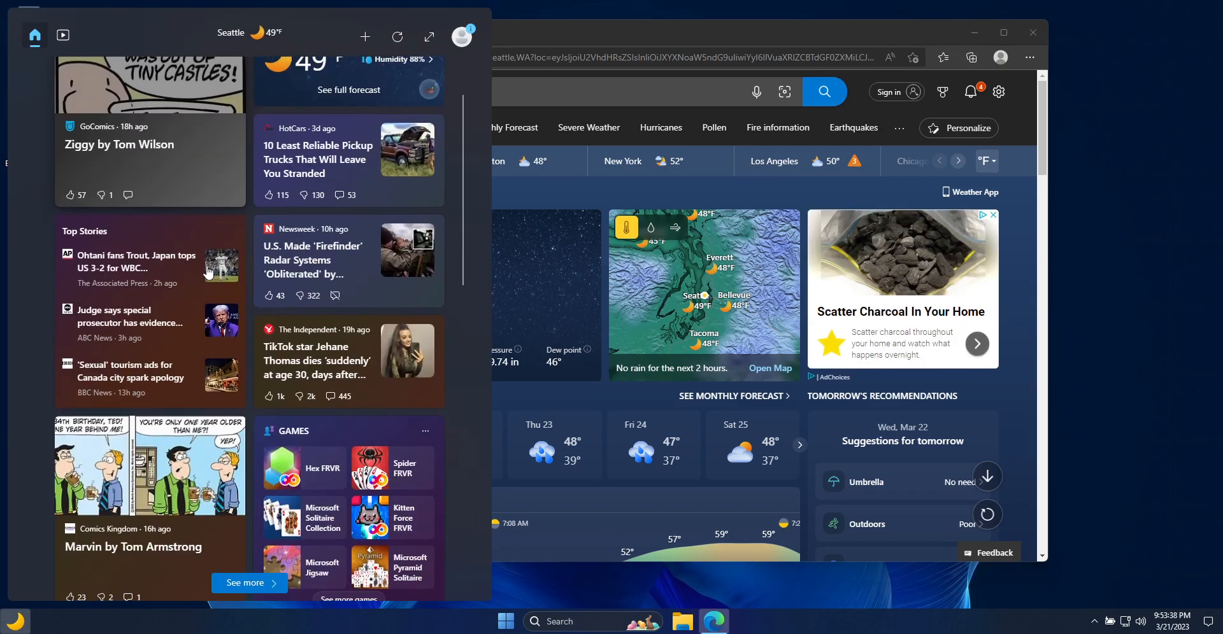
scroll("down", 3)
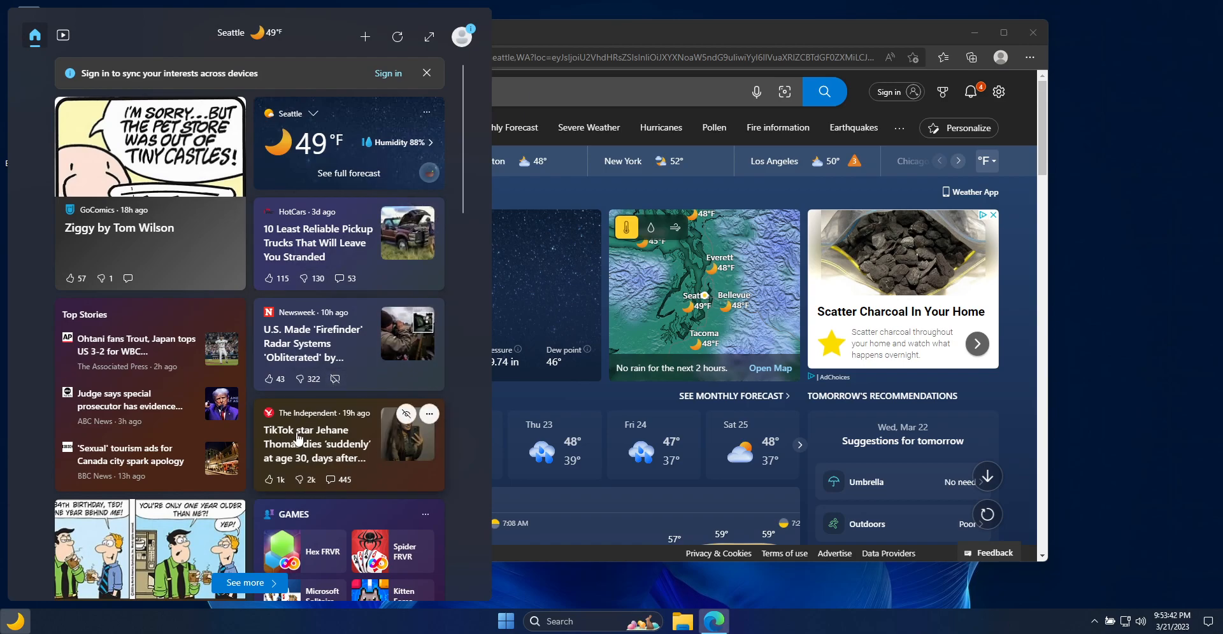
left_click(318, 444)
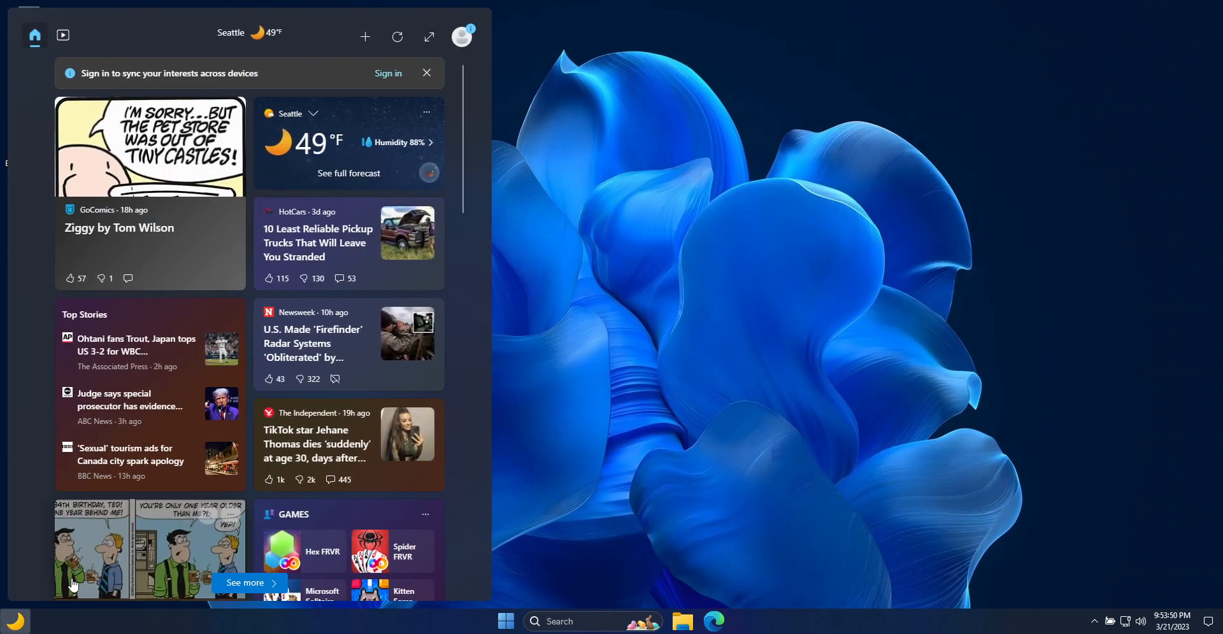
left_click(364, 36)
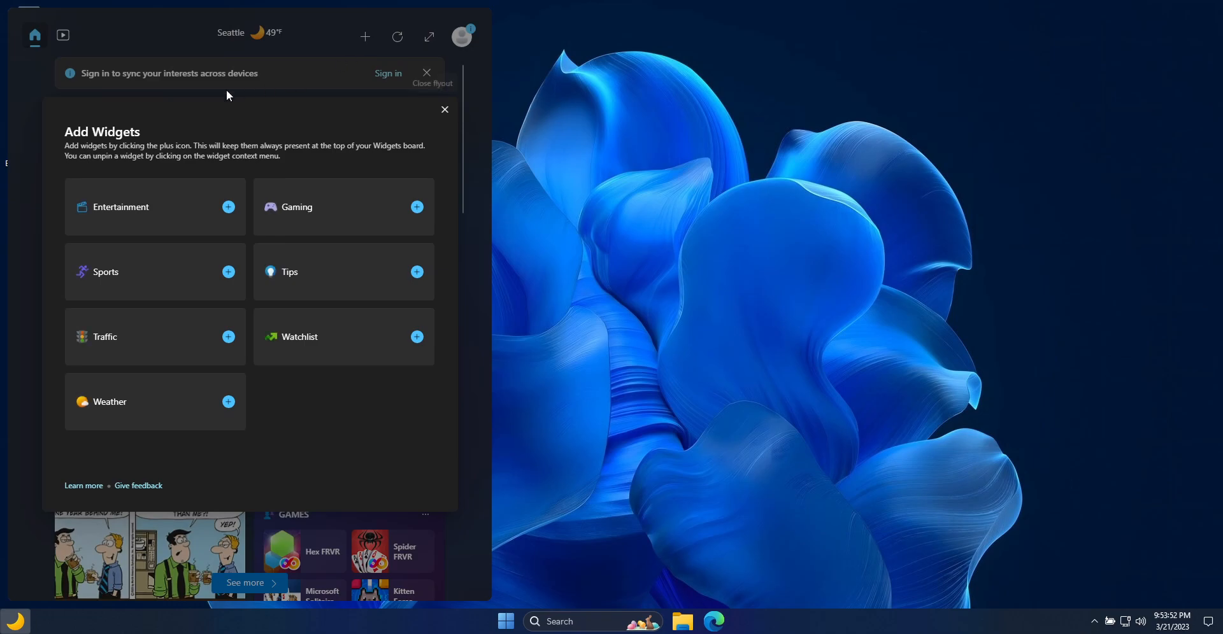
mouse_move(175, 246)
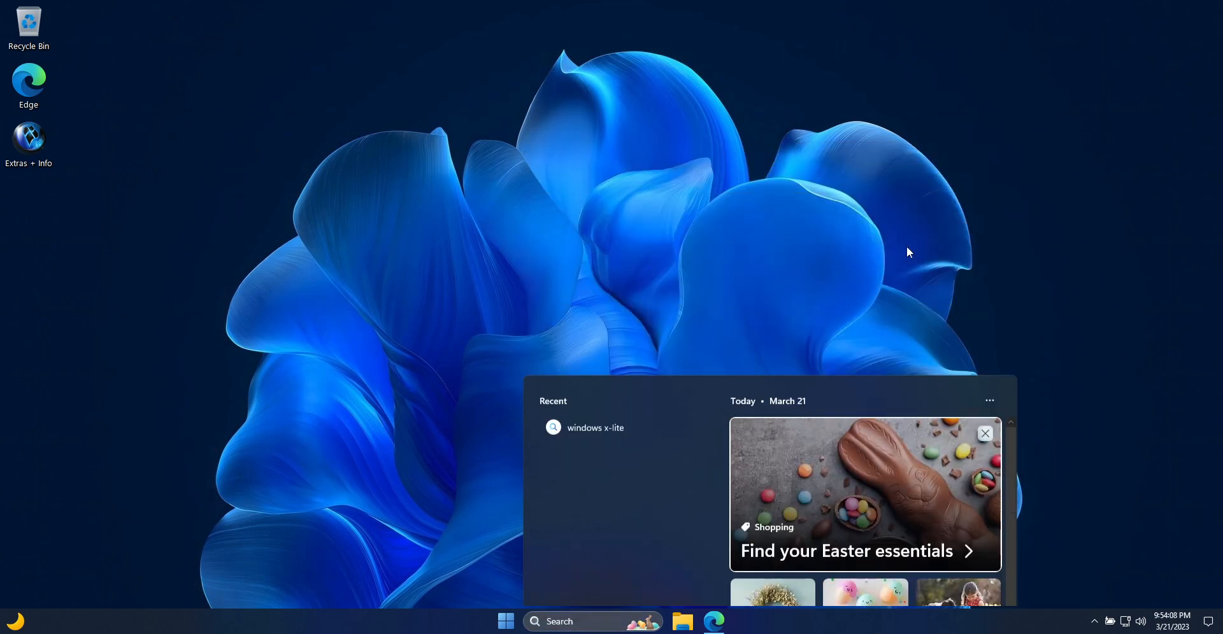
- Close the search panel, select the Edge desktop icon, and type 'windo'
left_click(848, 551)
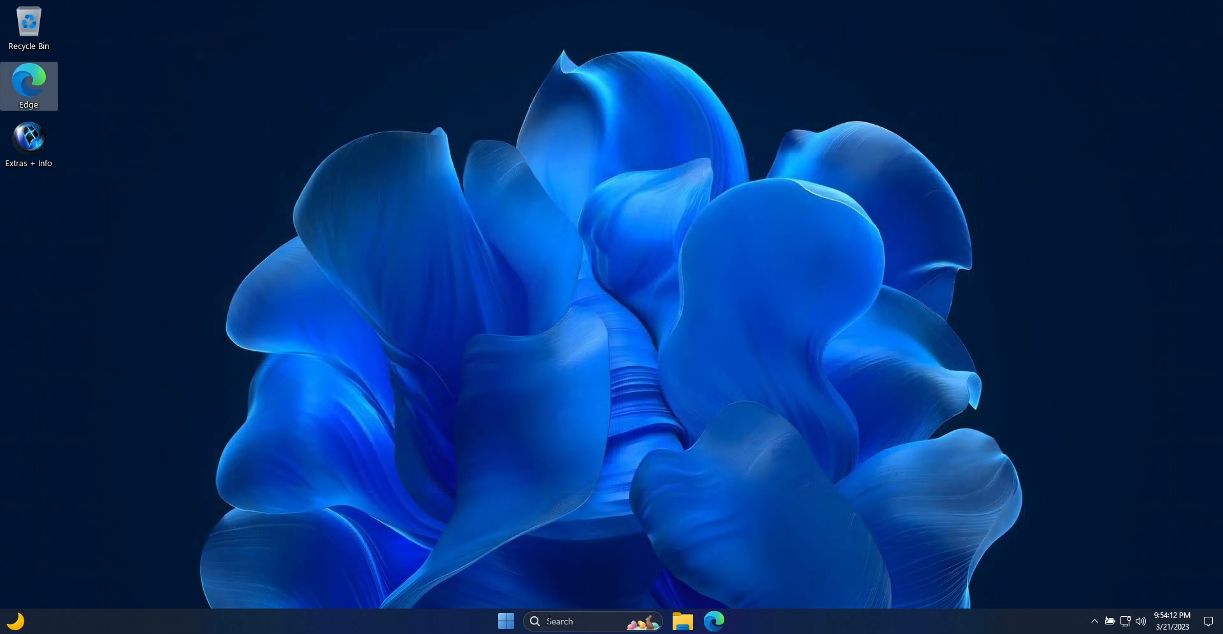
type("windo")
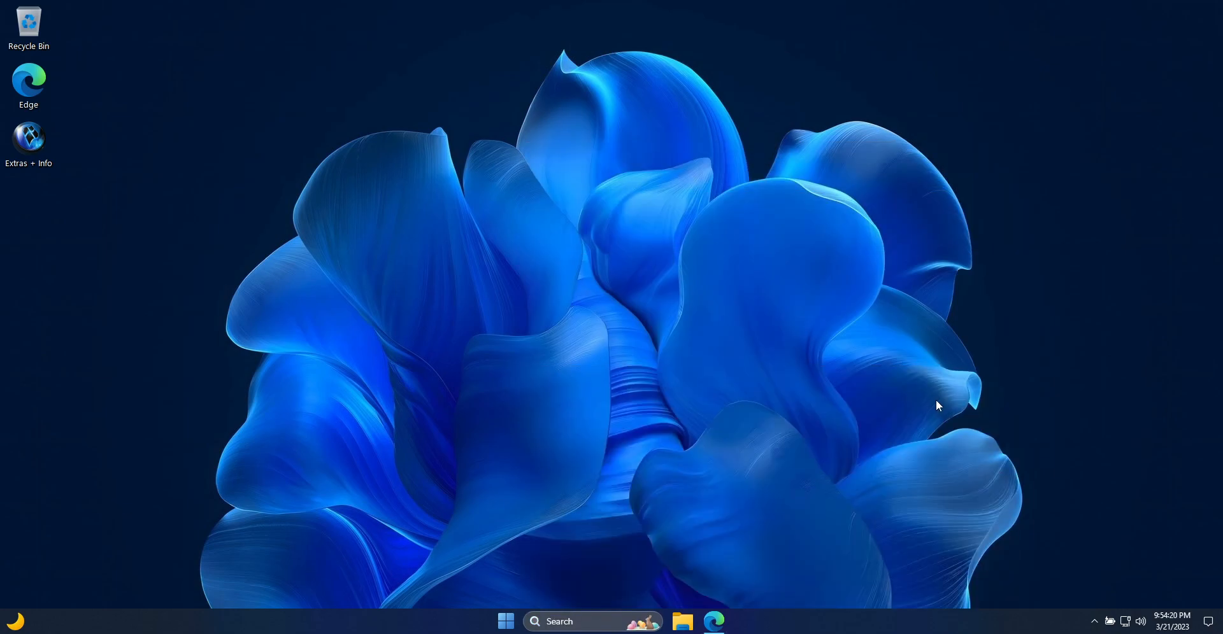
- Open windowsxlite.com in Edge and scroll down to the Latest Builds section
left_click(712, 620)
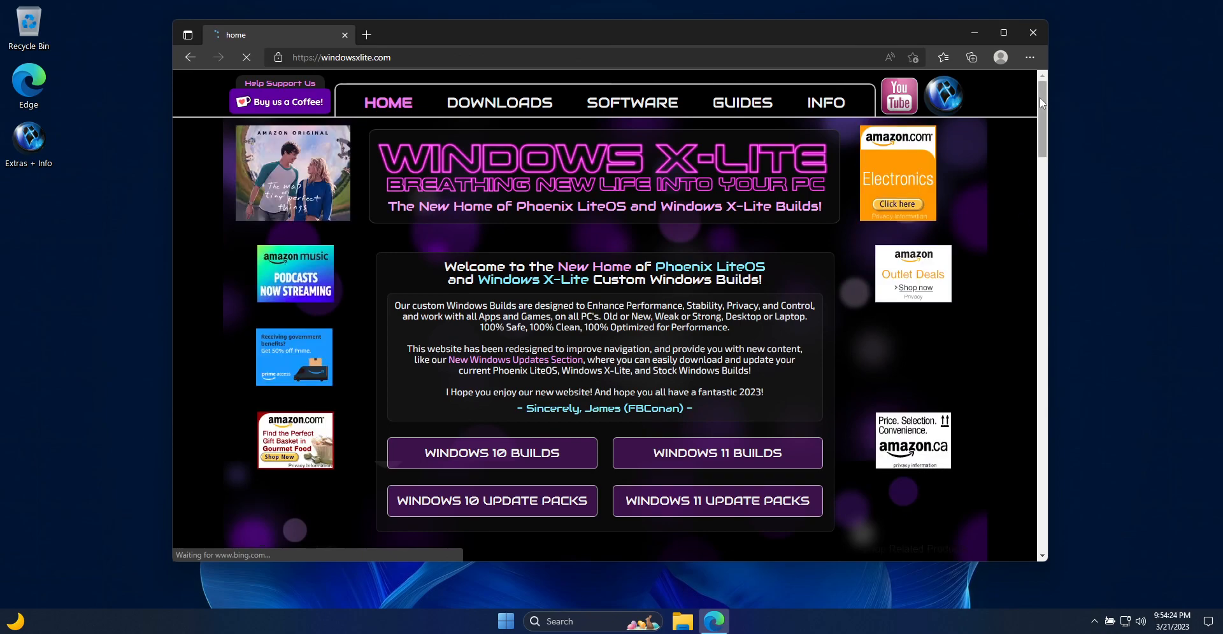
scroll("down", 3)
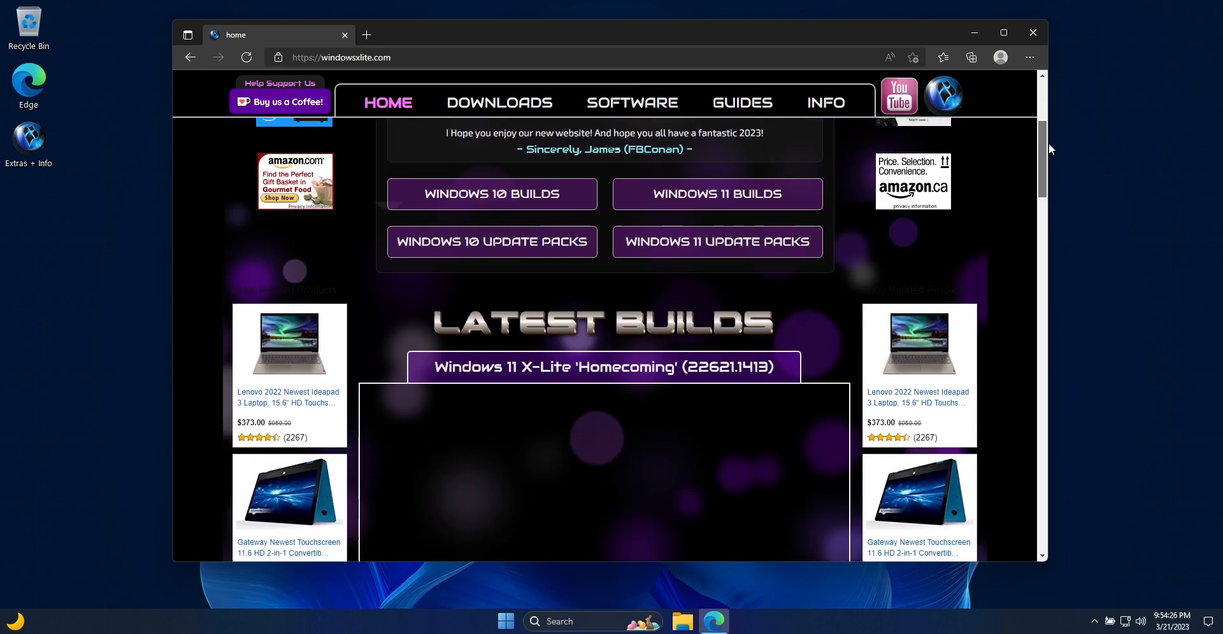
scroll("down", 3)
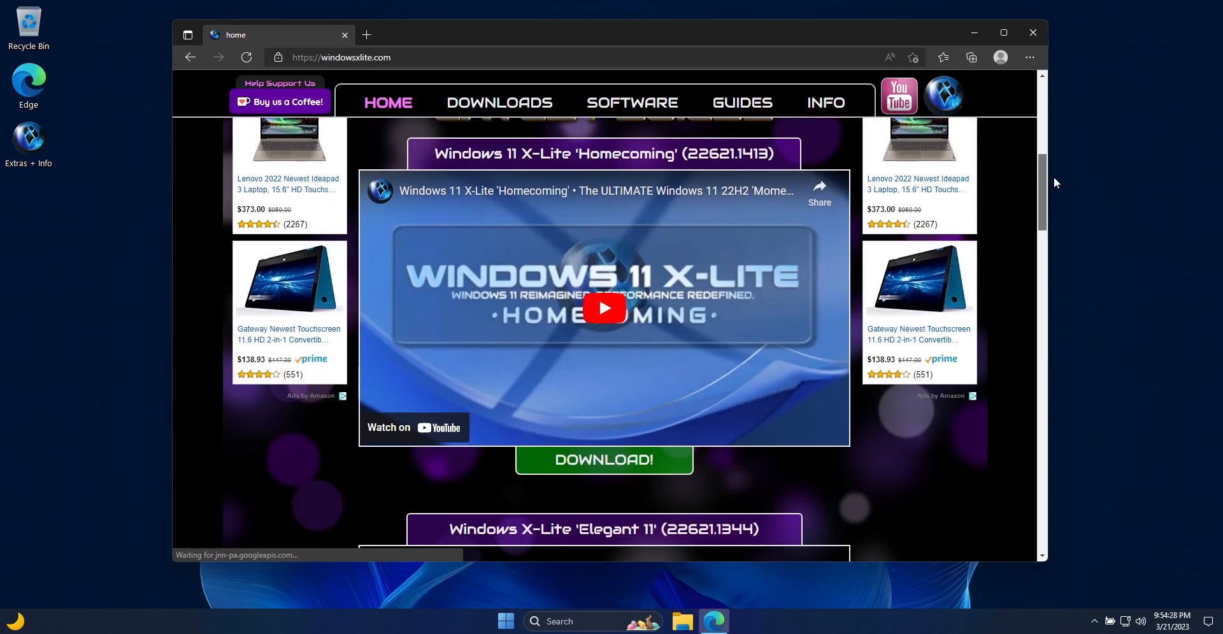
scroll("down", 3)
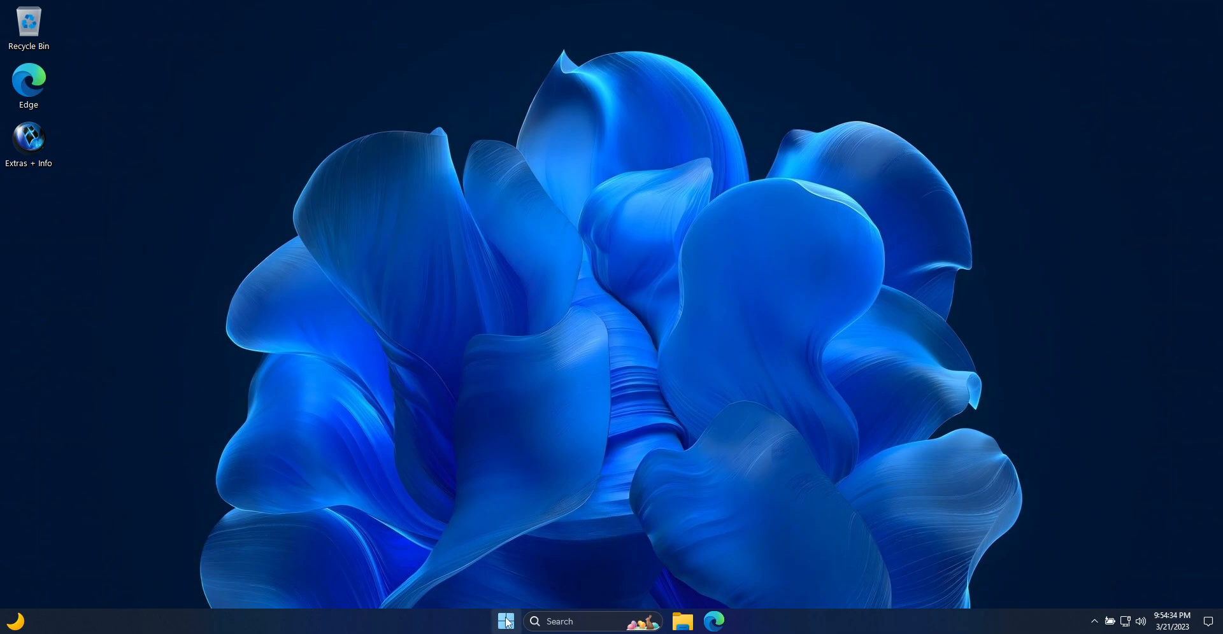
- Open File Explorer at This PC, add a second This PC tab, and right-click the drives area
left_click(504, 621)
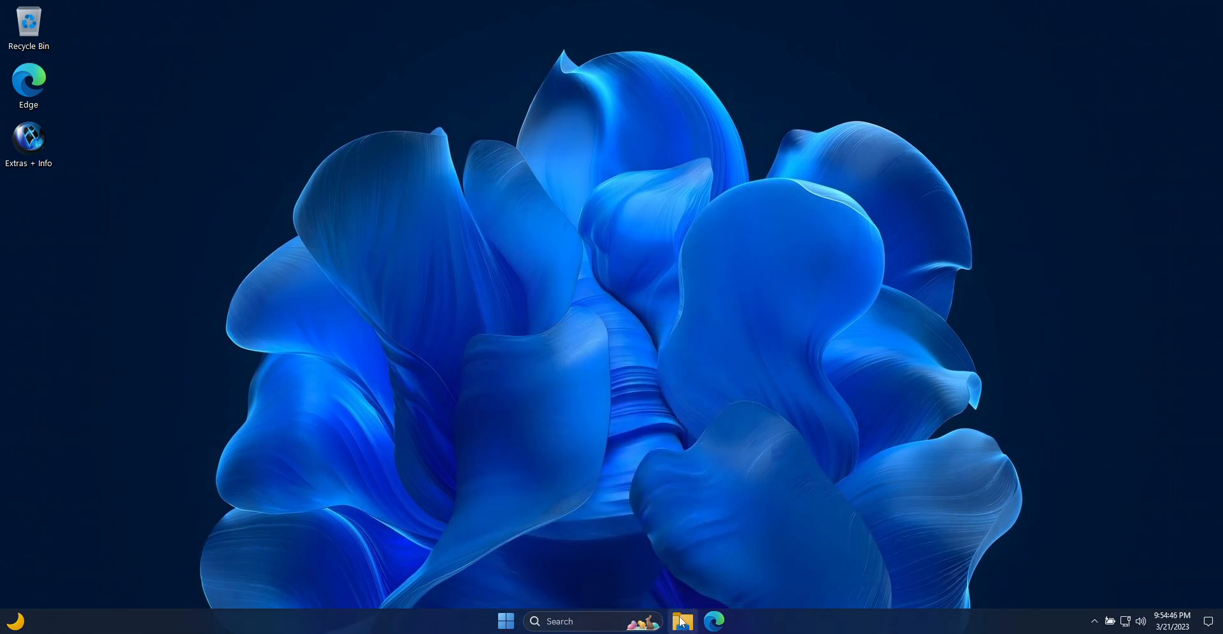
left_click(682, 621)
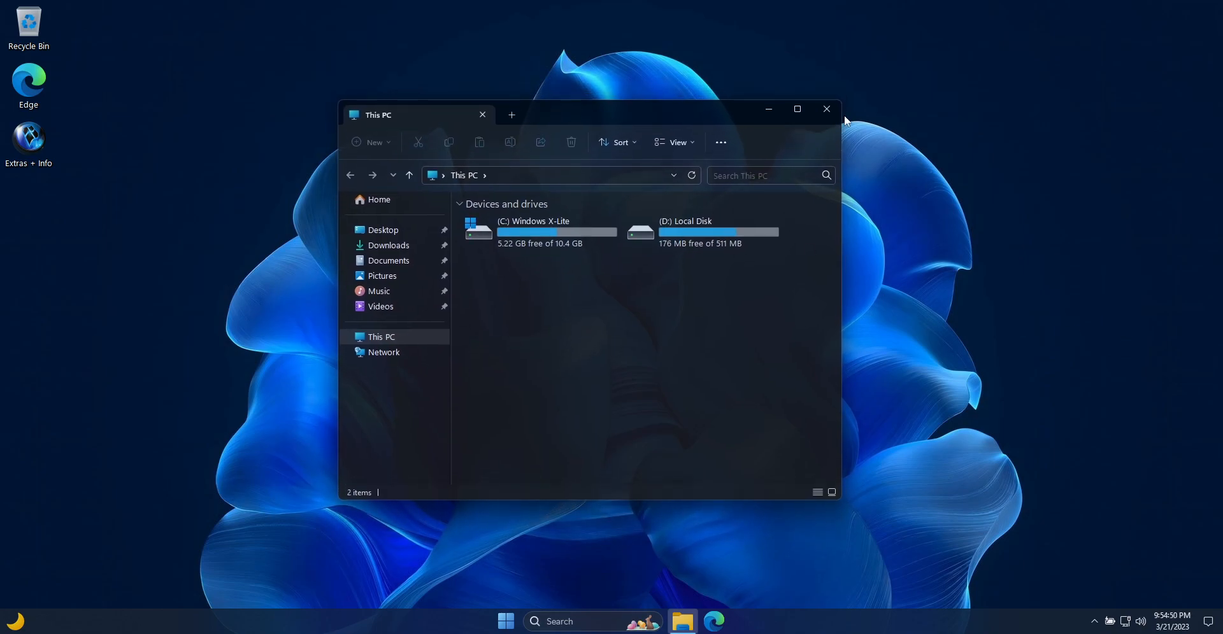
left_click(511, 114)
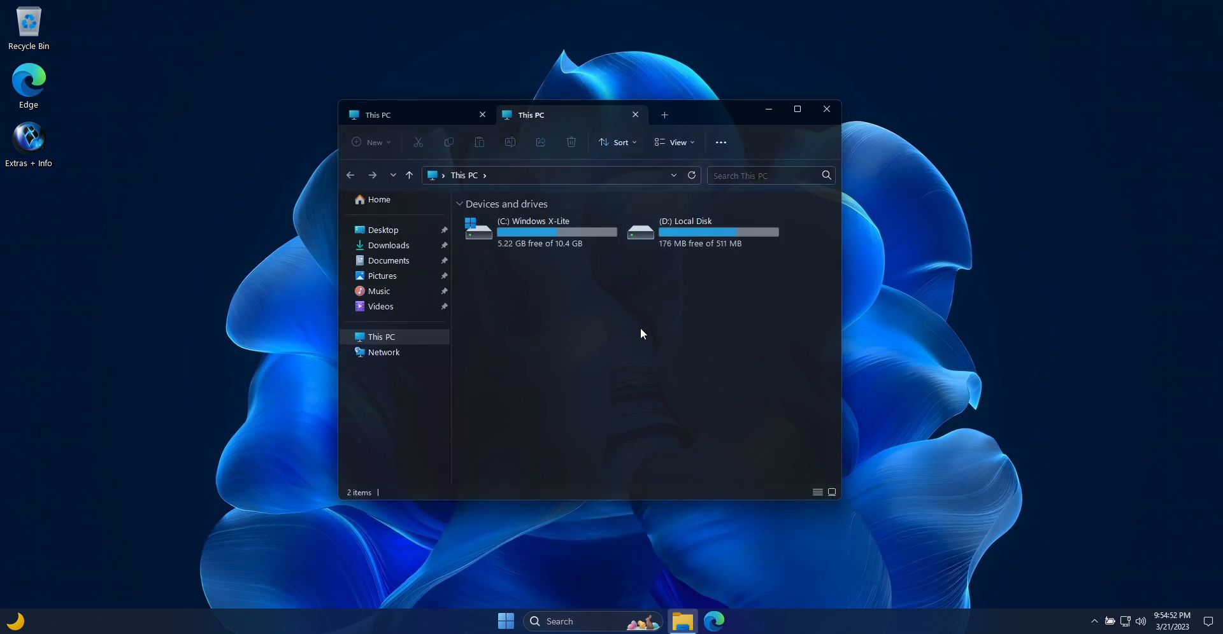
right_click(538, 231)
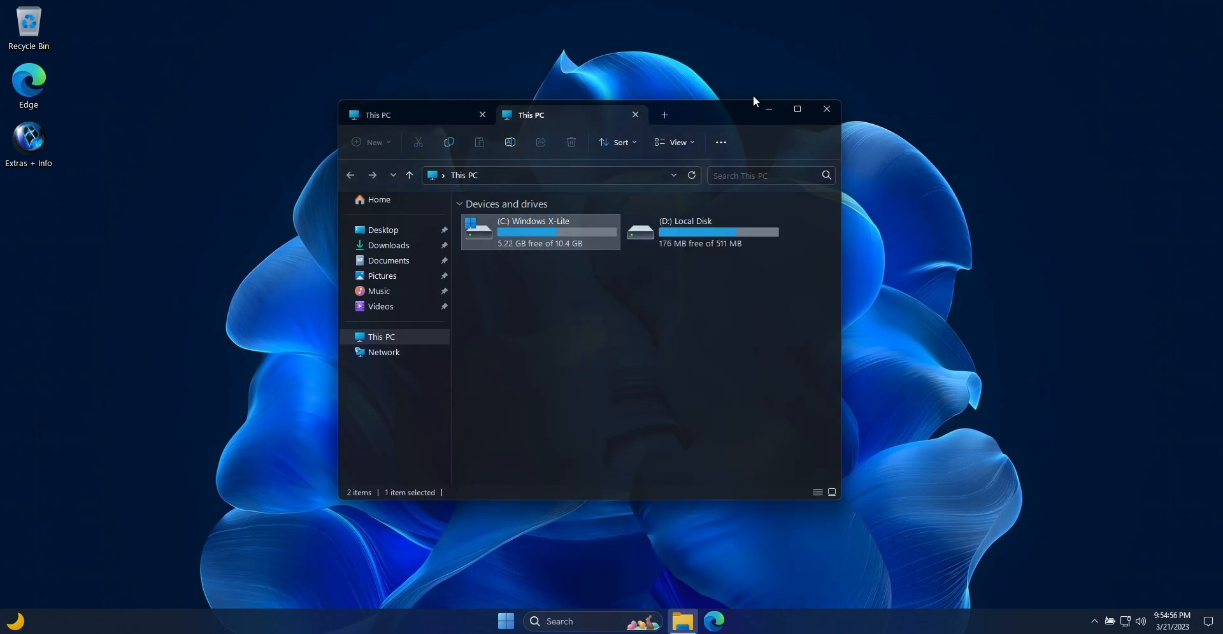
- Close File Explorer and launch Calculator from the Windows Accessories folder
left_click(505, 621)
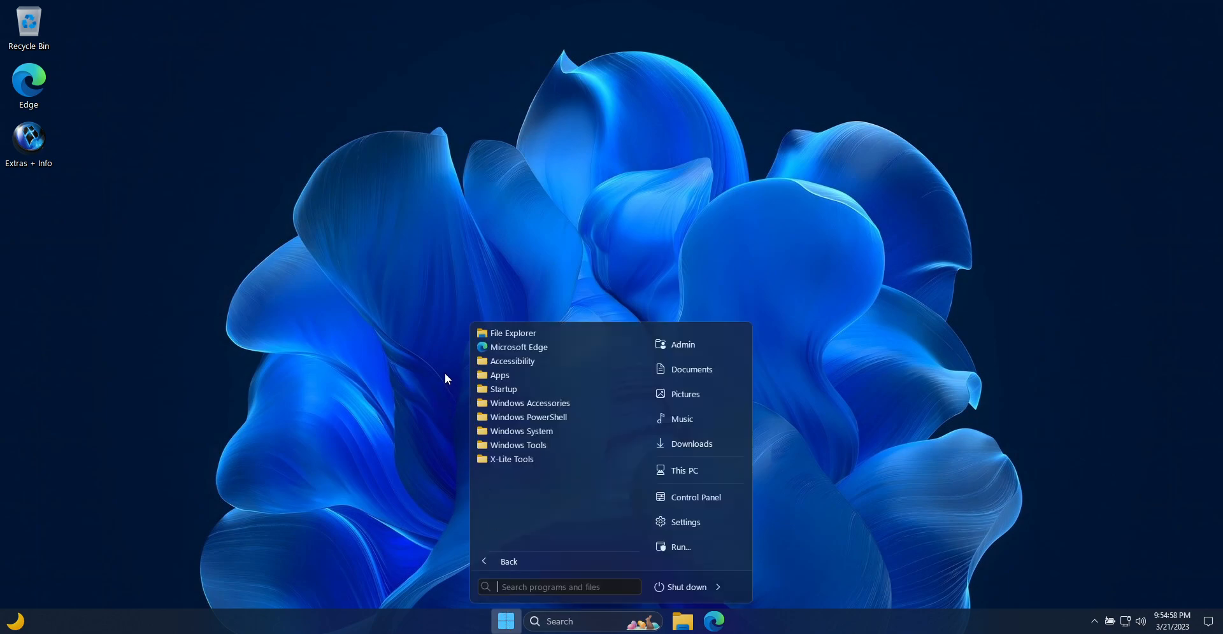
left_click(530, 403)
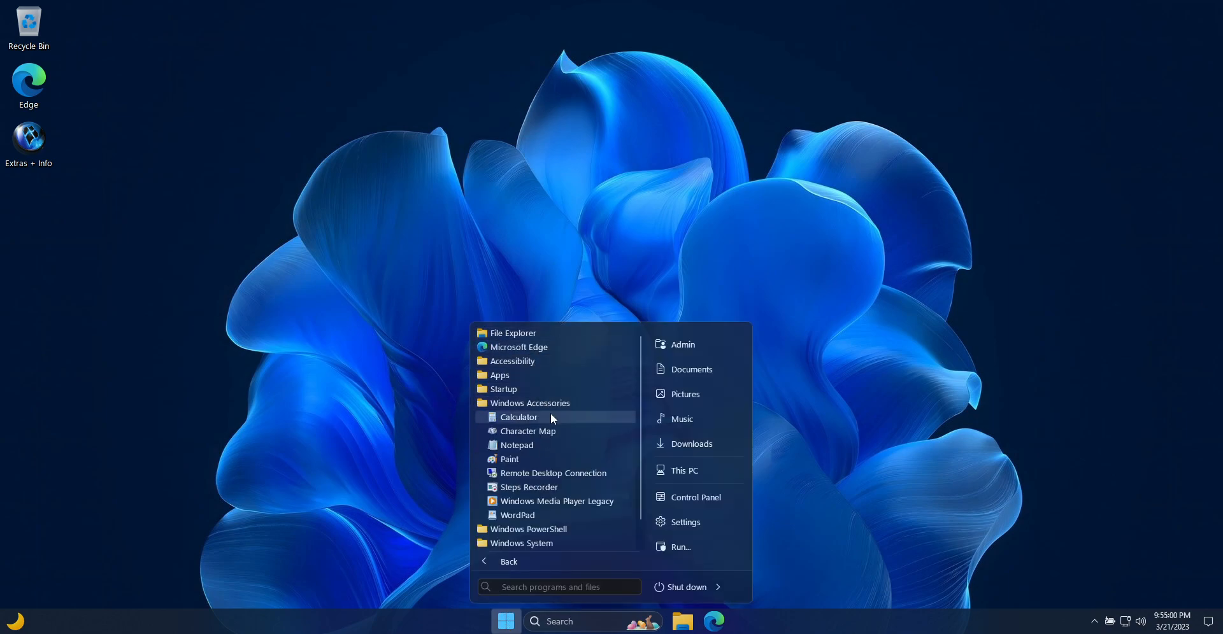
left_click(518, 417)
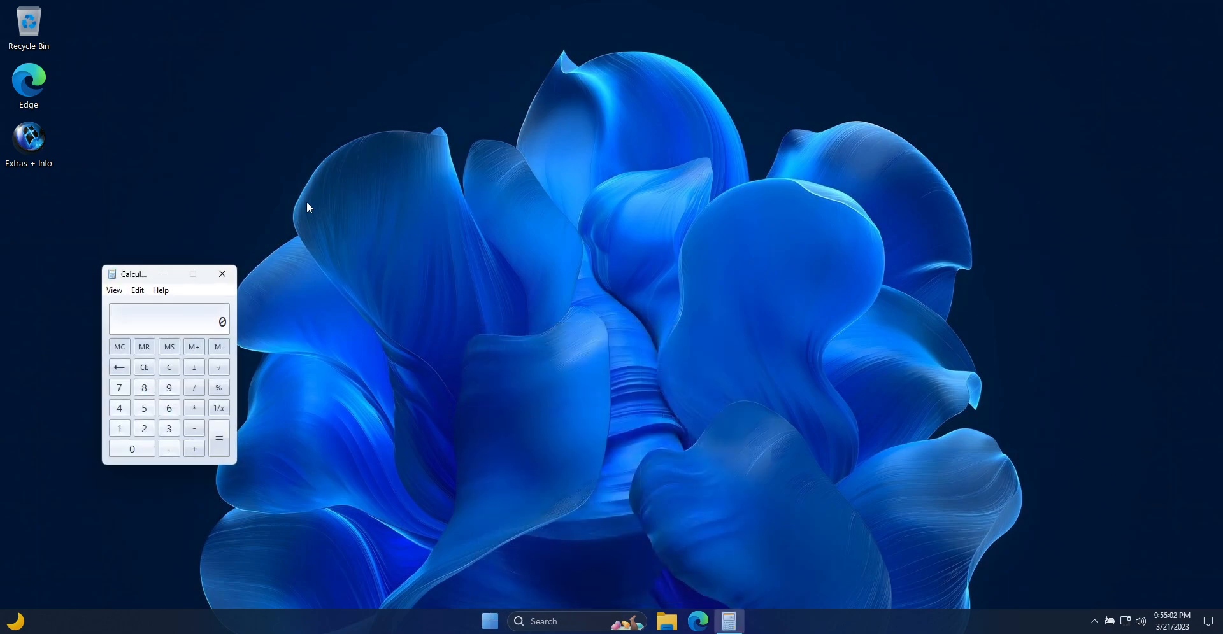
- Launch Notepad and Paint from Windows Accessories, then close the open app windows
left_click(490, 621)
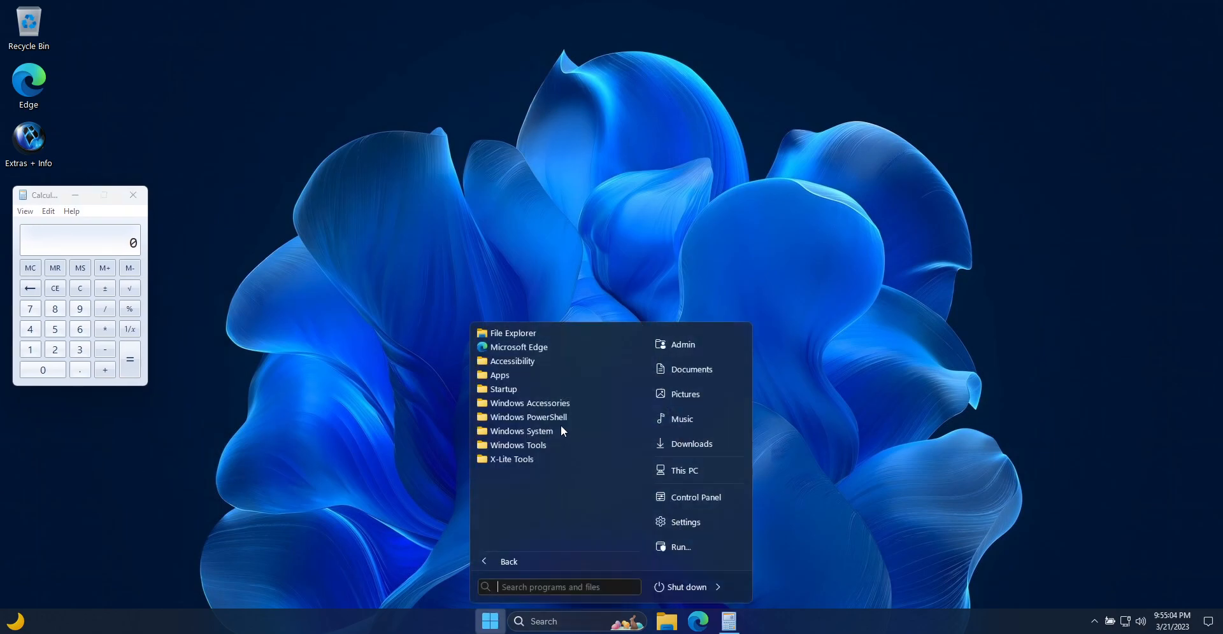
left_click(531, 403)
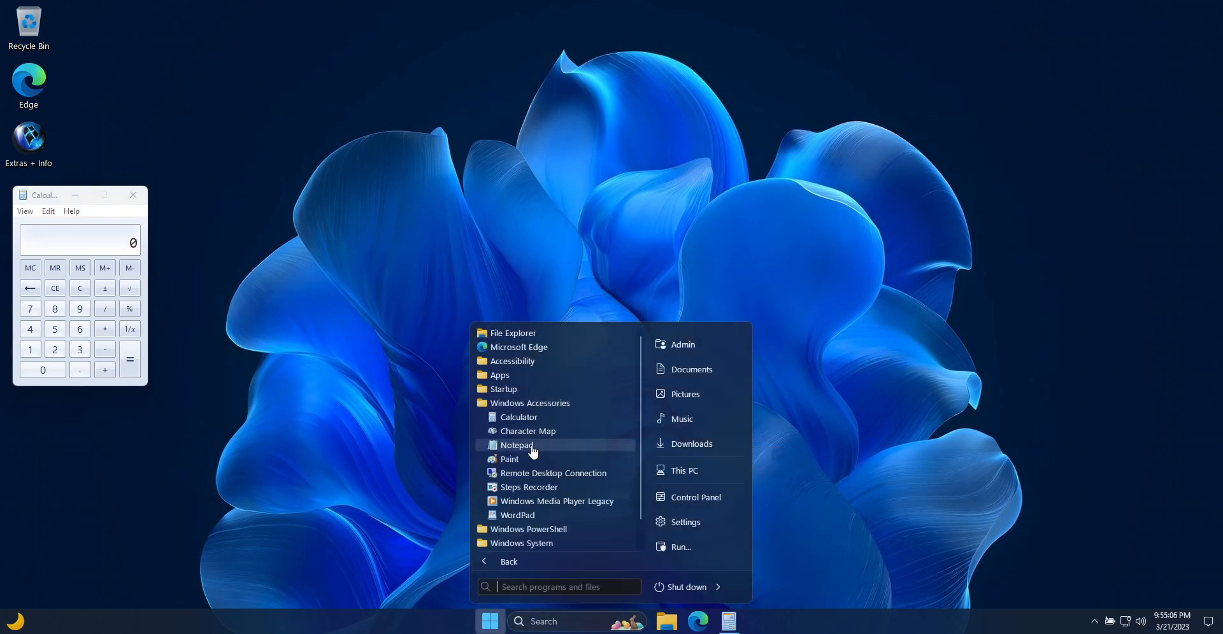
left_click(516, 446)
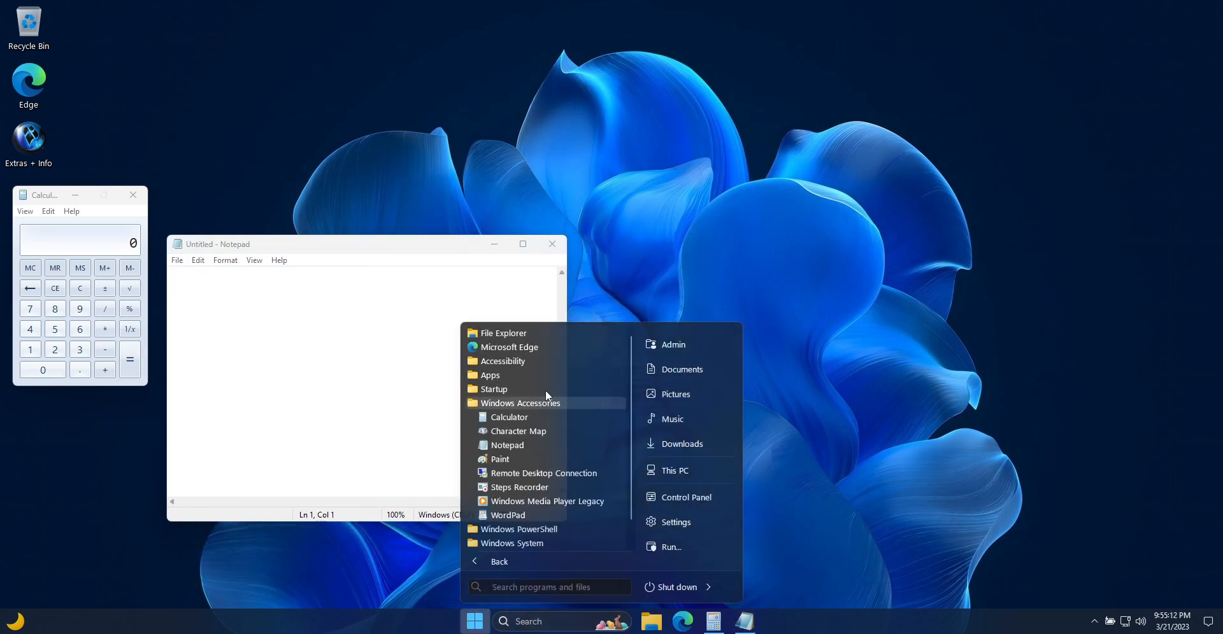
left_click(499, 458)
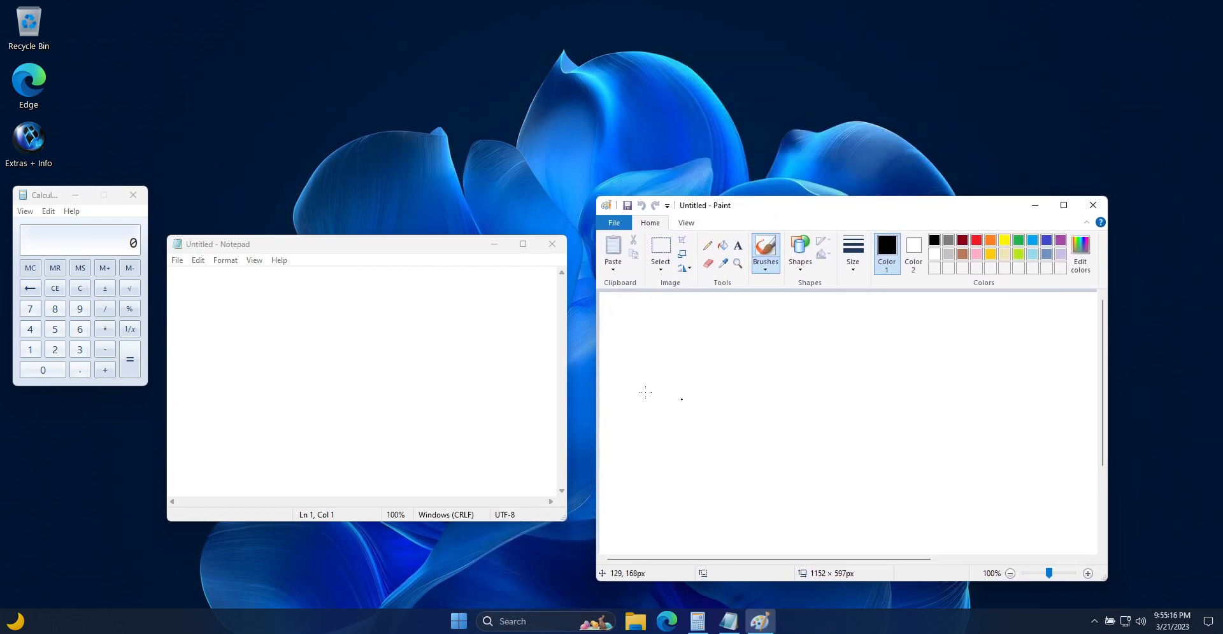
left_click(1092, 205)
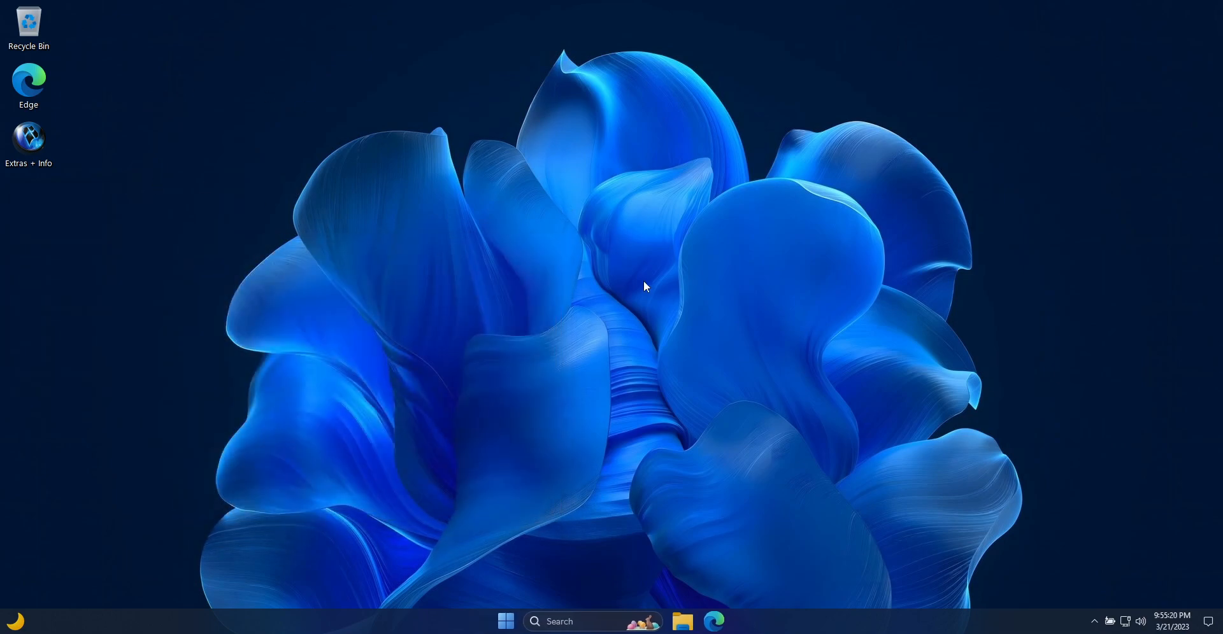
mouse_move(514, 617)
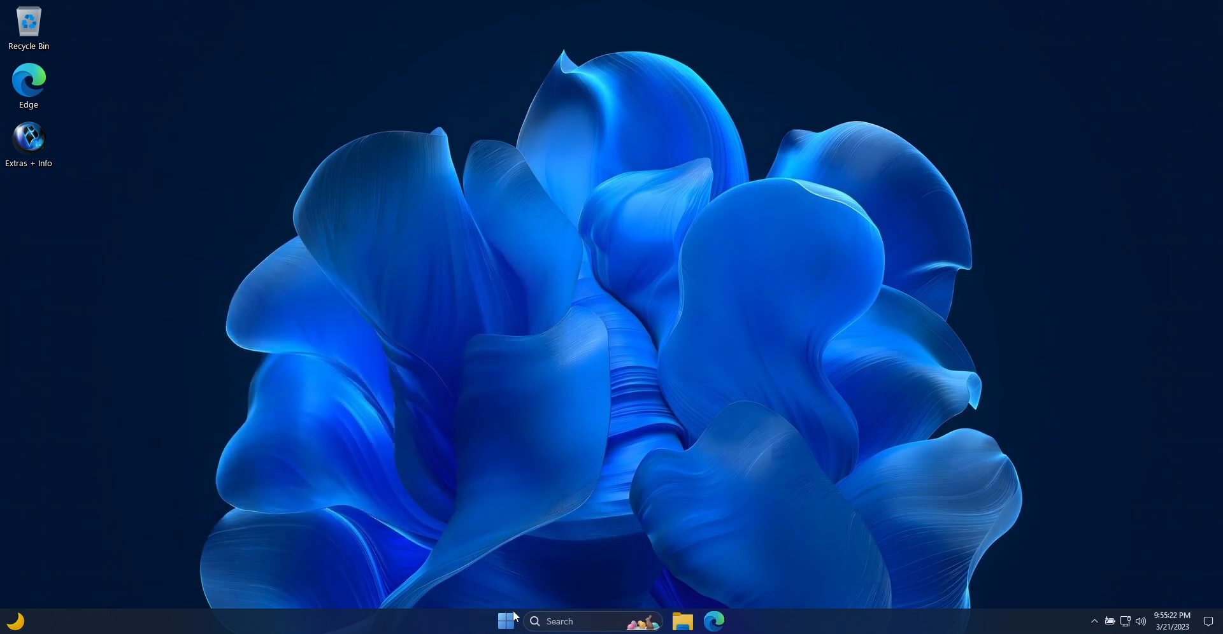
- Browse the Windows Accessories, System and Tools folders, ending with X-Lite Tools expanded
left_click(505, 621)
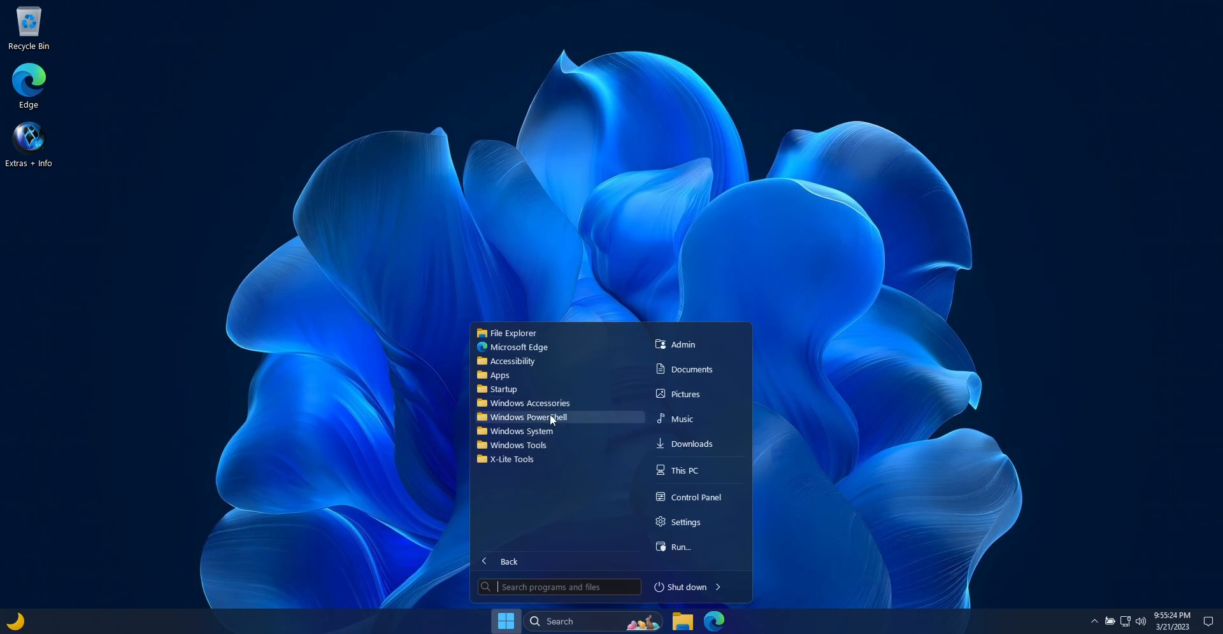
left_click(529, 403)
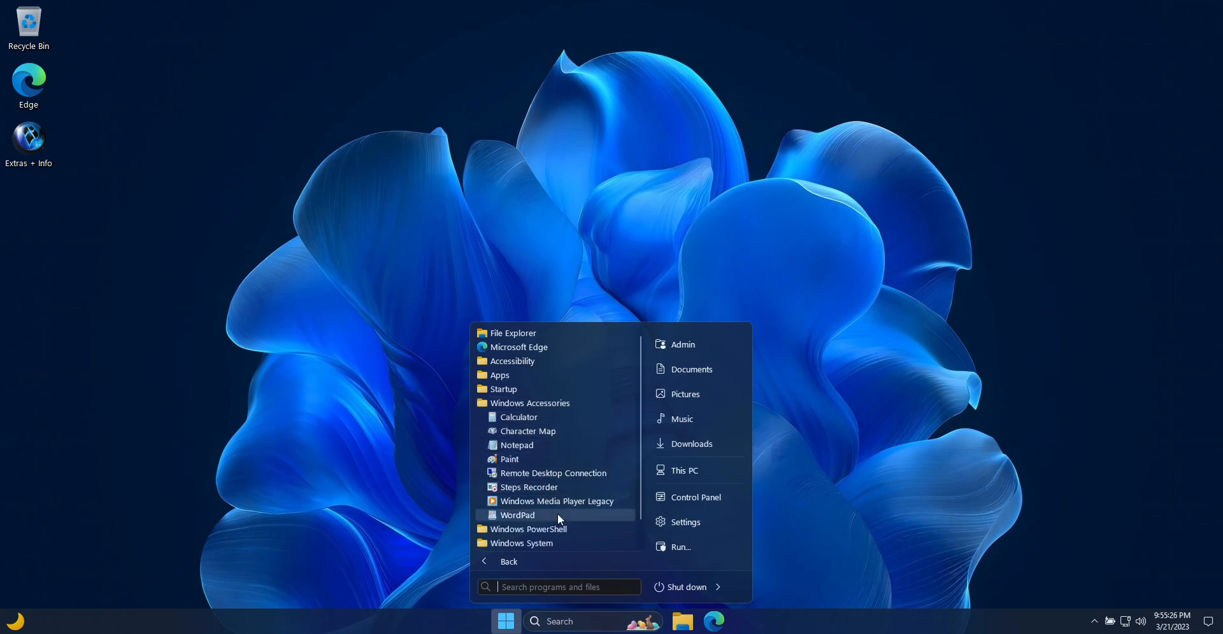
left_click(528, 416)
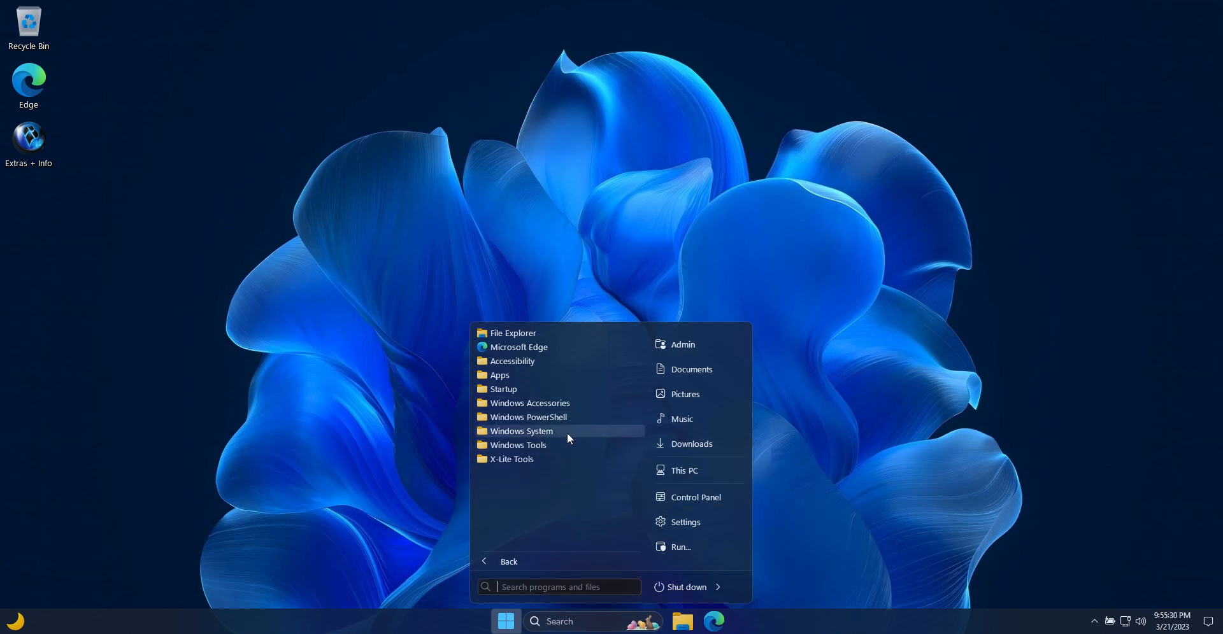
left_click(520, 431)
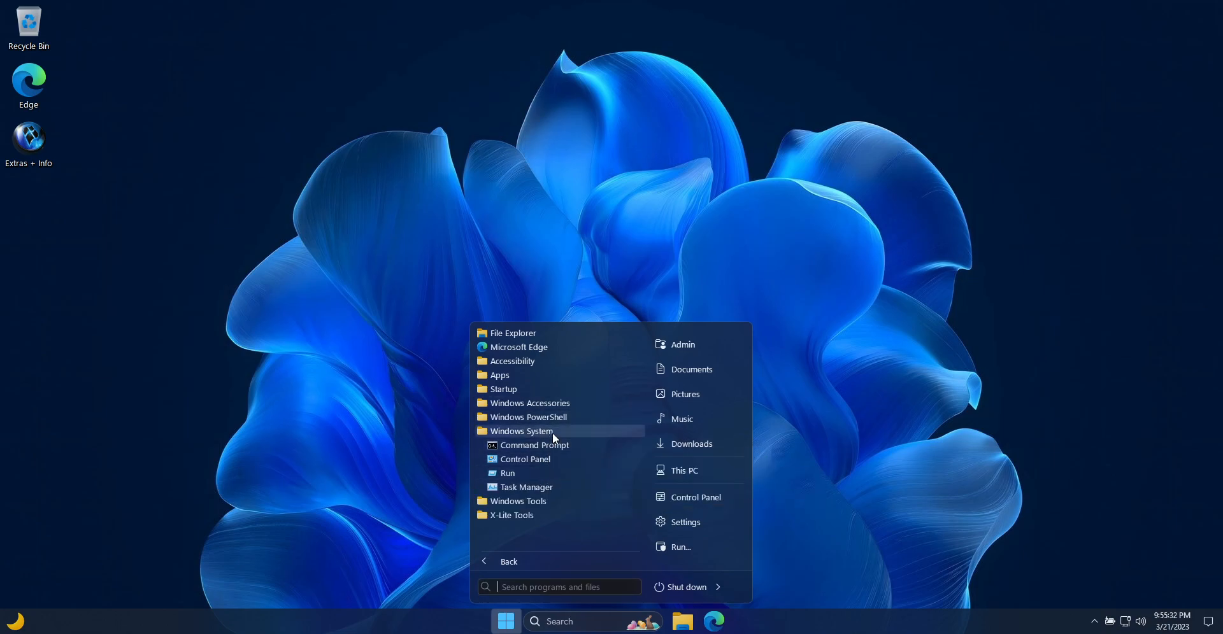
left_click(517, 501)
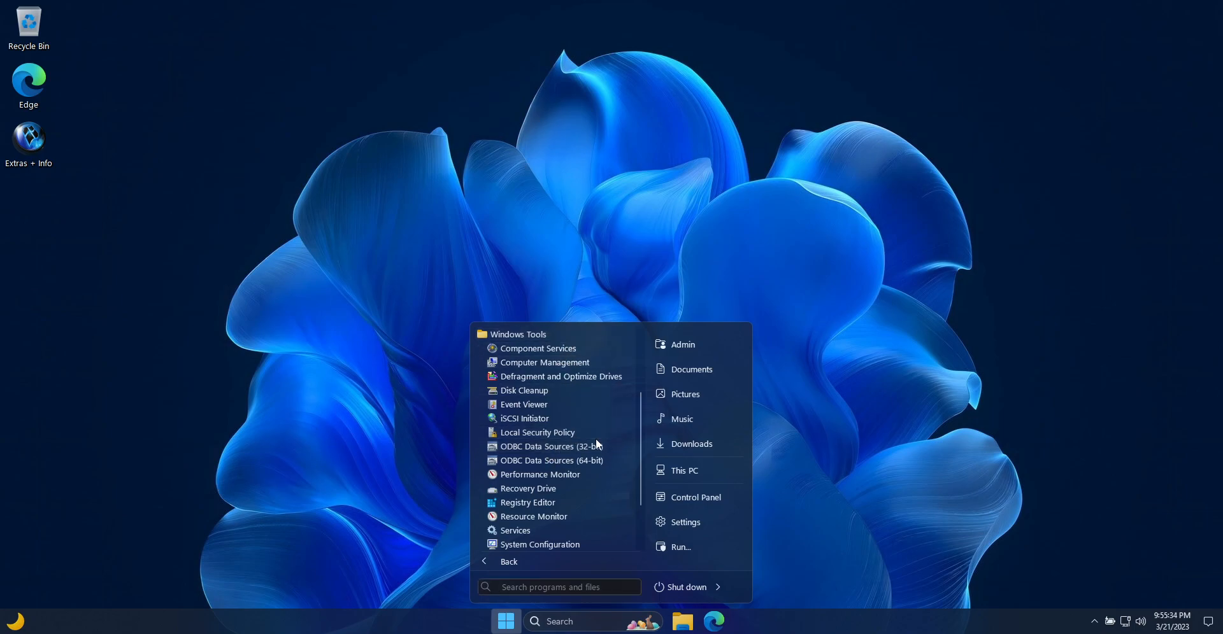
left_click(508, 562)
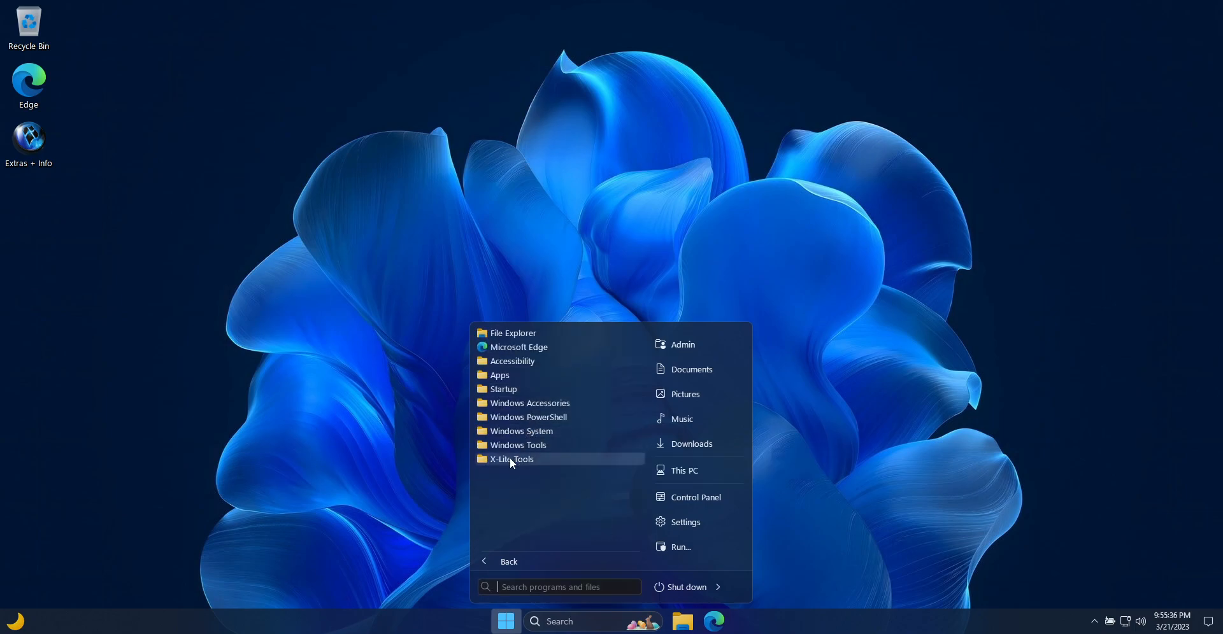
left_click(512, 459)
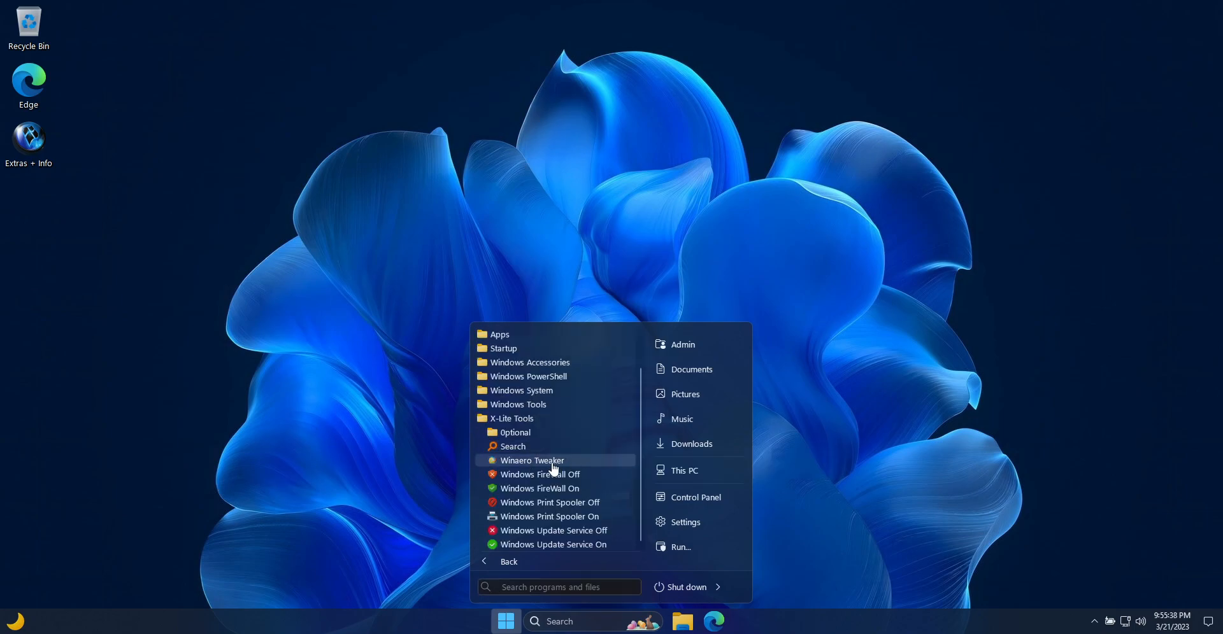
mouse_move(558, 494)
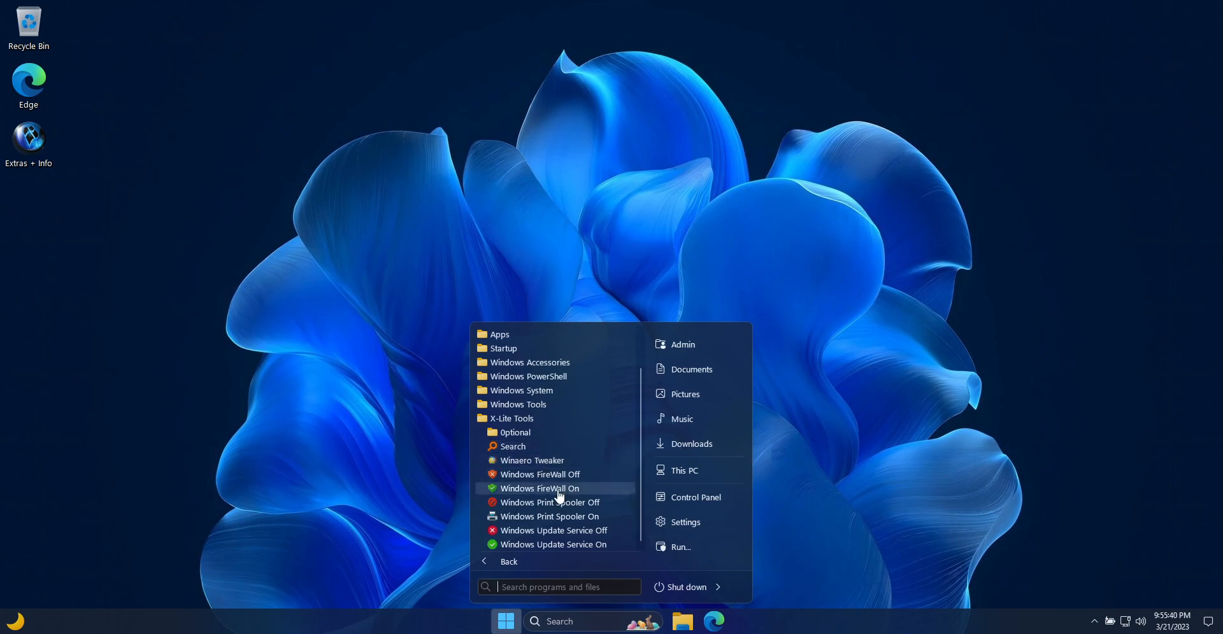
mouse_move(559, 513)
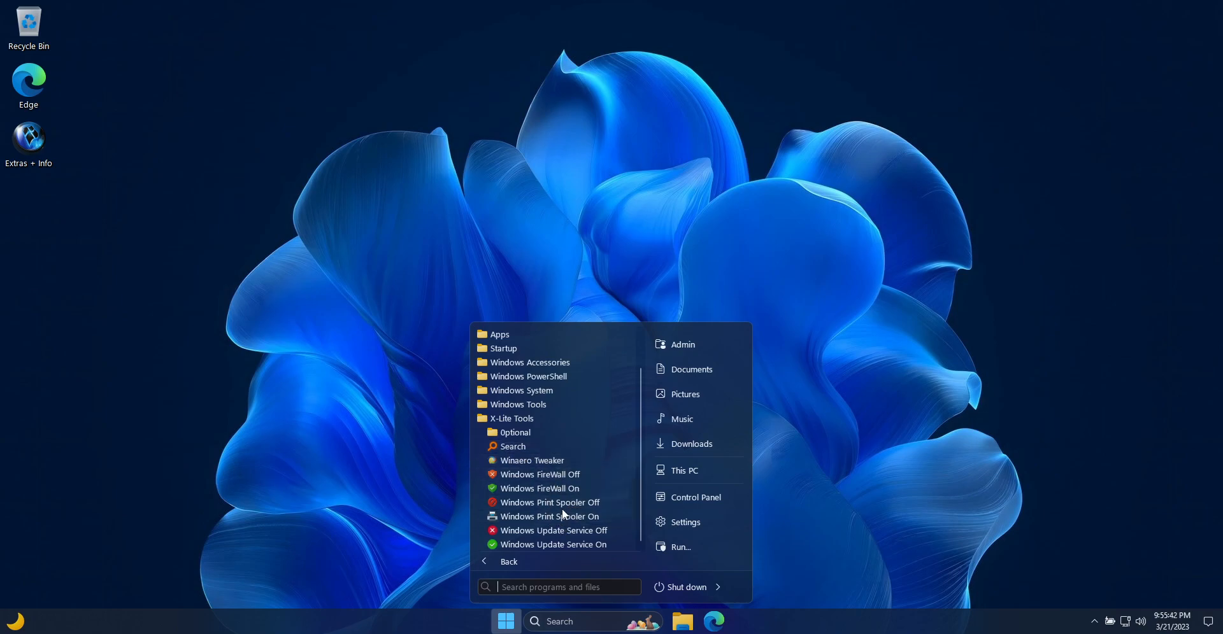
mouse_move(555, 530)
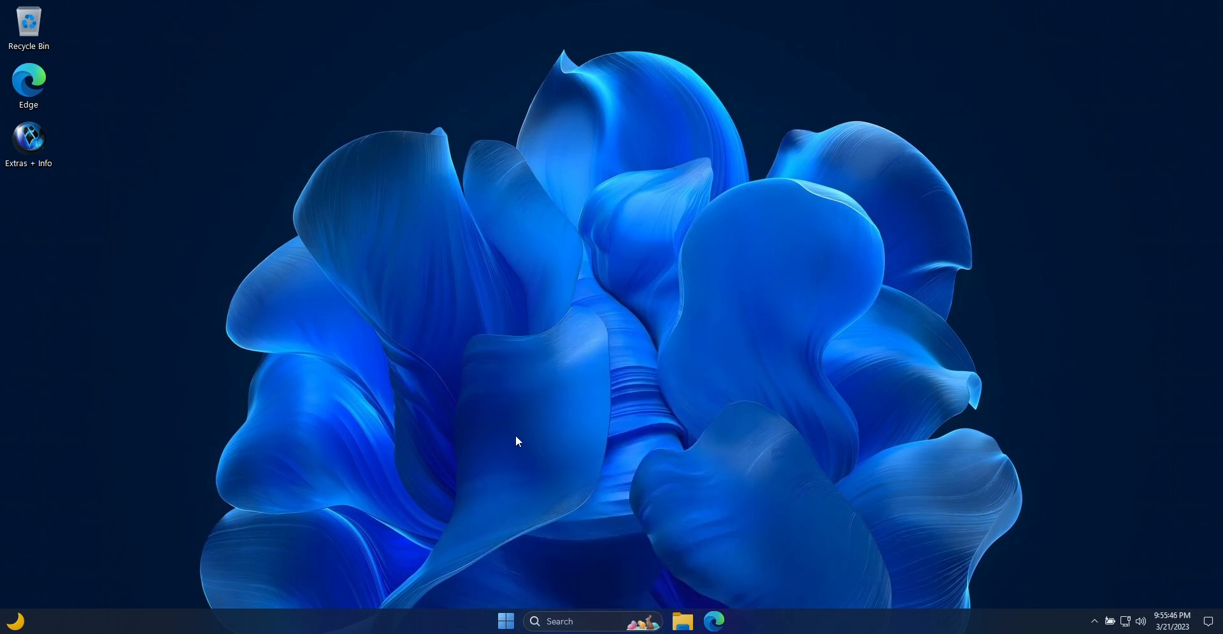
mouse_move(28, 139)
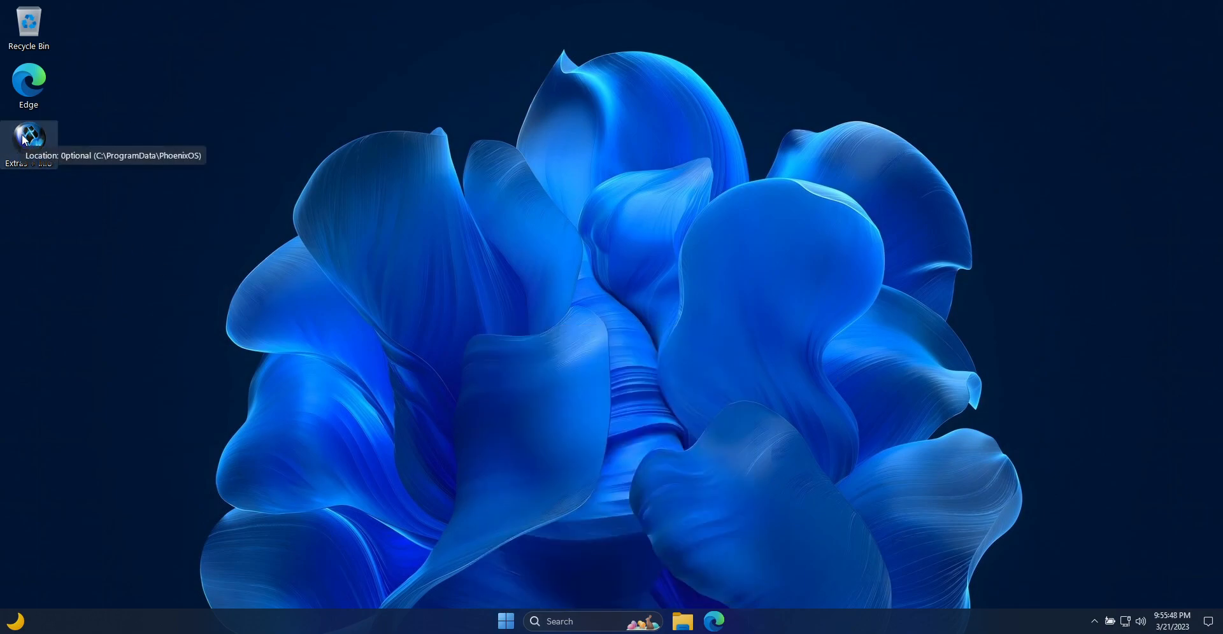
- Open Extras + Info, browse Desktop Shortcuts and Enable Virtual Memory, then open Our Guides
double_click(29, 138)
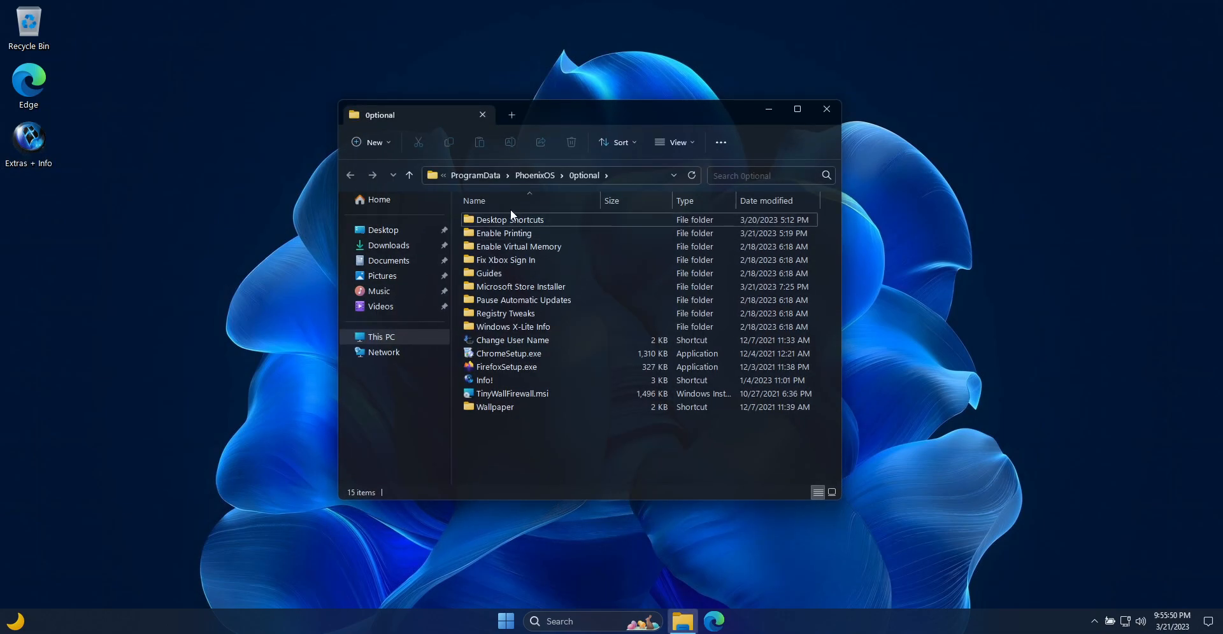
double_click(507, 219)
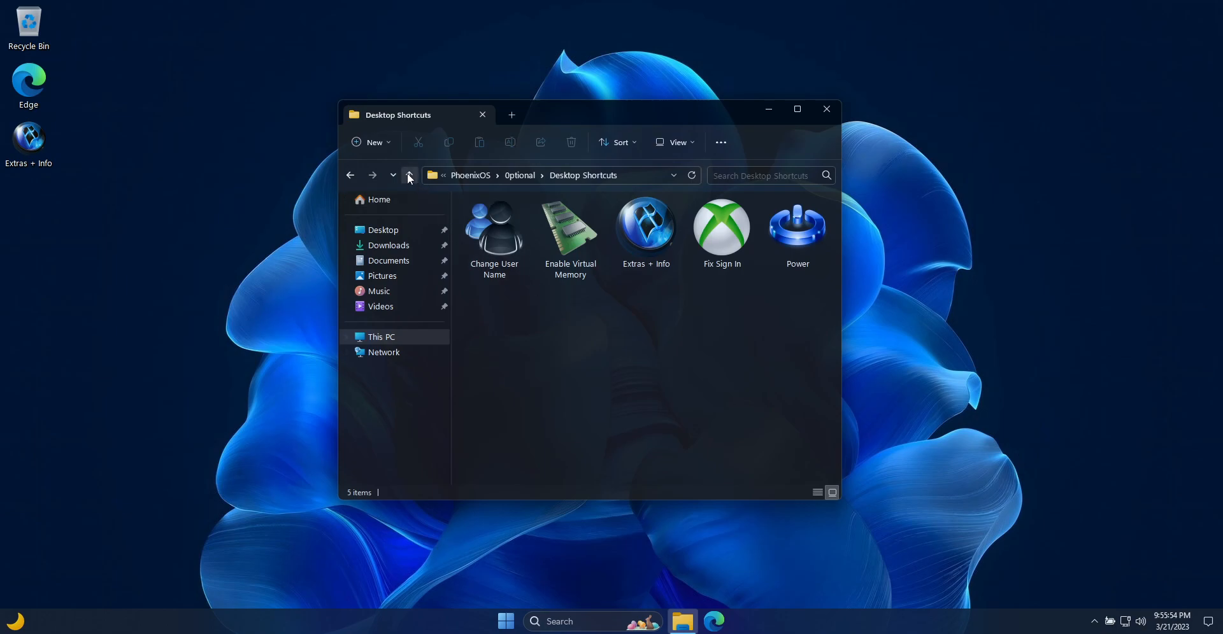
left_click(408, 174)
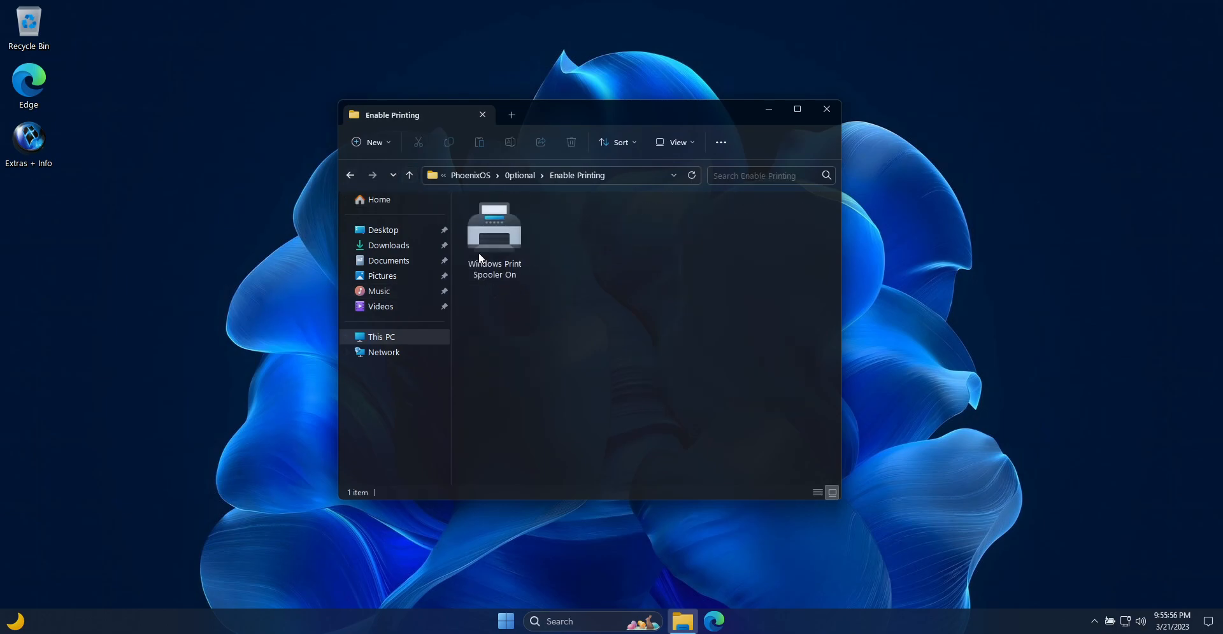
mouse_move(549, 306)
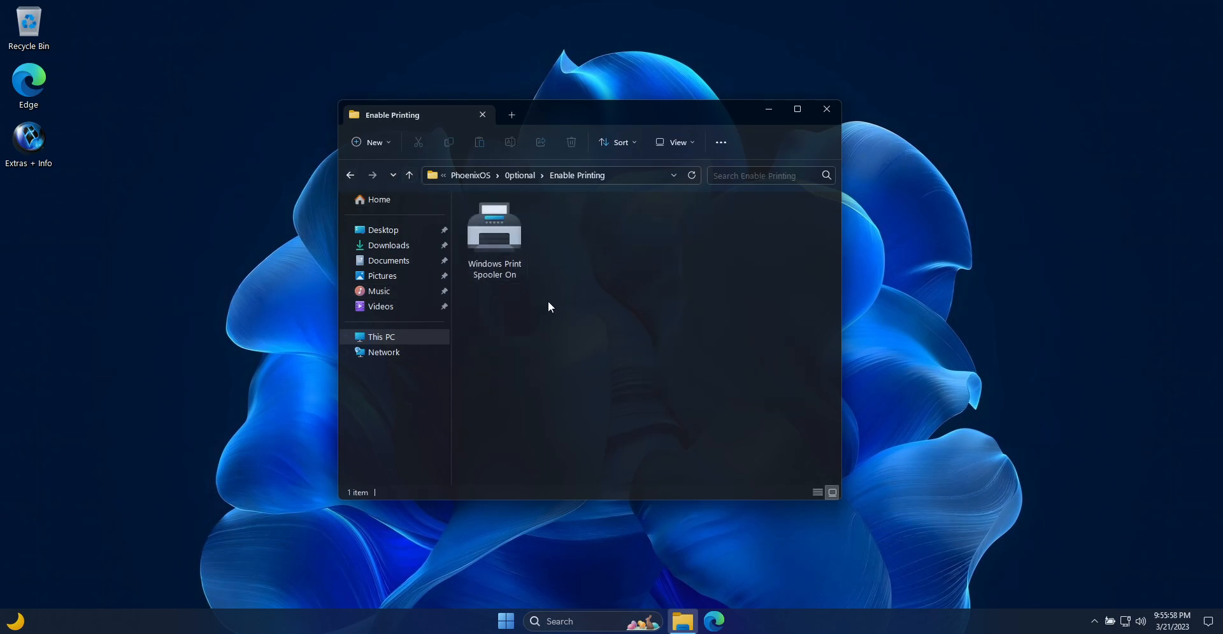
left_click(409, 175)
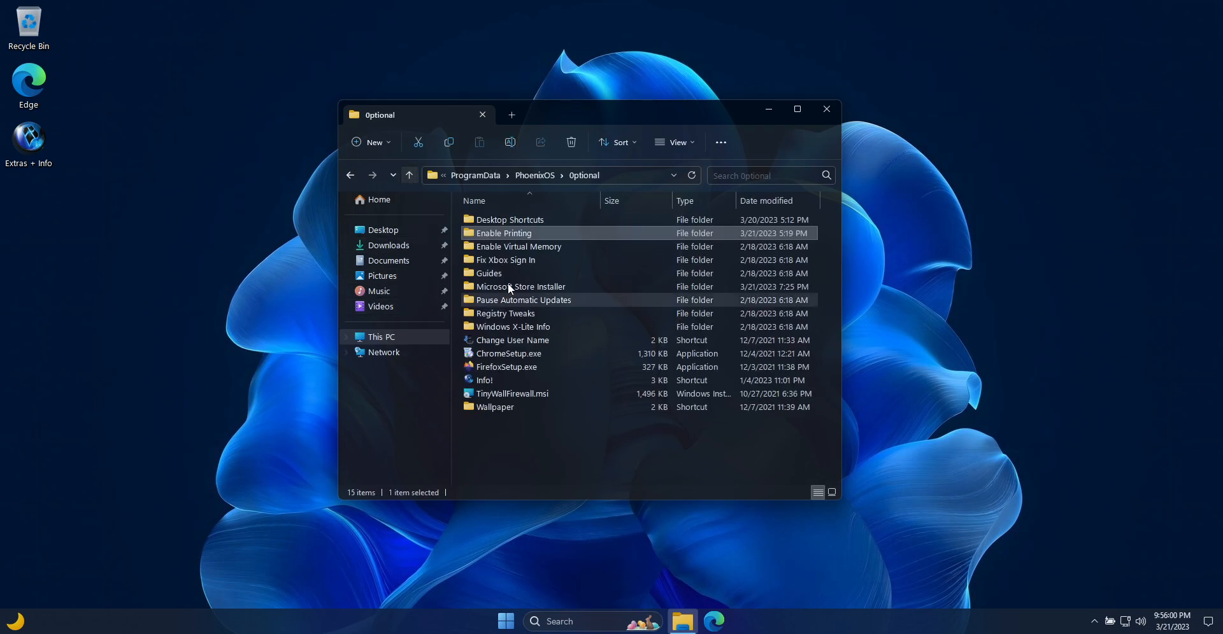
double_click(518, 247)
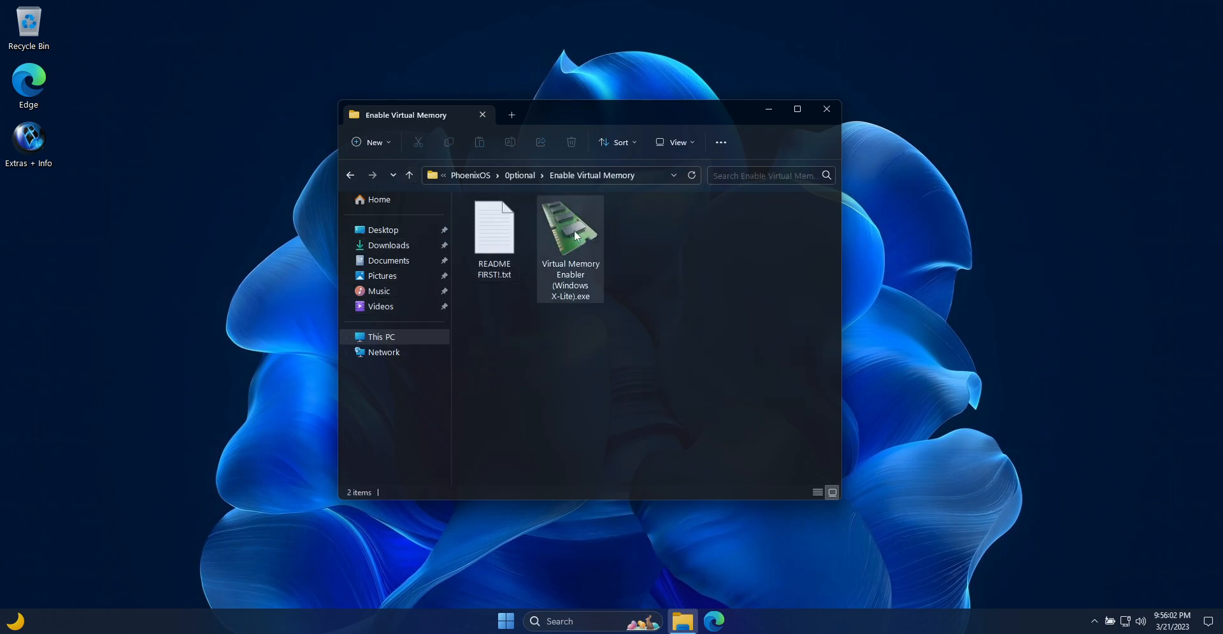
mouse_move(408, 175)
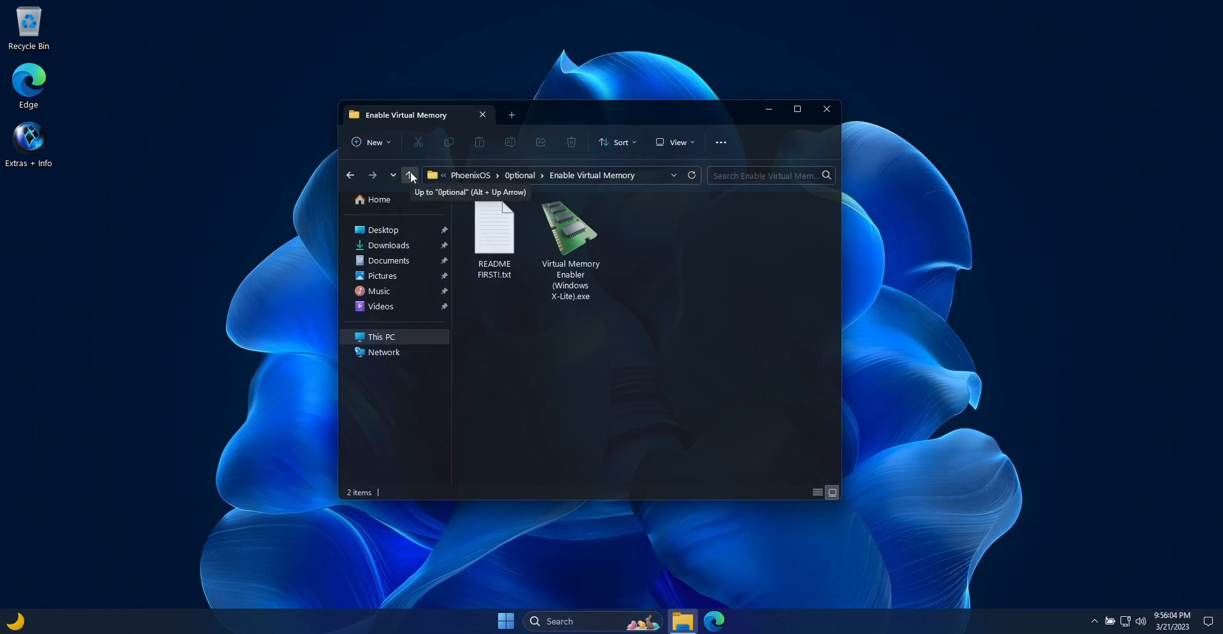
left_click(410, 175)
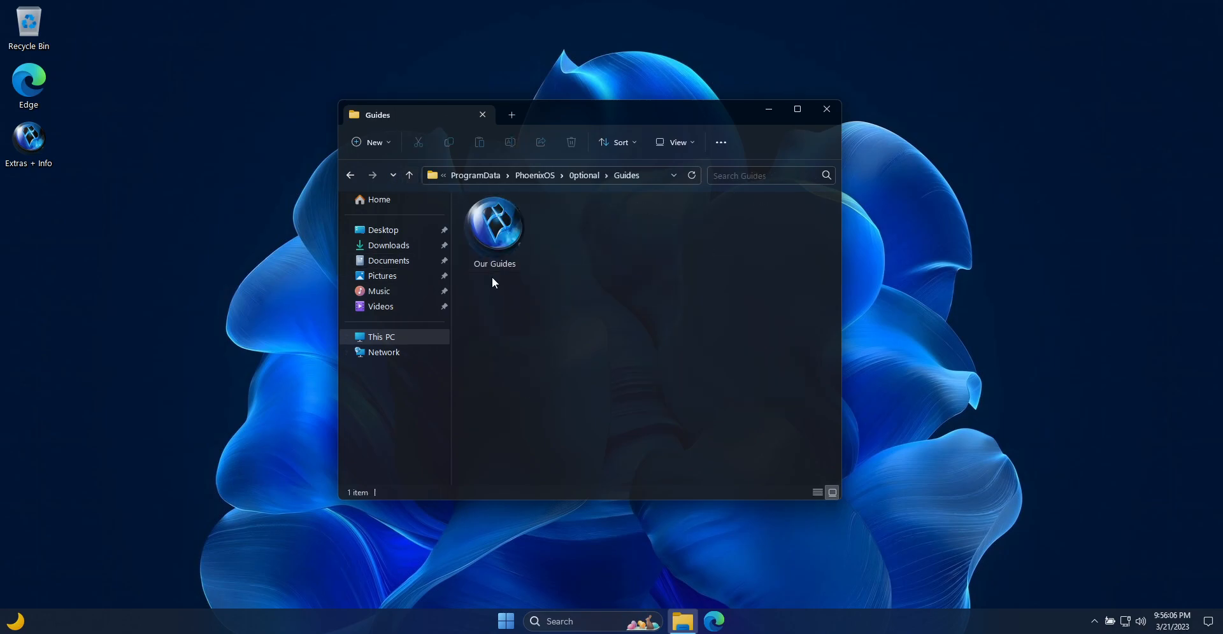
double_click(494, 222)
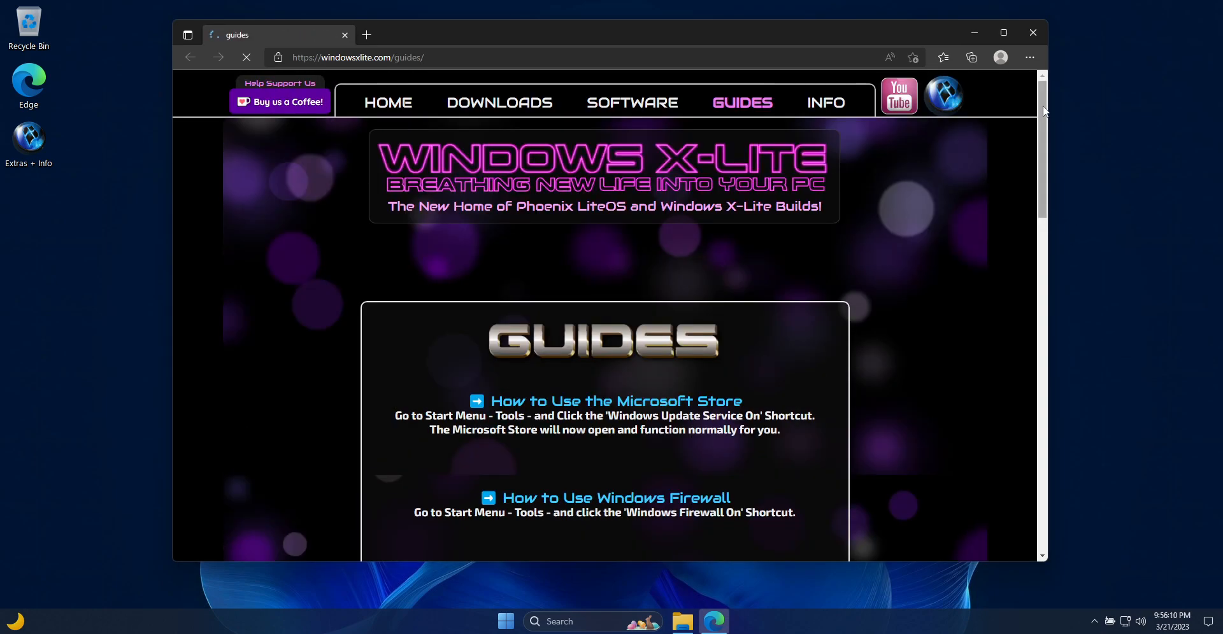
- Scroll down through the how-to entries on the windowsxlite.com Guides page
scroll("down", 3)
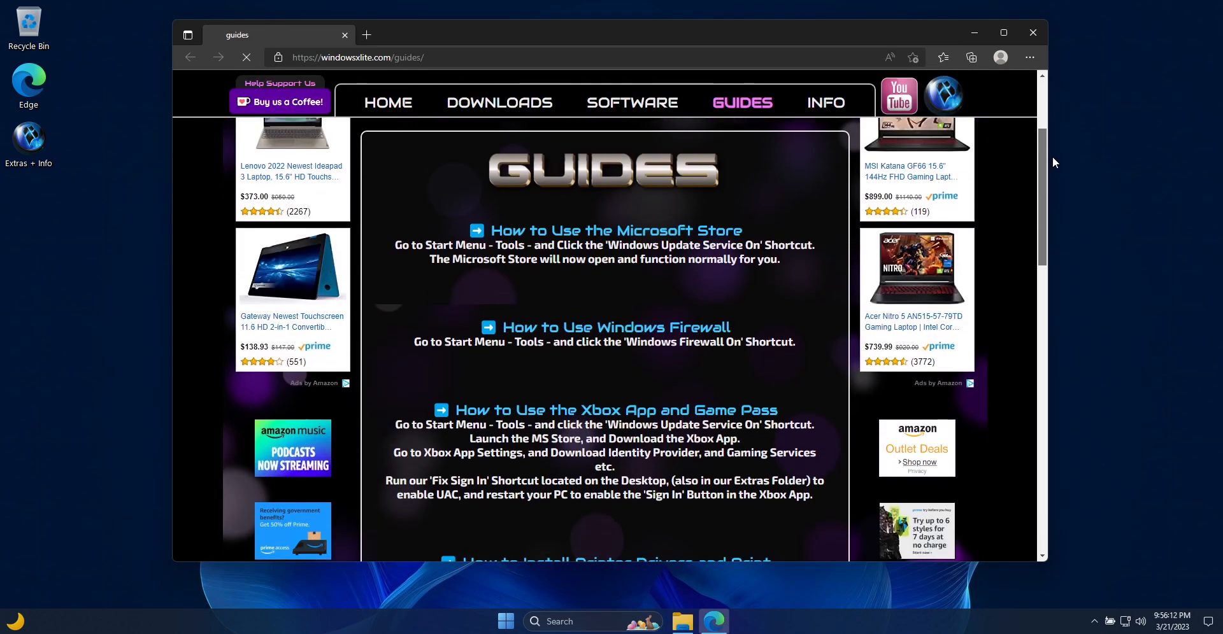
scroll("down", 3)
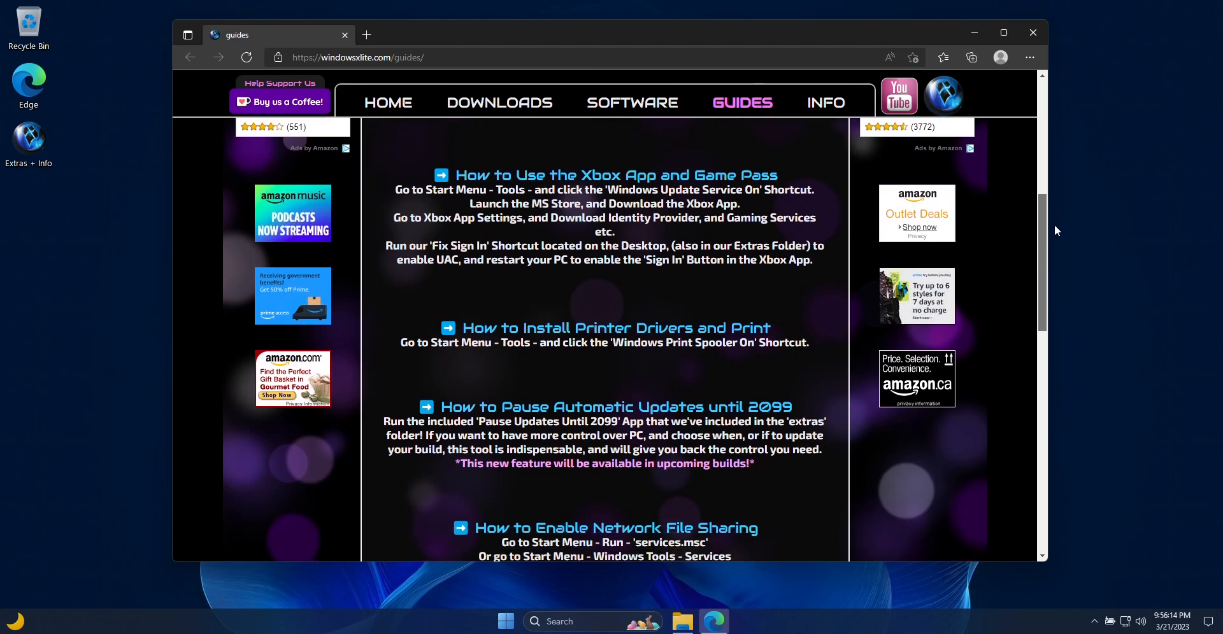
scroll("down", 3)
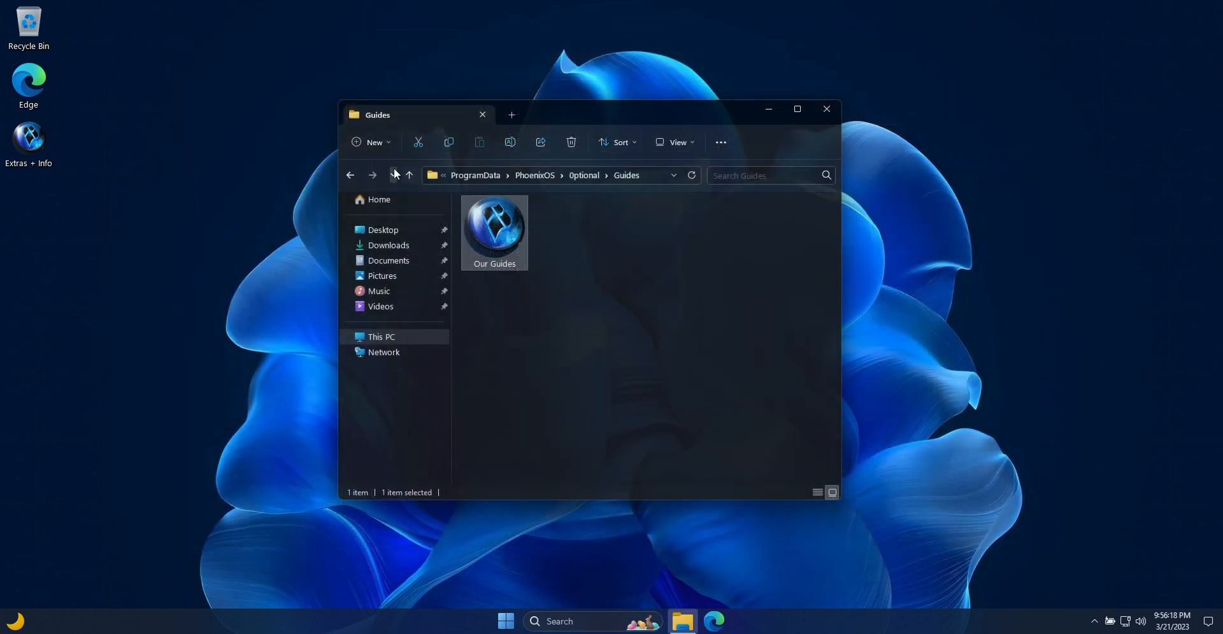
- Look inside Registry Tweaks, then open the Our Channel shortcut from Windows X-Lite Info
left_click(409, 175)
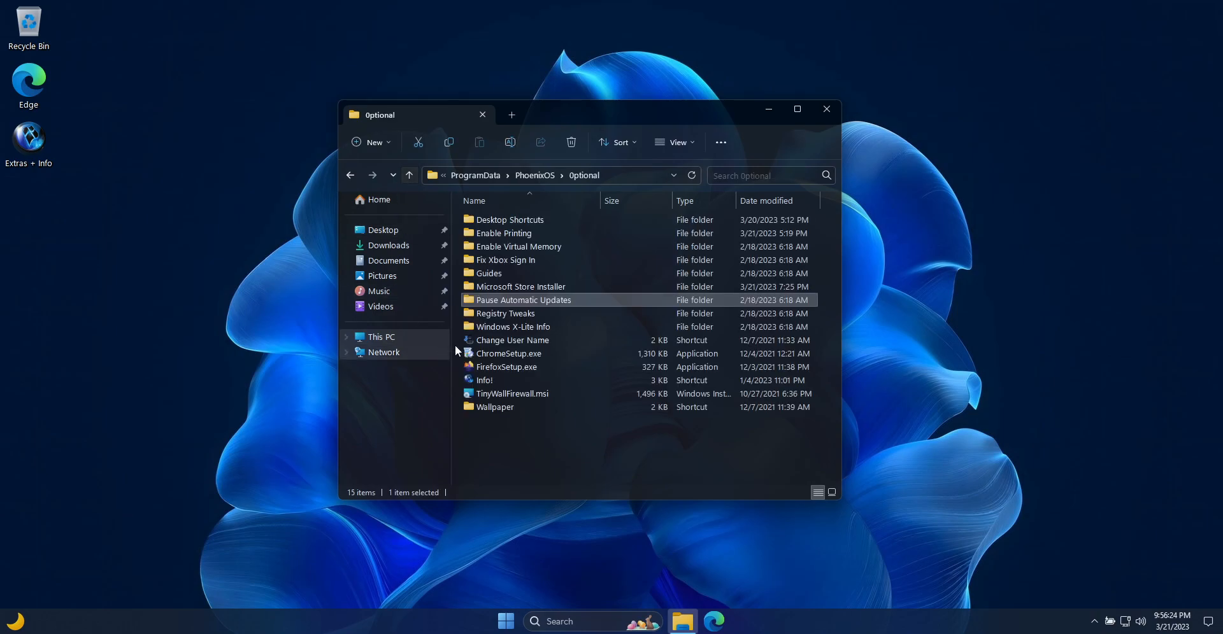
mouse_move(512, 326)
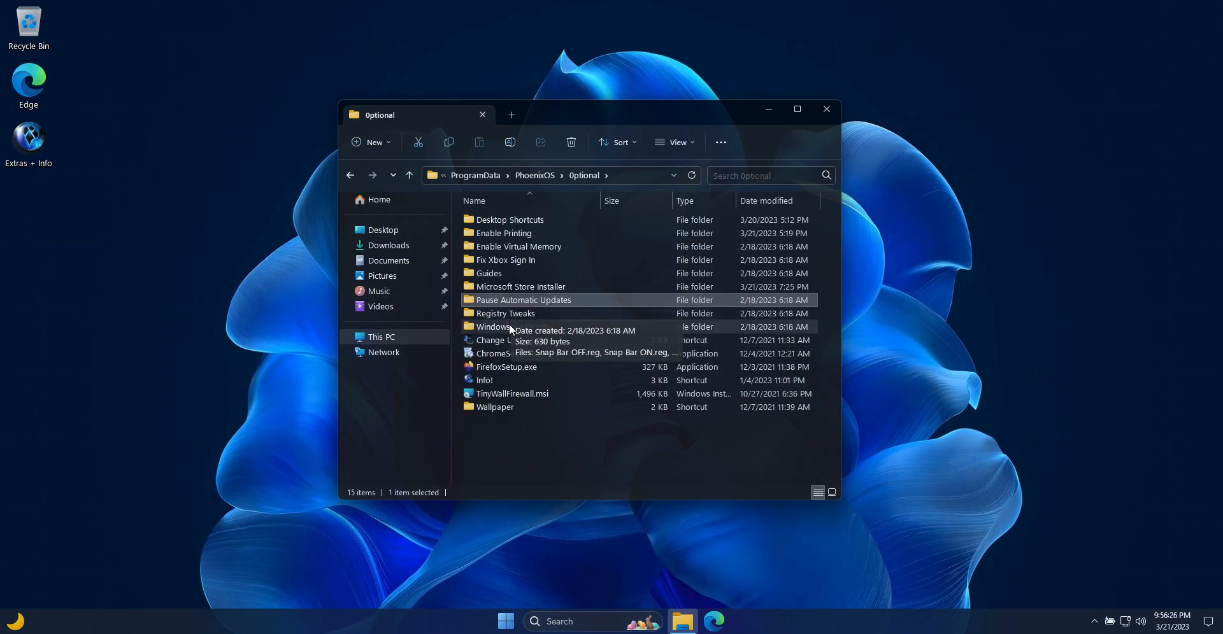
double_click(505, 313)
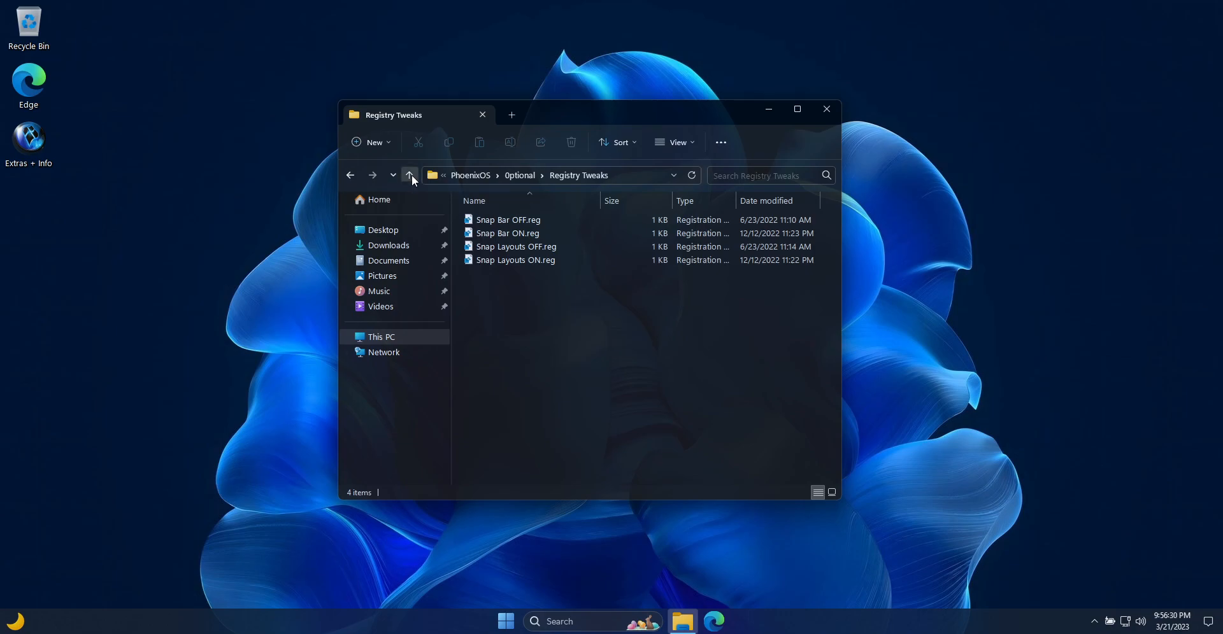
left_click(409, 174)
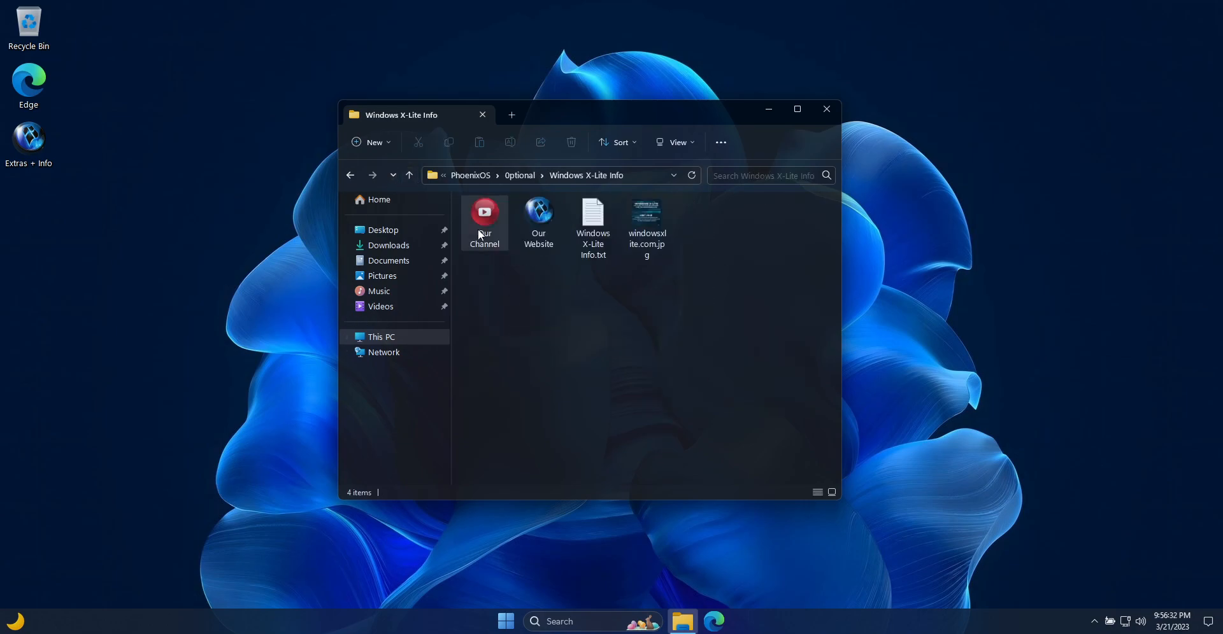
double_click(483, 212)
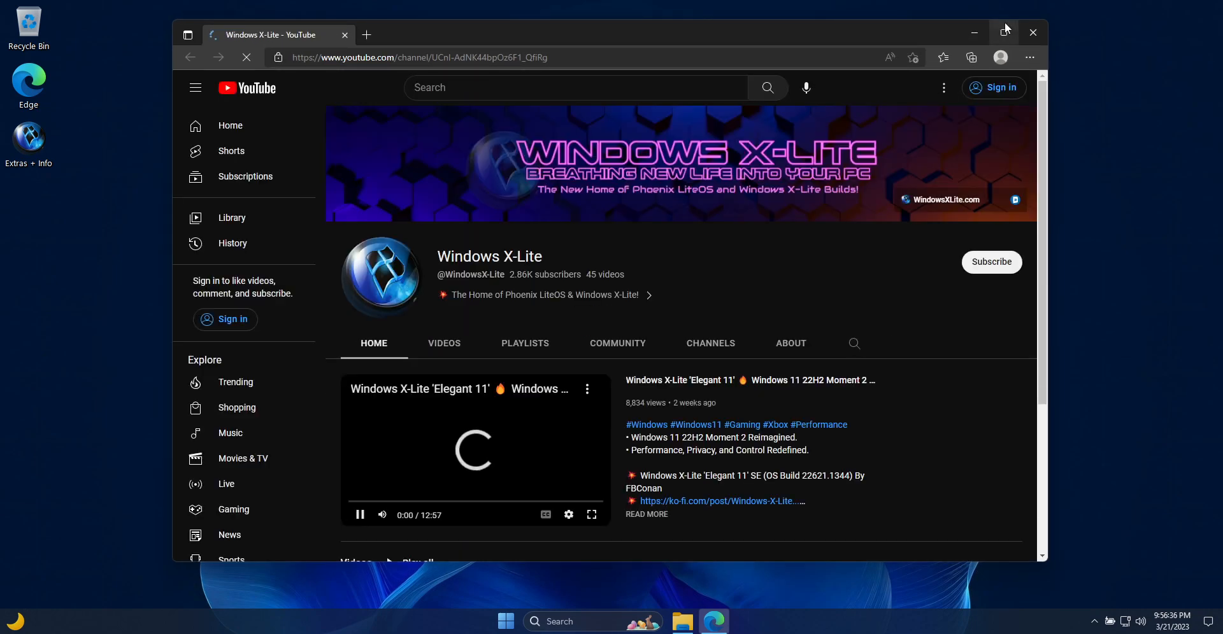
- Open the Our Website shortcut to load windowsxlite.com in Edge and scroll the page
left_click(682, 621)
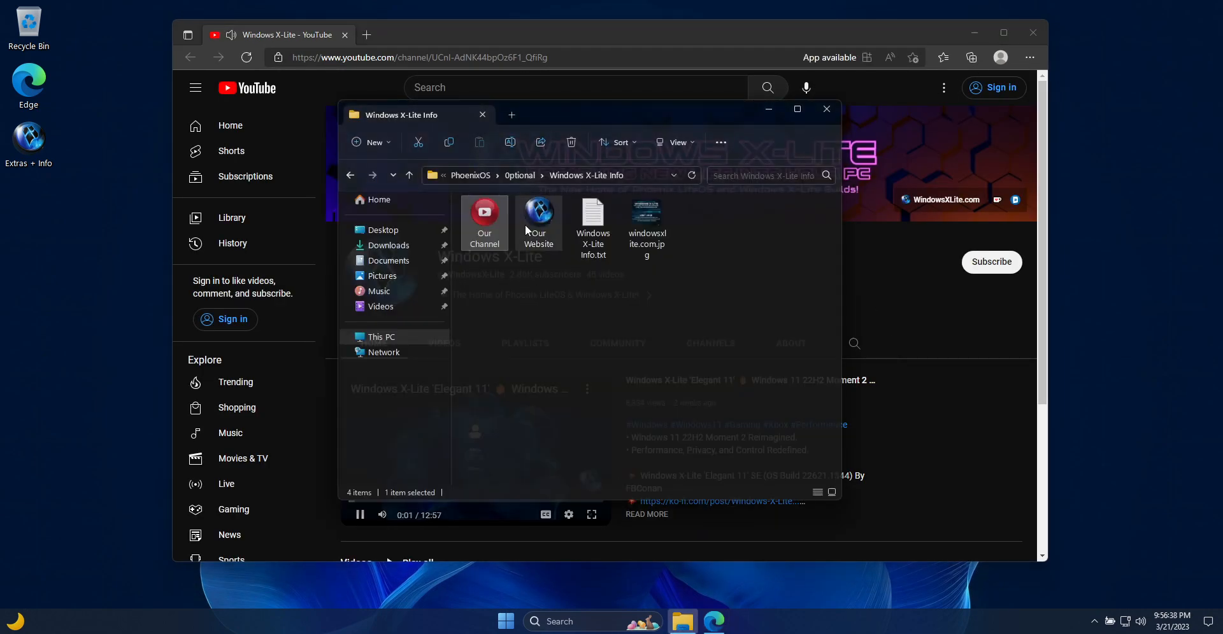
double_click(538, 224)
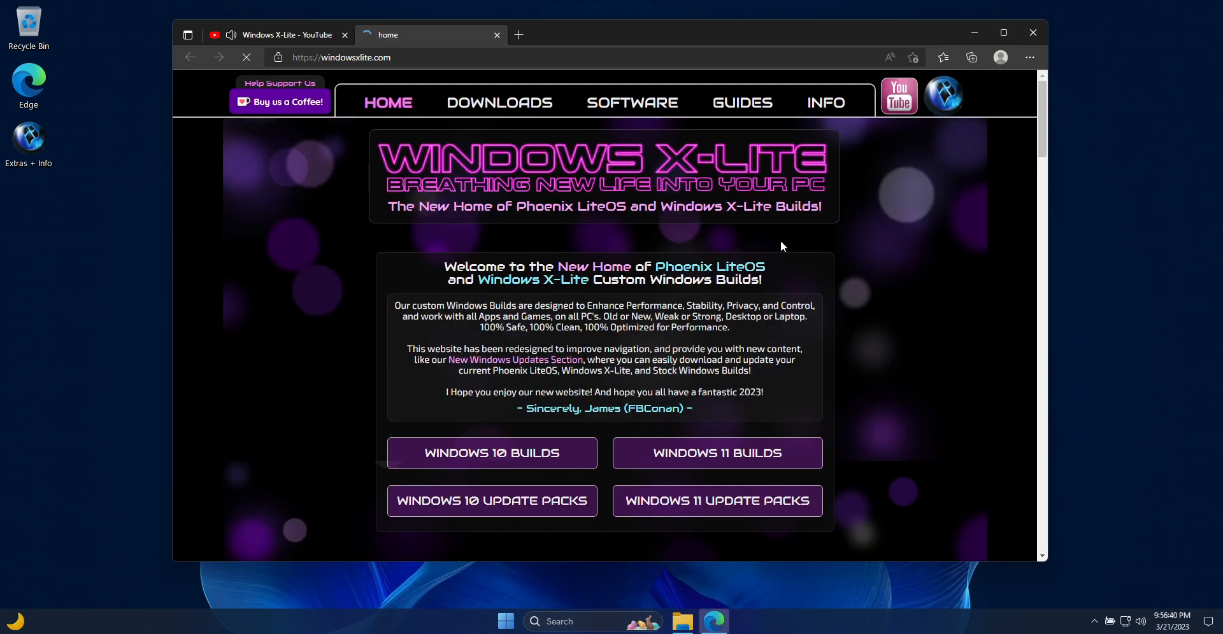
scroll("down", 3)
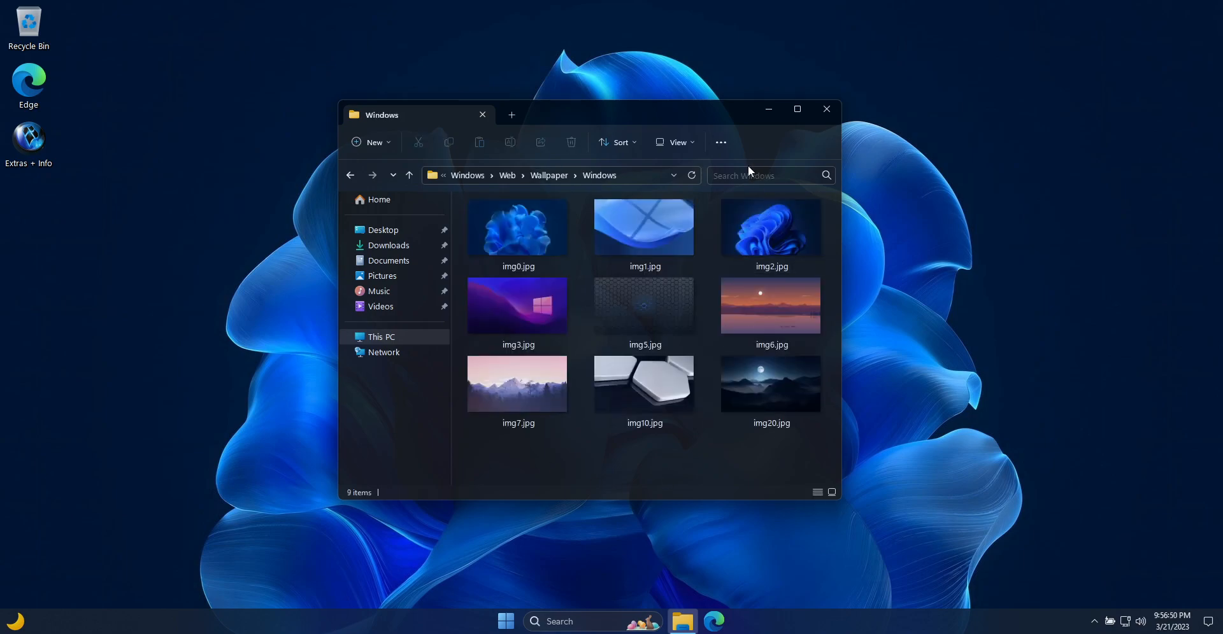
- Make img2.jpg the desktop background and close the wallpaper folder window
left_click(643, 227)
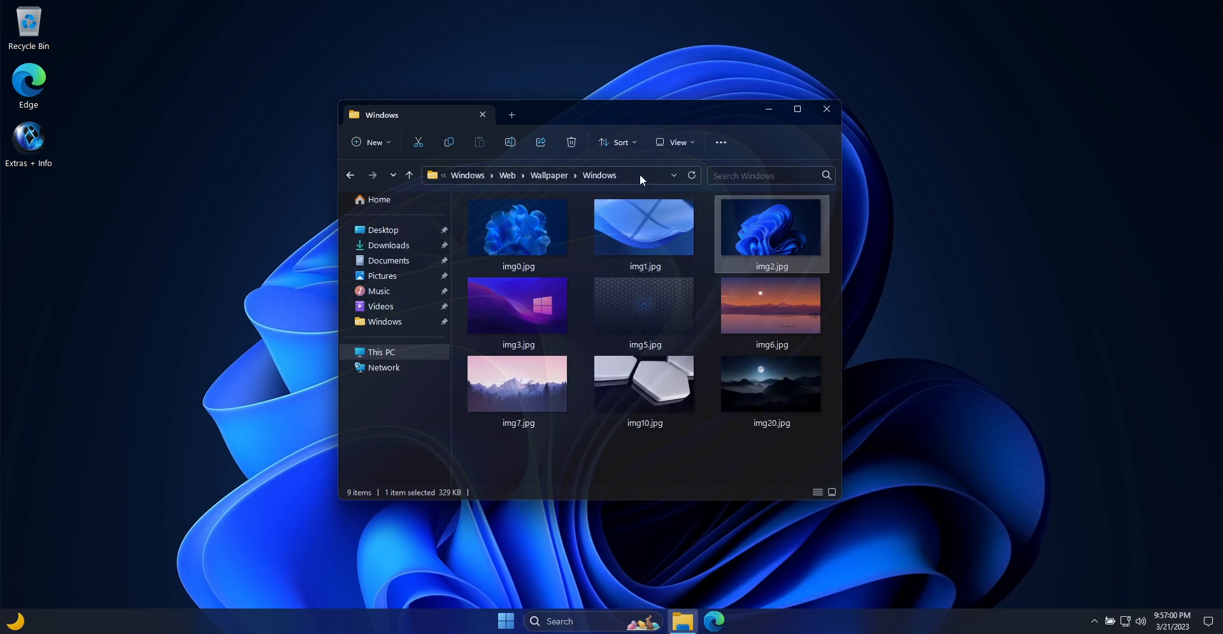
mouse_move(433, 153)
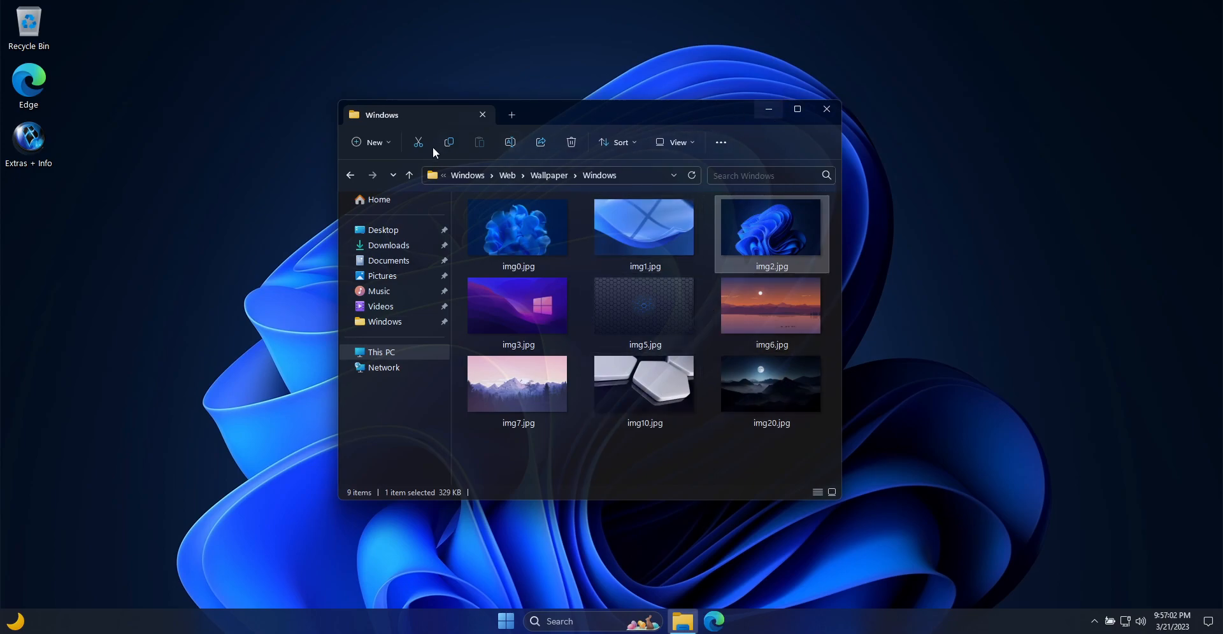
left_click(826, 108)
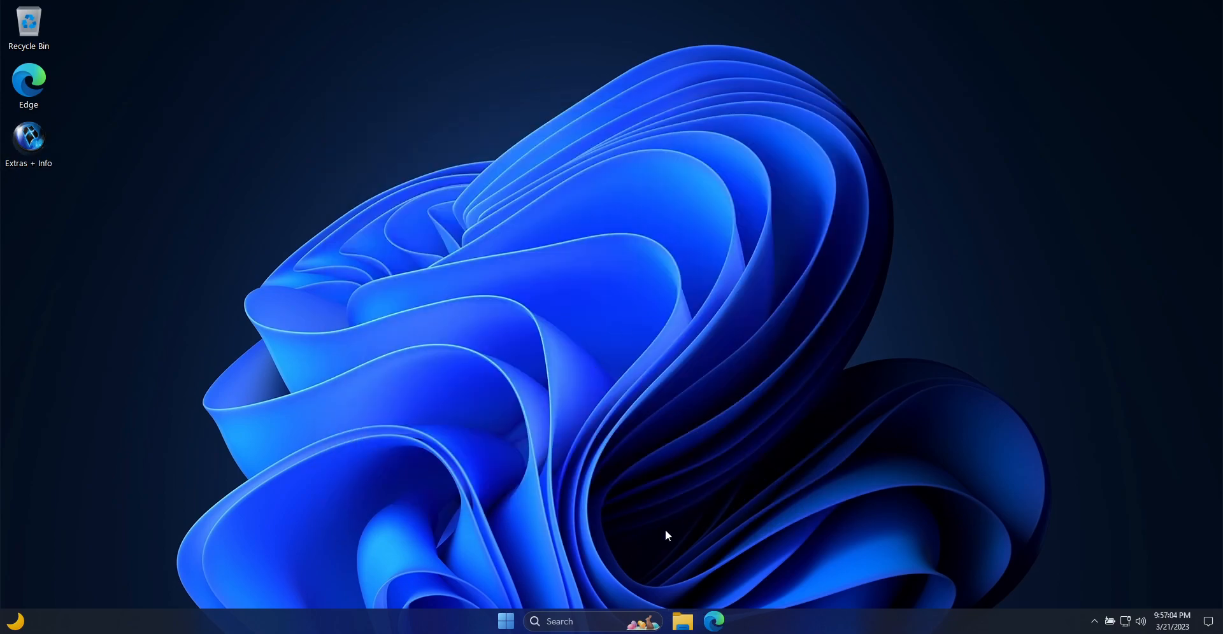
left_click(505, 621)
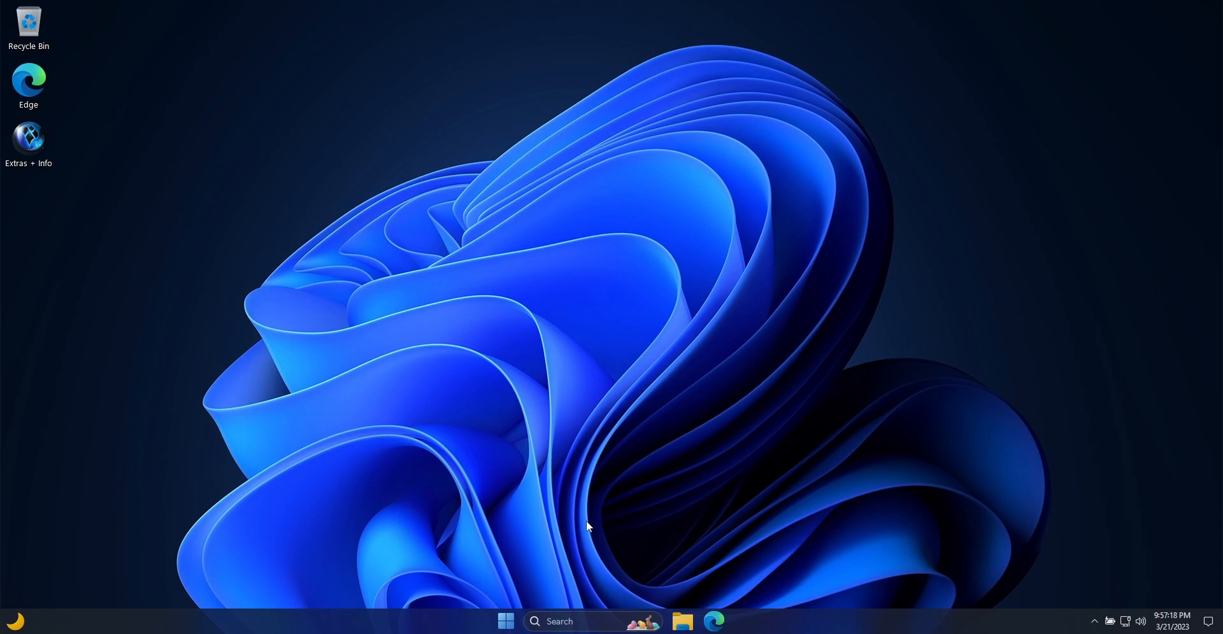
mouse_move(505, 621)
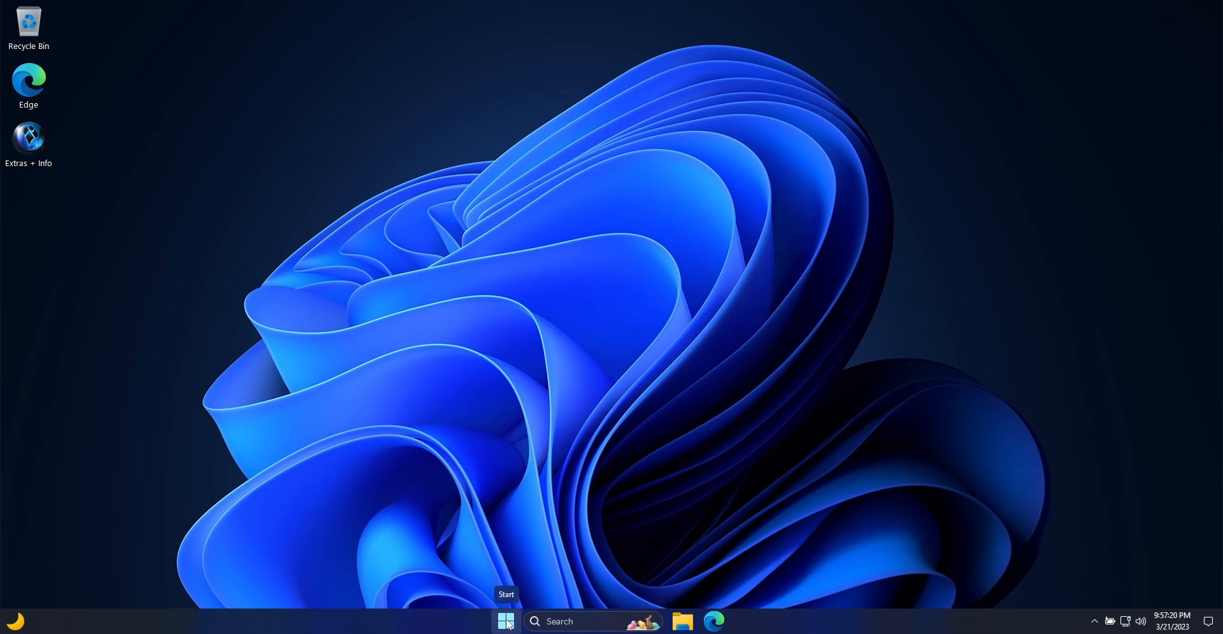
- Go into the Optional folder's Microsoft Store Installer subfolder holding Microsoft_Store.msix
left_click(506, 621)
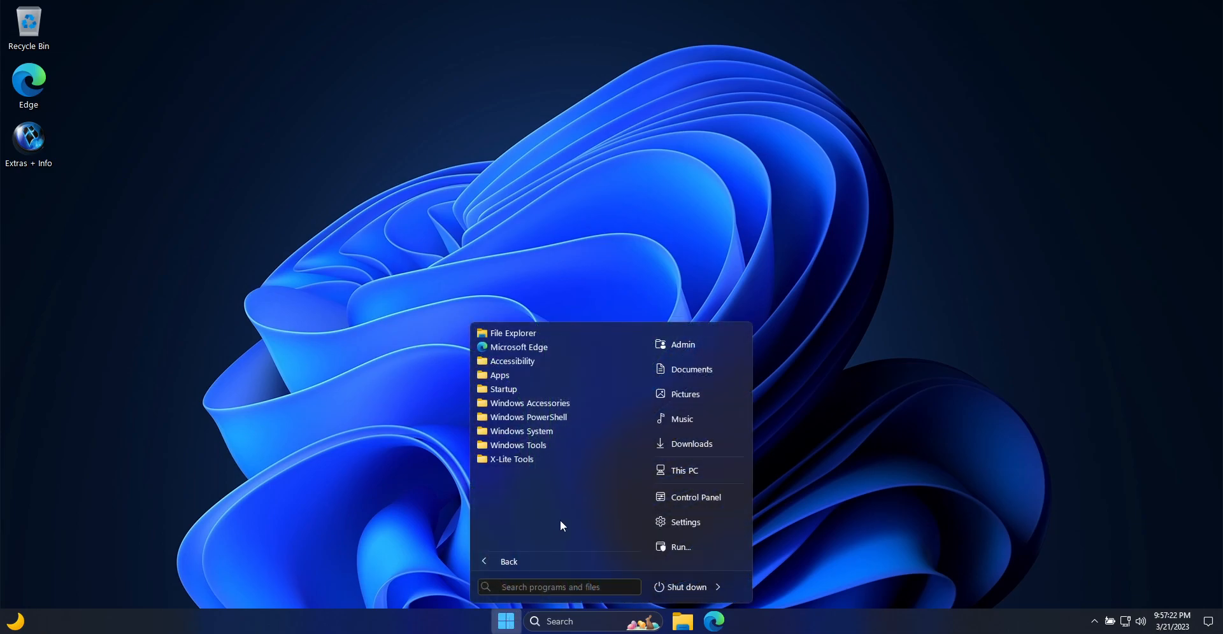
mouse_move(506, 388)
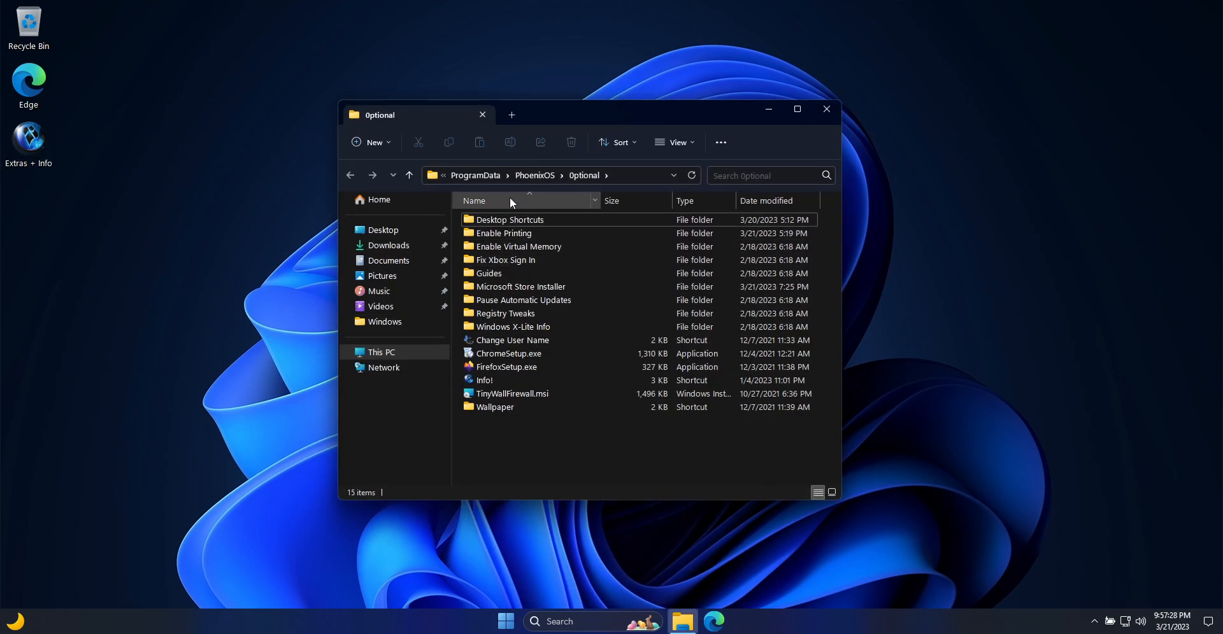
left_click(521, 286)
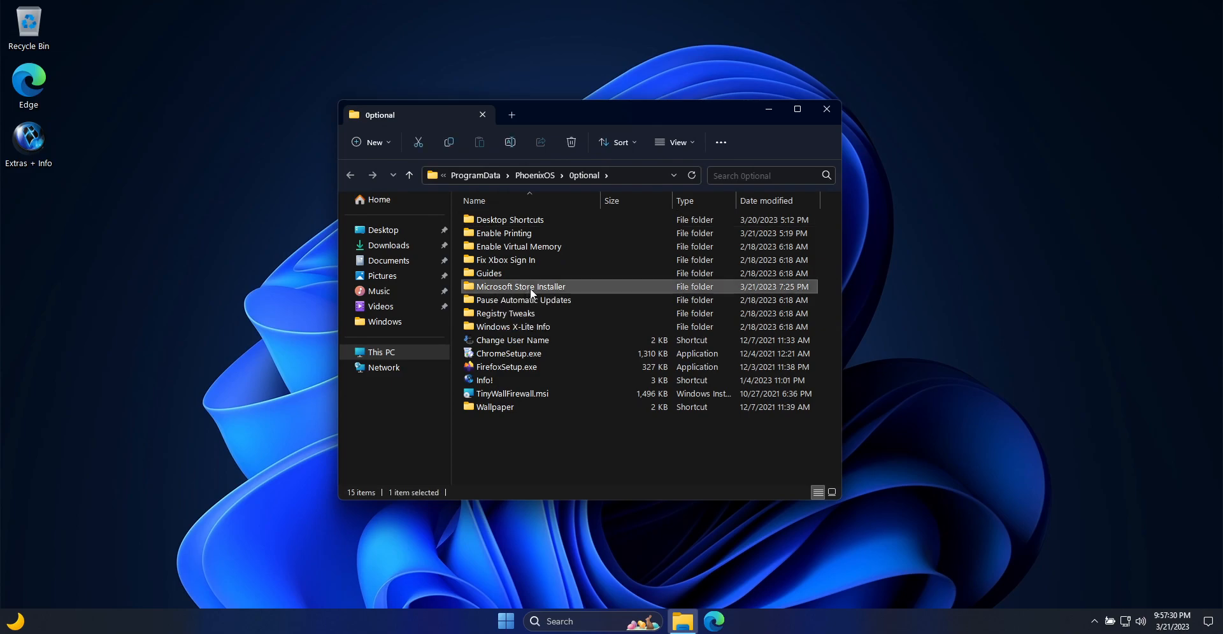
double_click(521, 286)
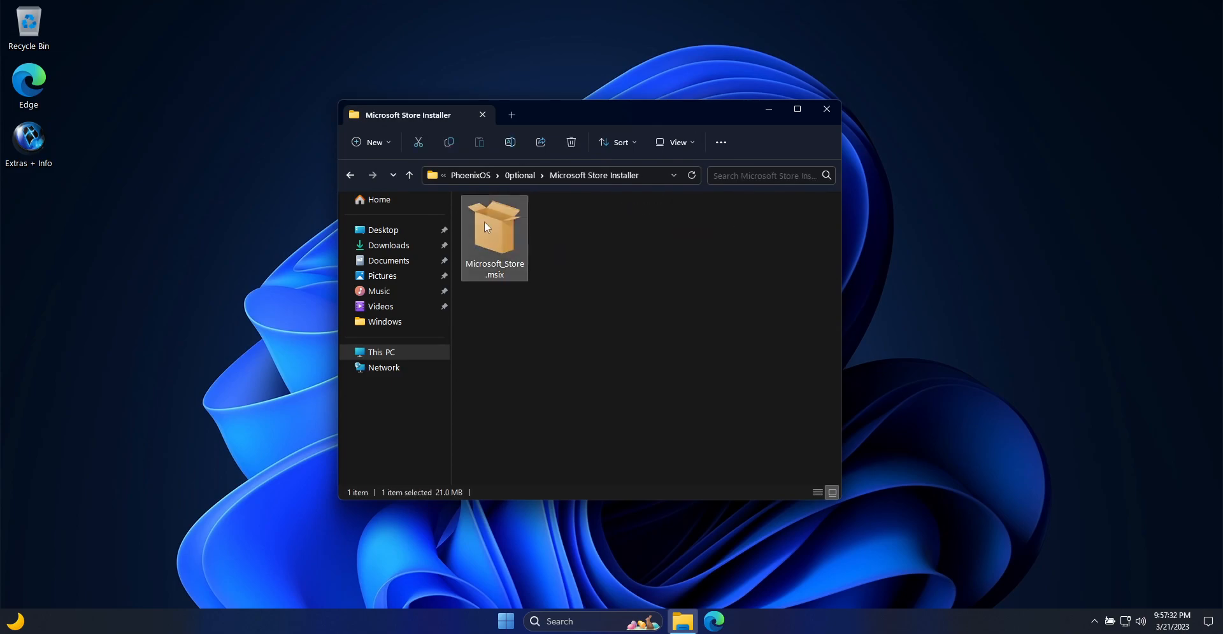
- Install Microsoft_Store.msix via App Installer, close Explorer, and dismiss the finished installer
double_click(494, 229)
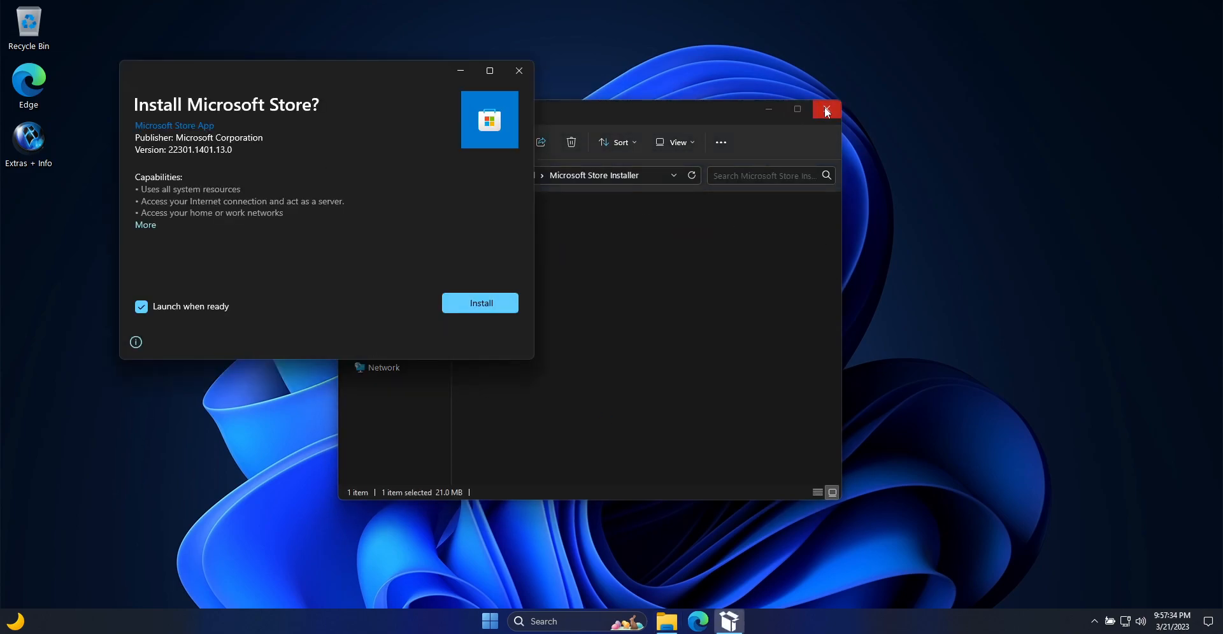
left_click(825, 110)
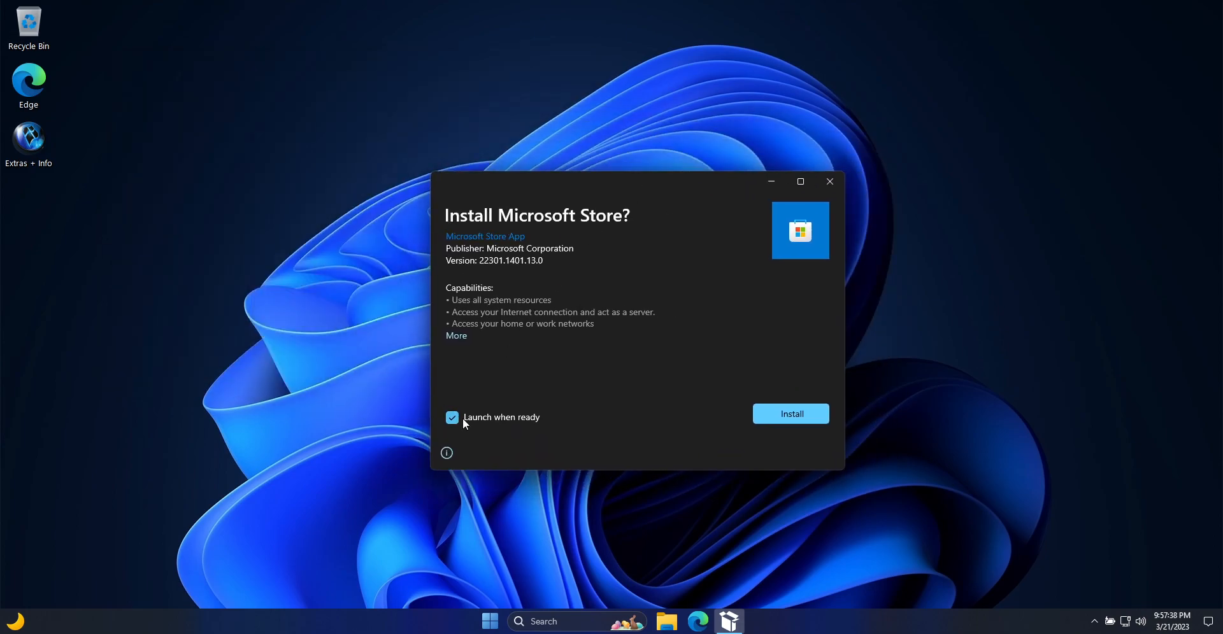
left_click(789, 413)
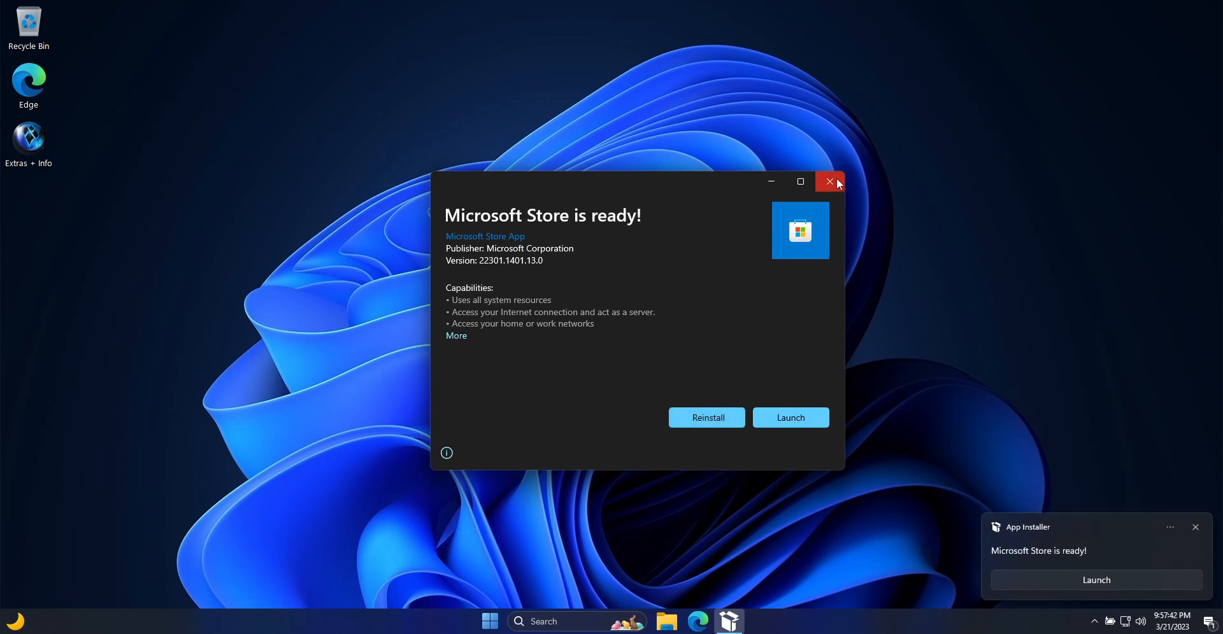
left_click(829, 182)
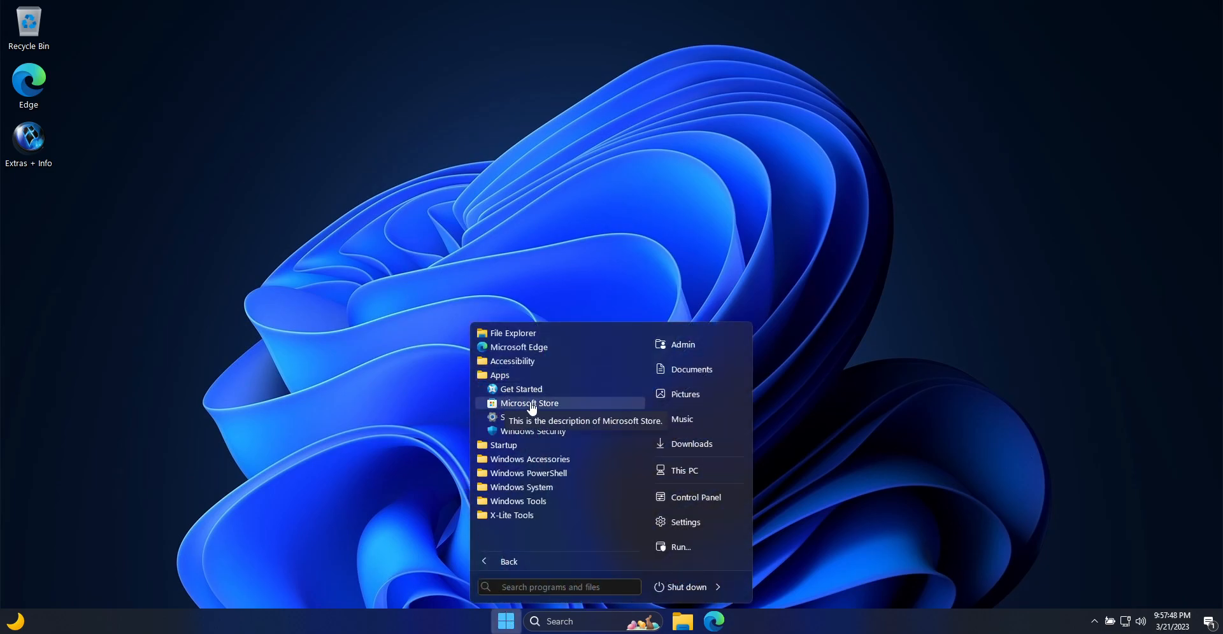
- Launch Microsoft Store from the Apps list in Start
left_click(530, 403)
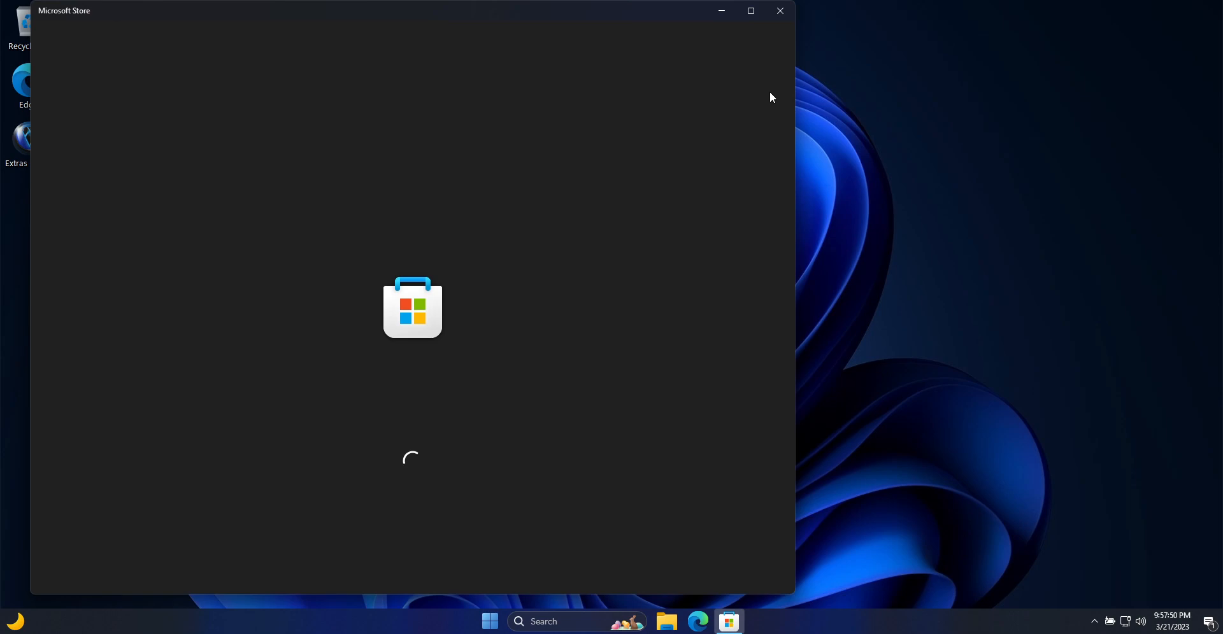
mouse_move(858, 616)
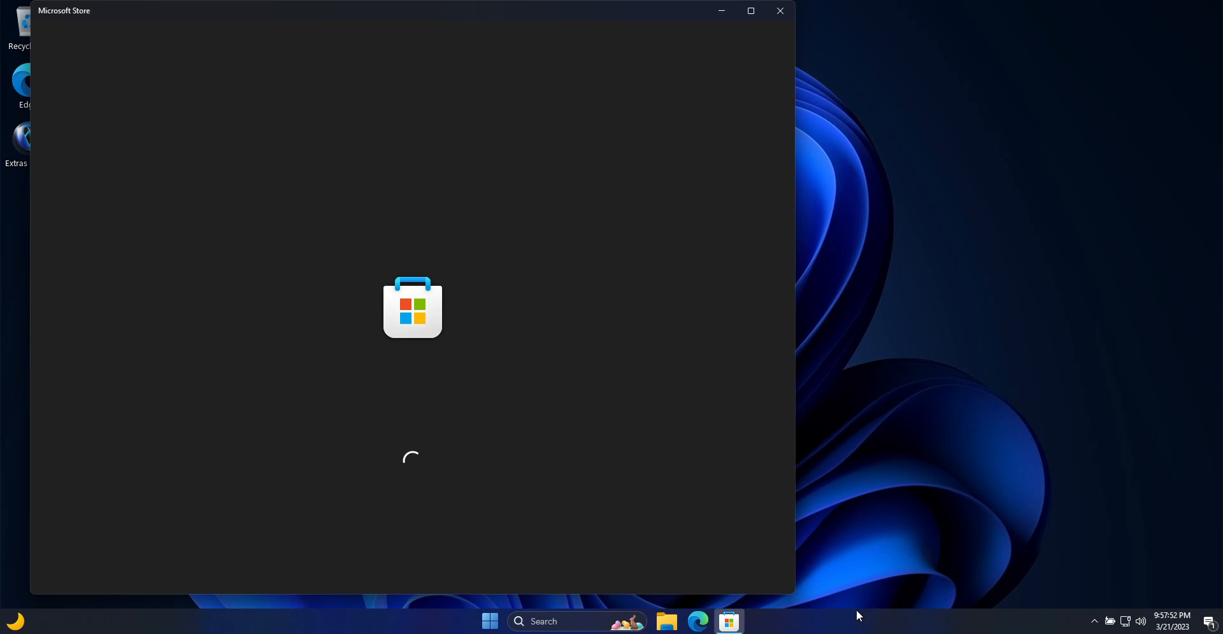
mouse_move(854, 562)
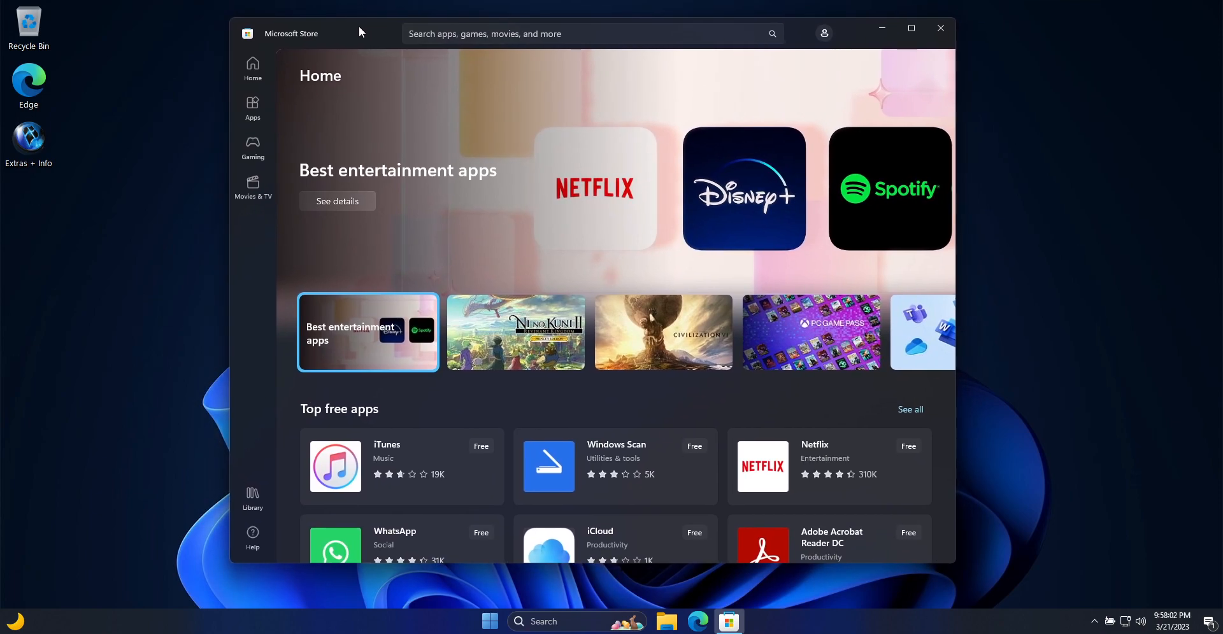
- Switch Video autoplay off in the Store's Settings page, then return to Home
left_click(824, 33)
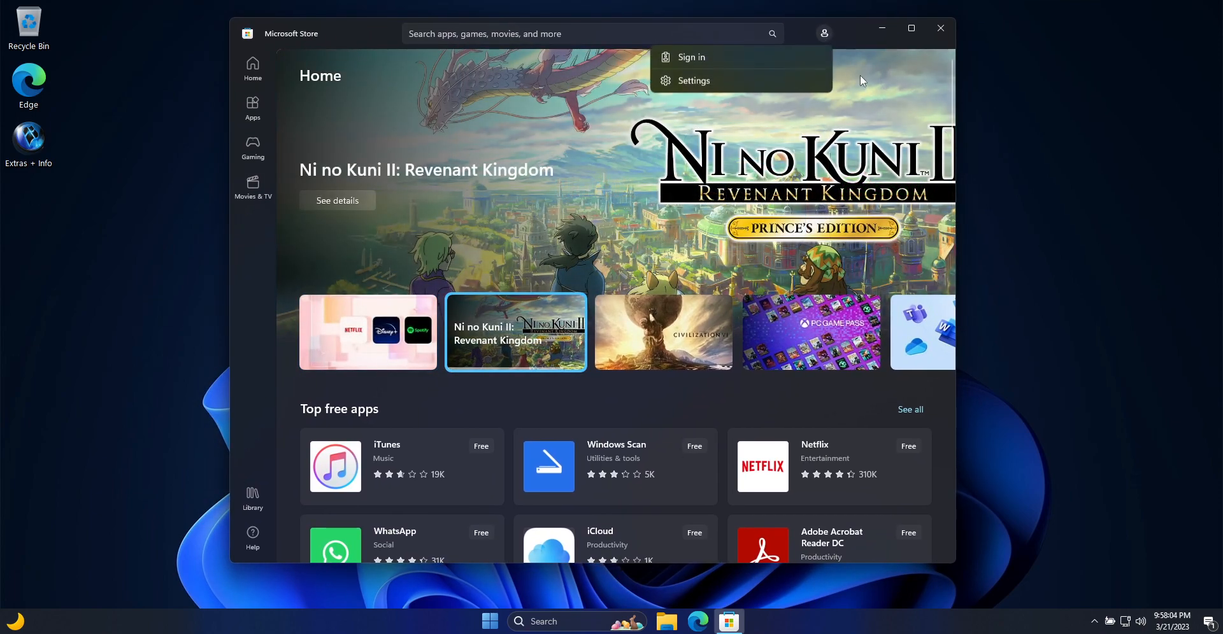
left_click(692, 80)
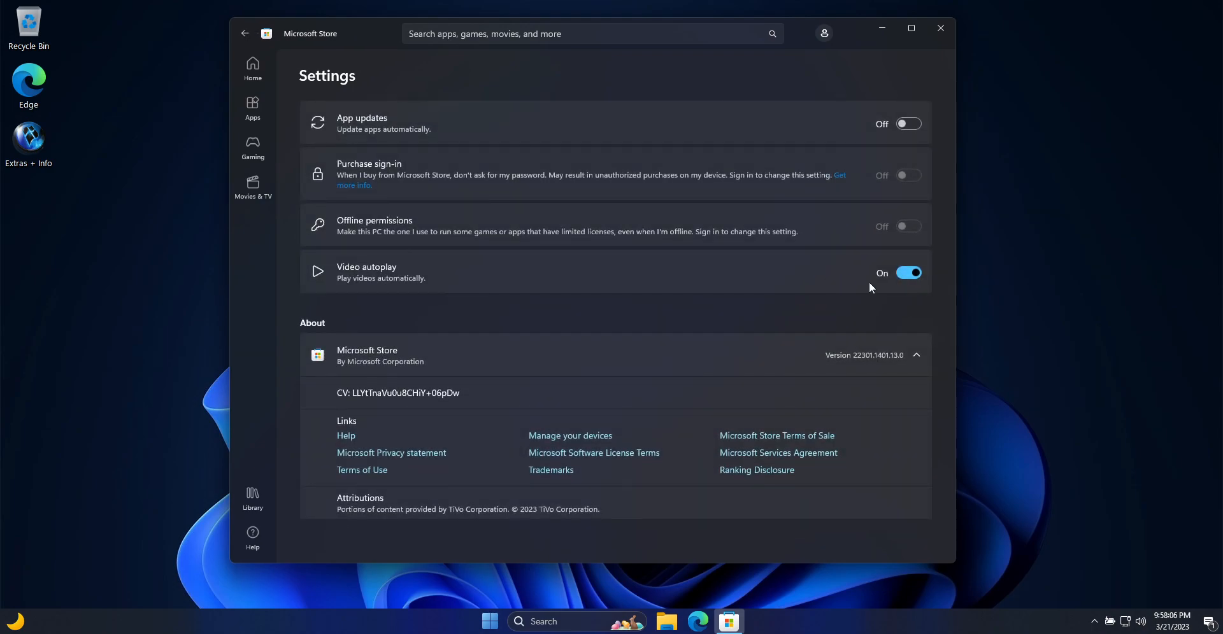
mouse_move(386, 290)
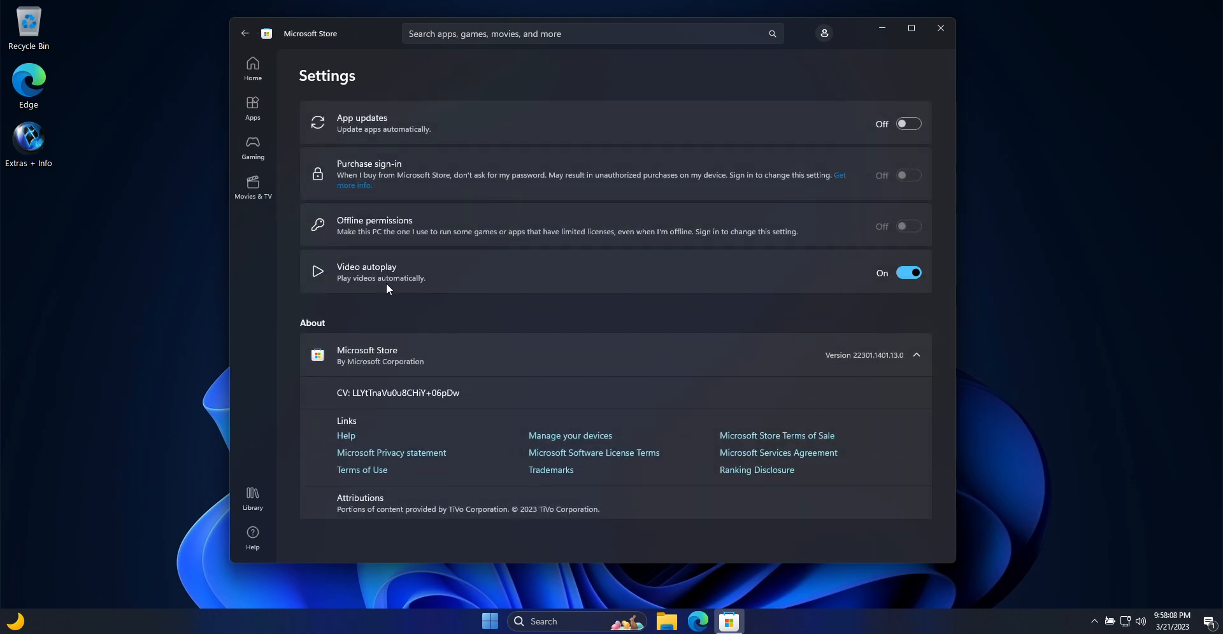
left_click(907, 273)
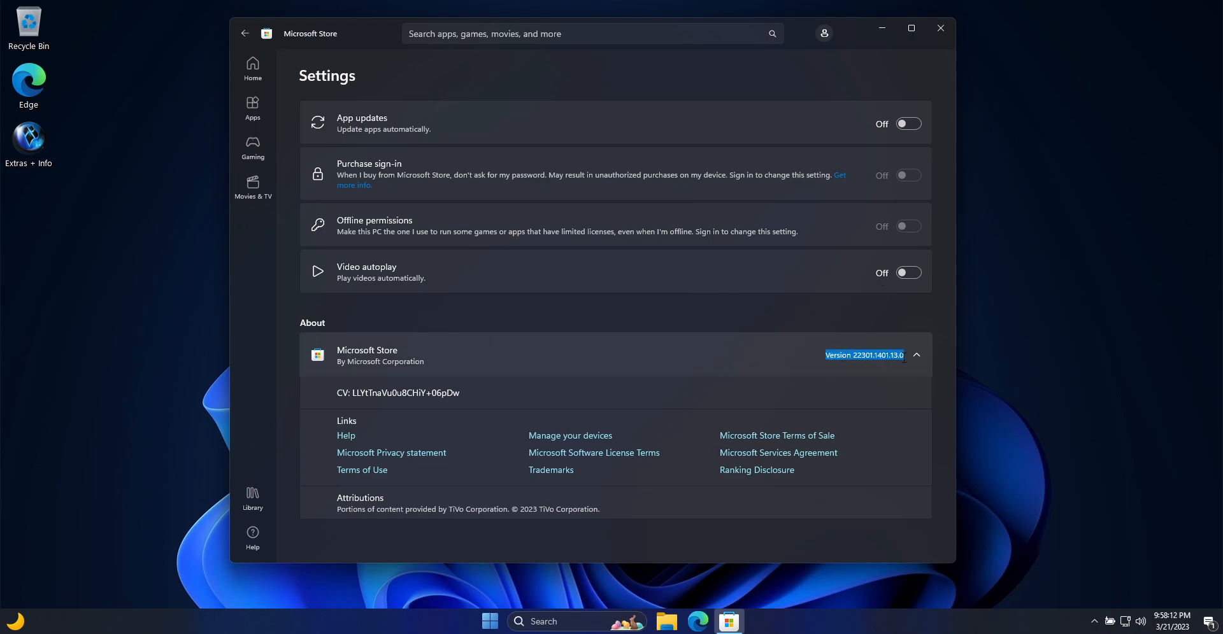
mouse_move(899, 370)
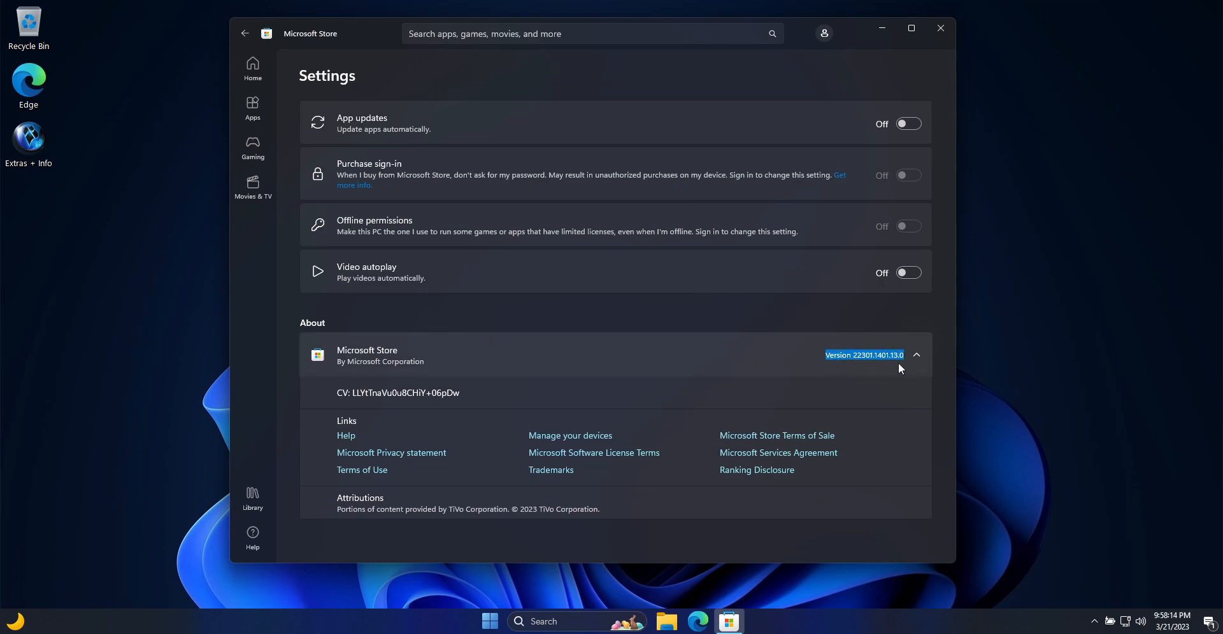
left_click(253, 68)
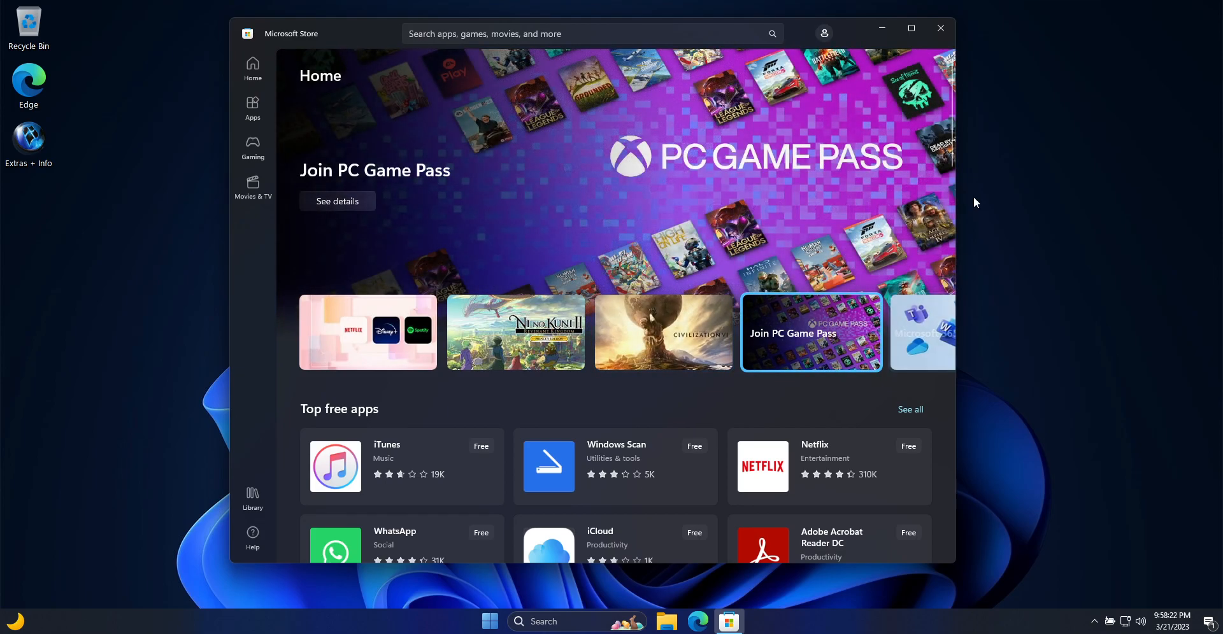
- Scroll through the Home page offerings, then search the Store for 'calcul'
scroll("down", 3)
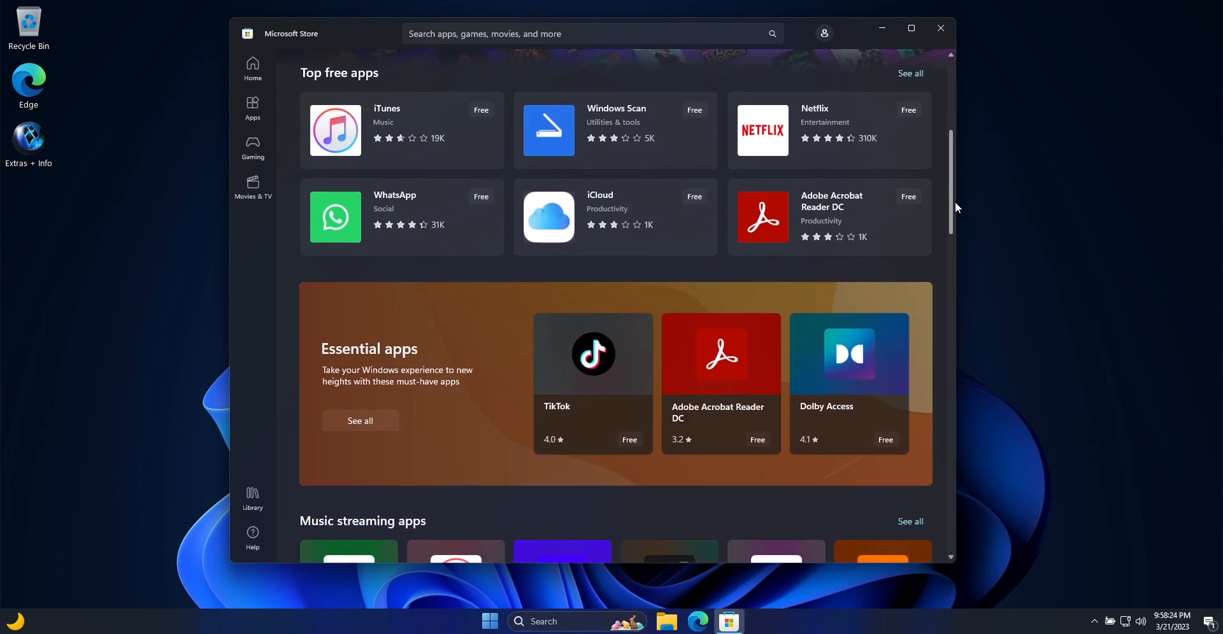
scroll("down", 3)
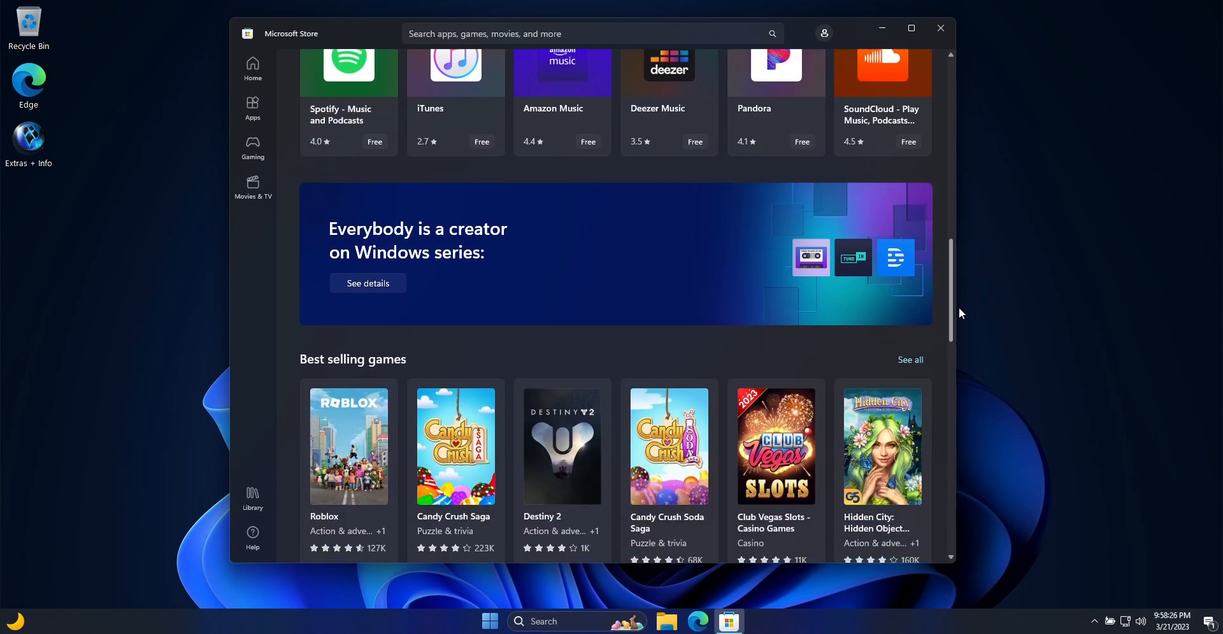
scroll("down", 3)
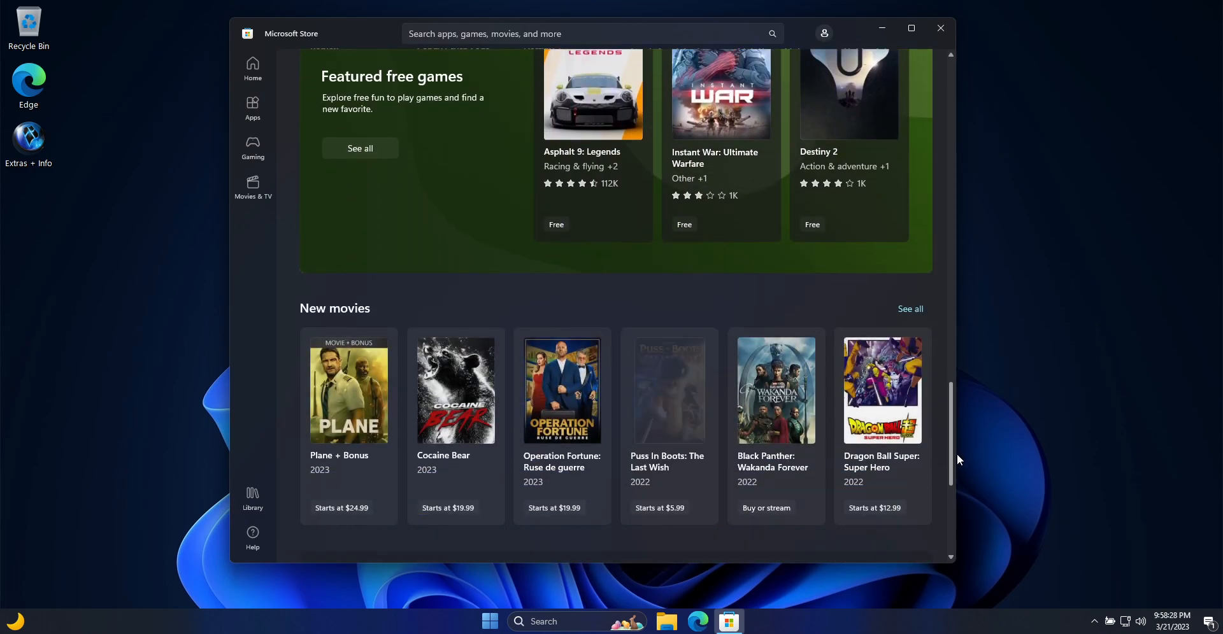
left_click(252, 69)
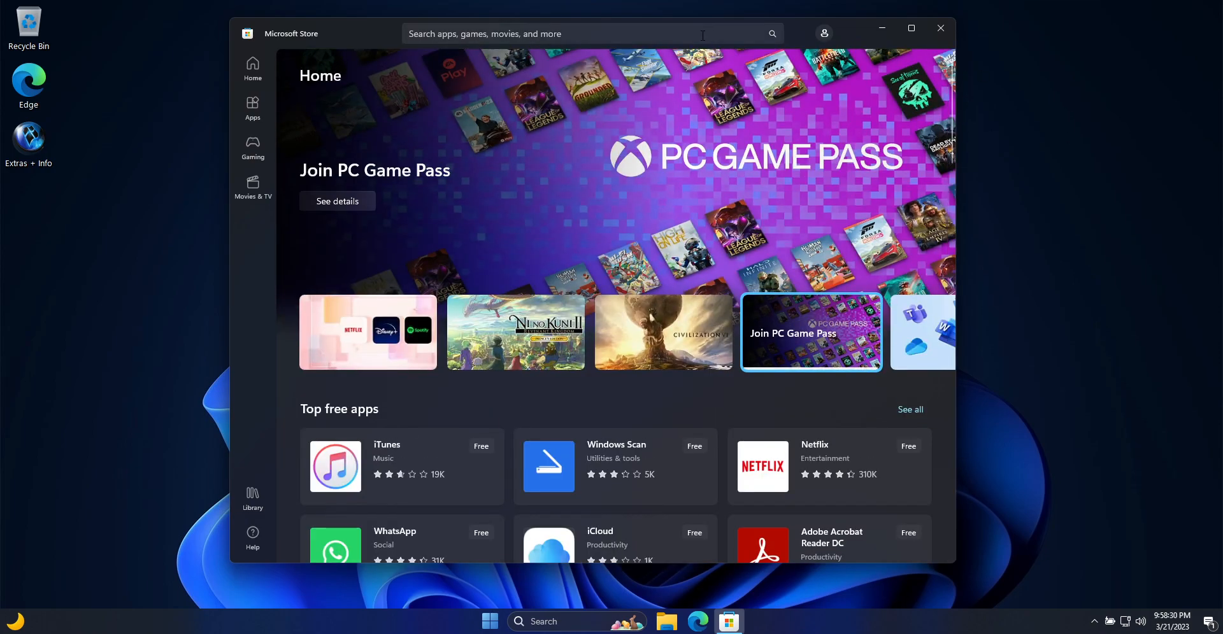
type("calculator")
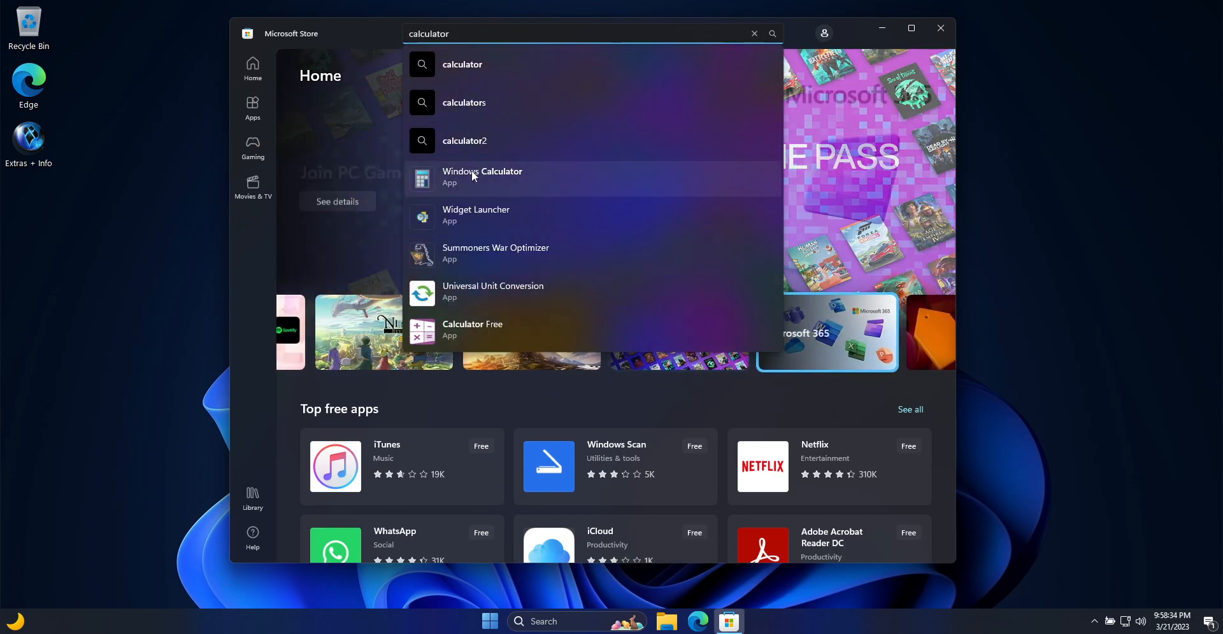
- Get Windows Calculator, then search 'note' and get Windows Notepad
left_click(482, 177)
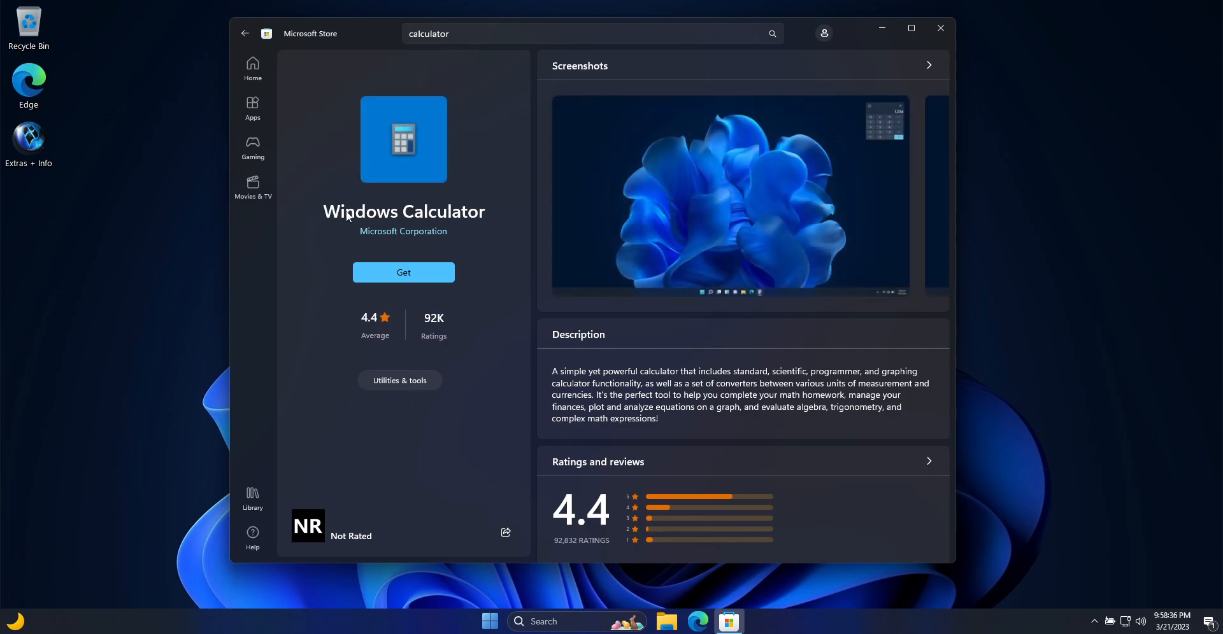
left_click(403, 273)
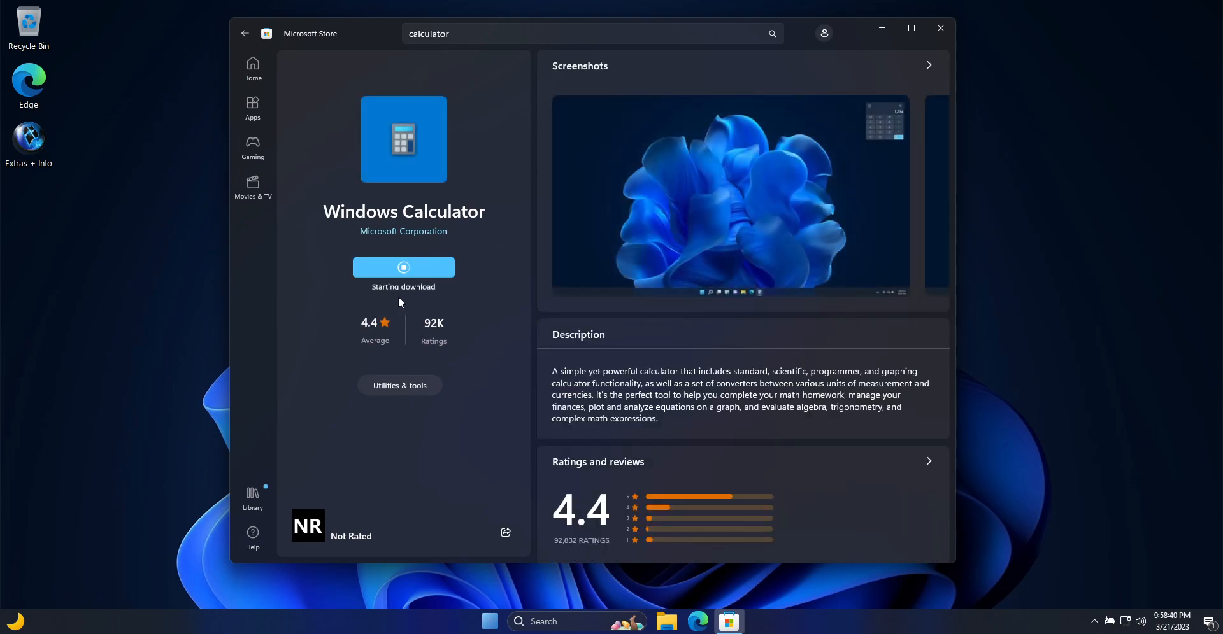
mouse_move(429, 298)
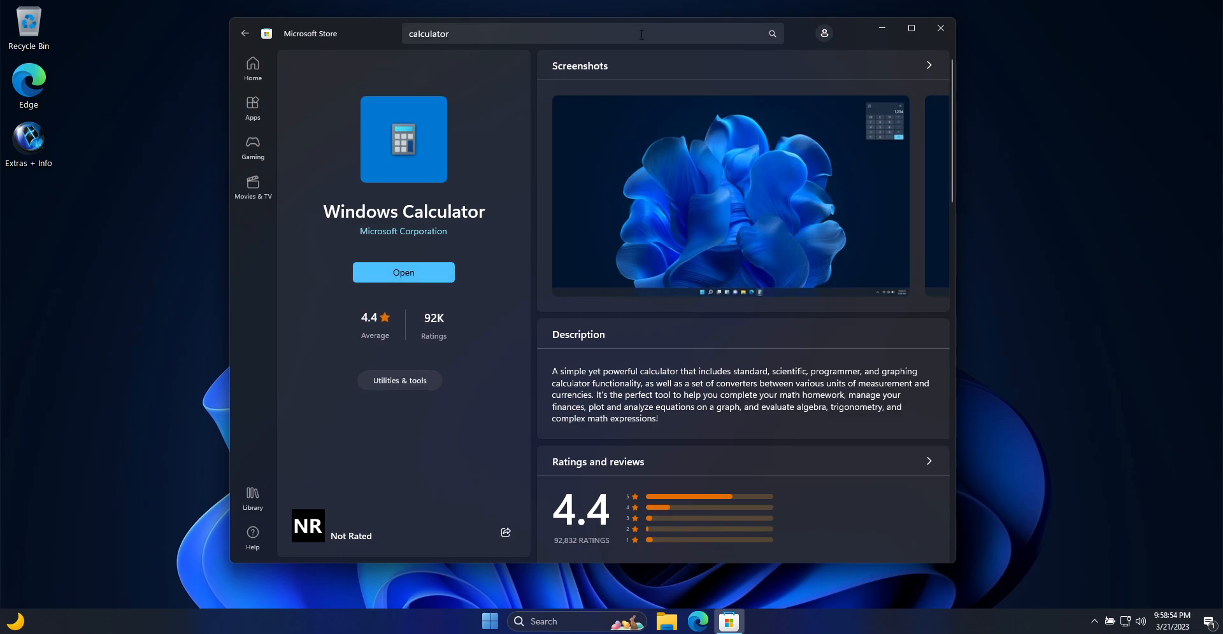
type("cmp")
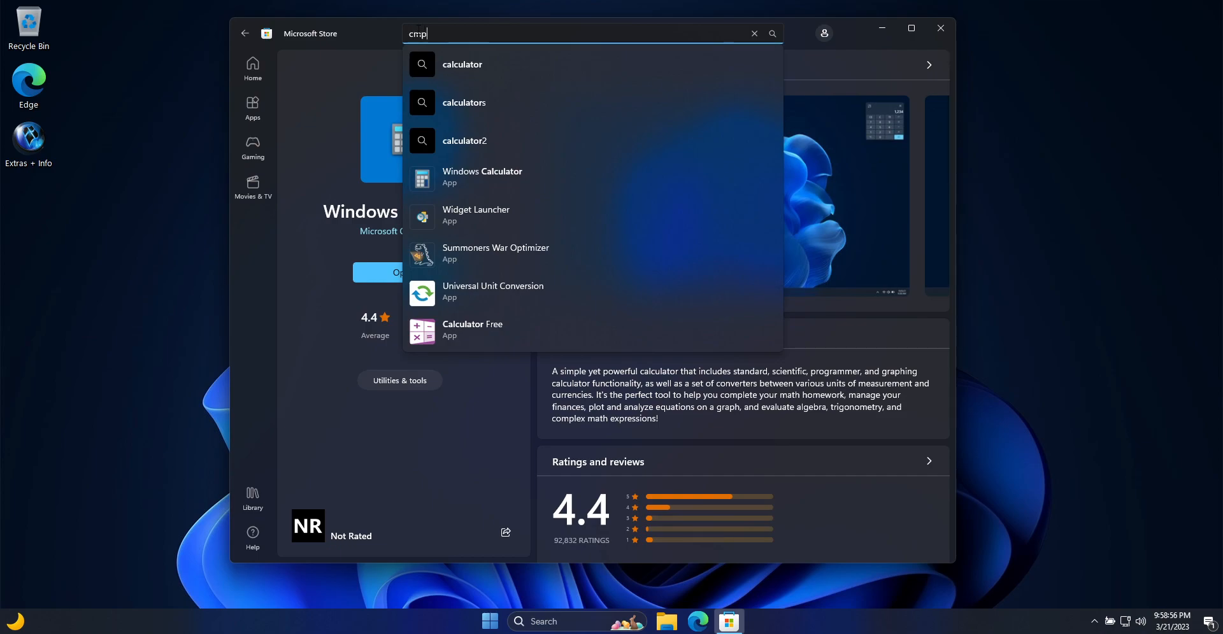
type("notepad")
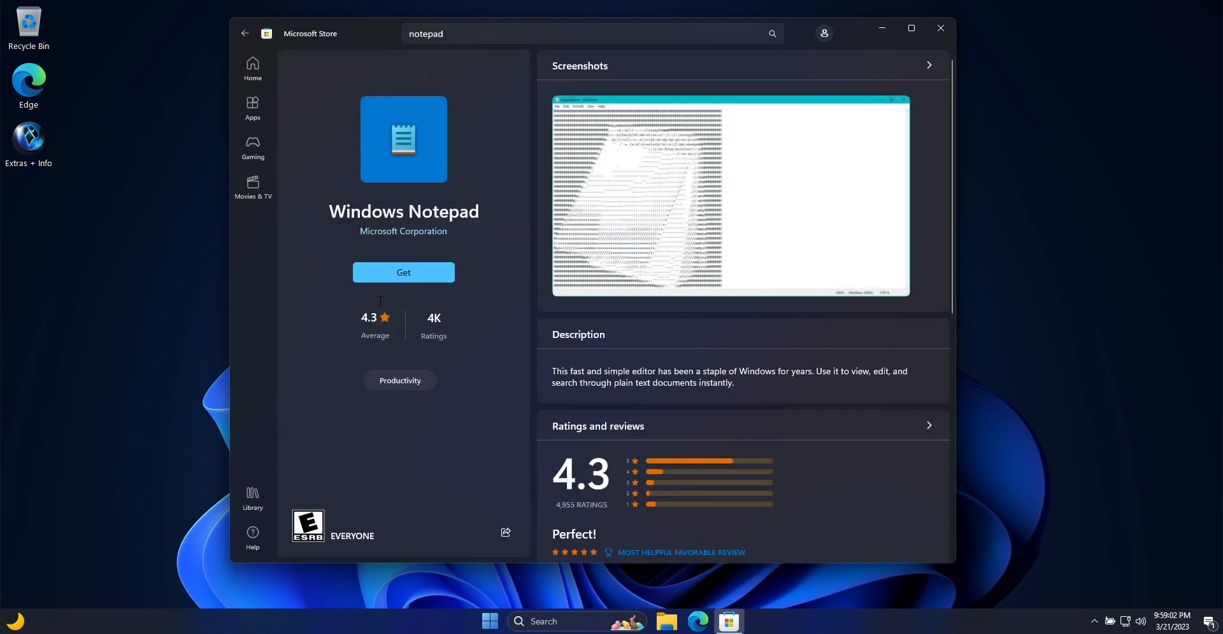
left_click(403, 272)
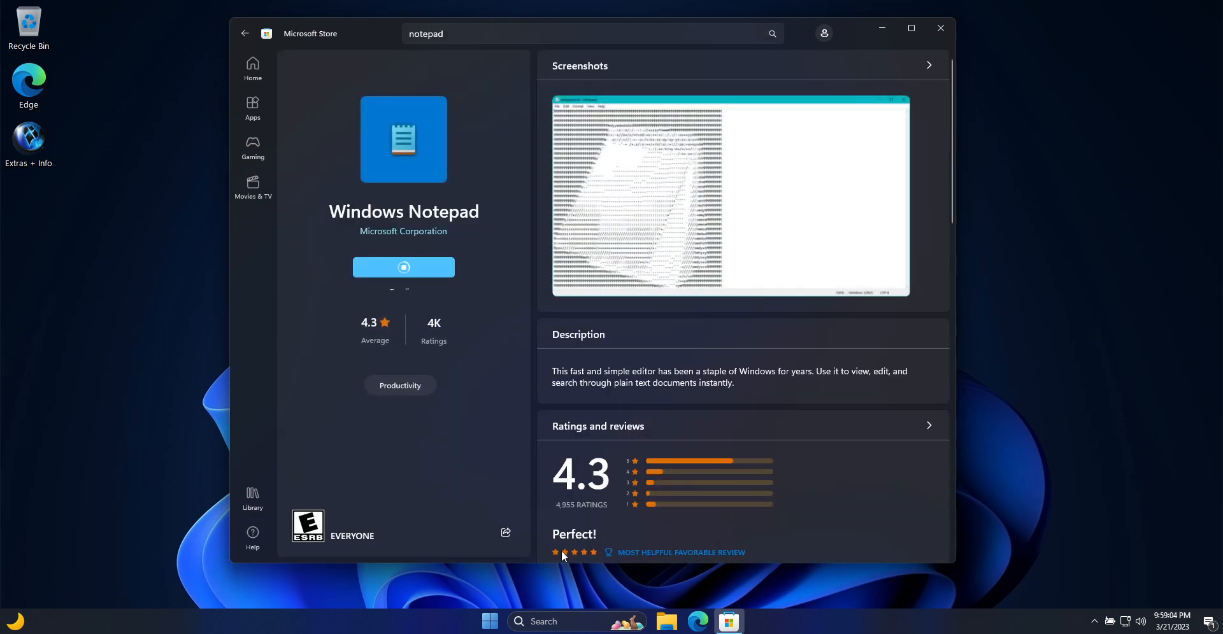
left_click(403, 267)
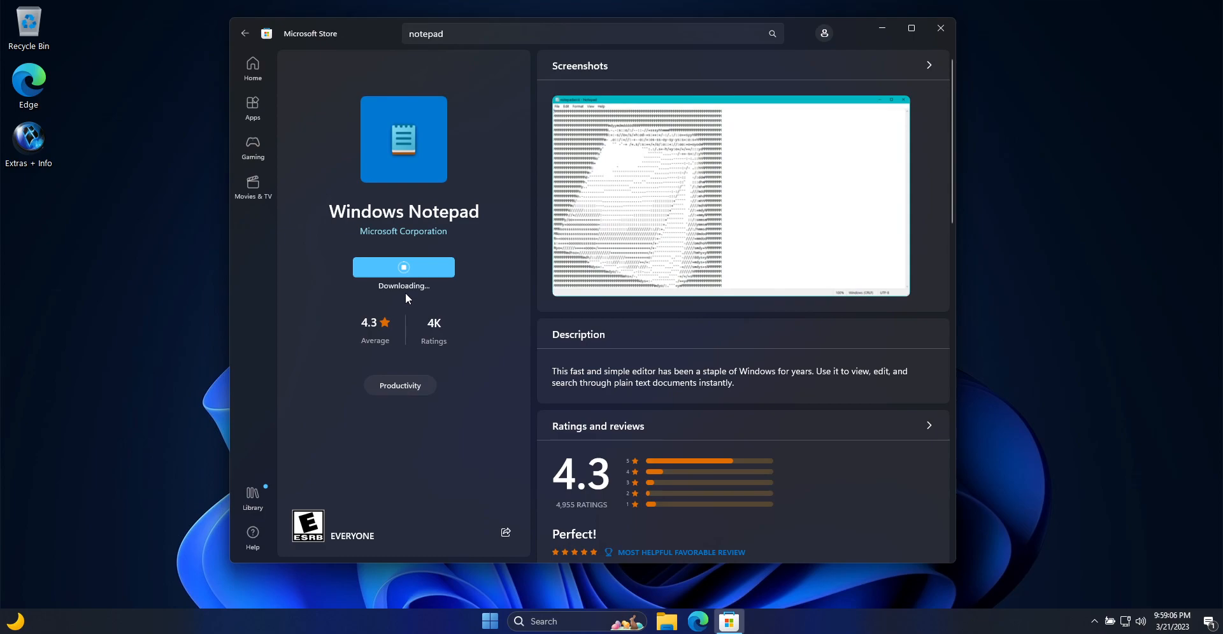
mouse_move(419, 299)
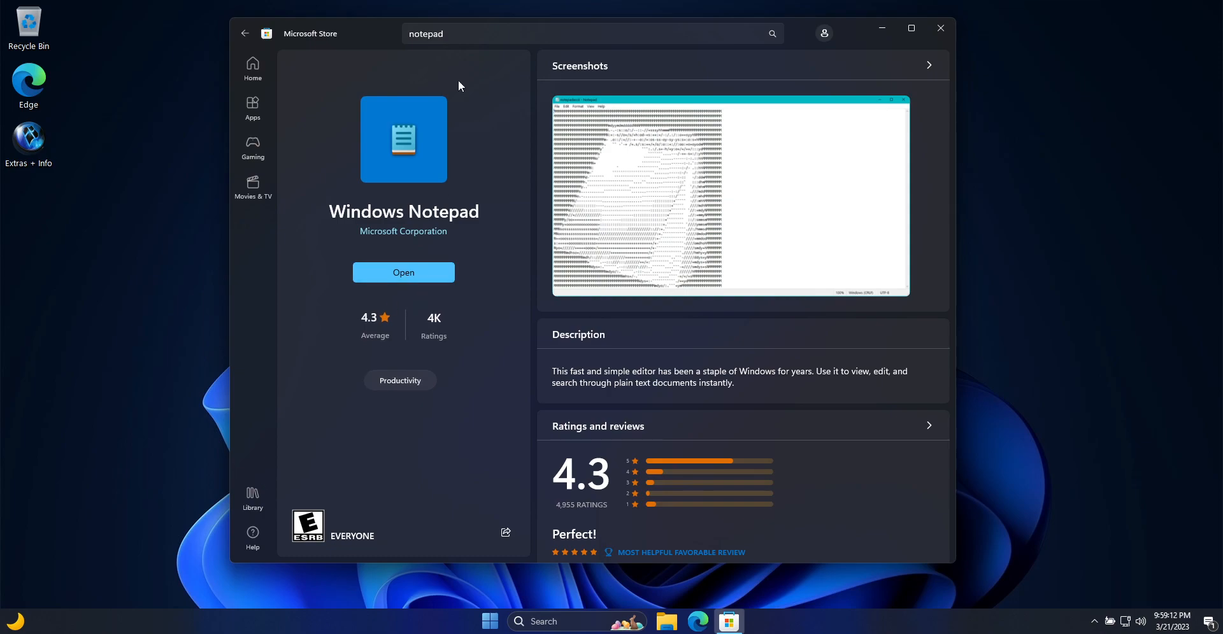
- Search 'sni' and install Snipping Tool from its Store page
type("snipping")
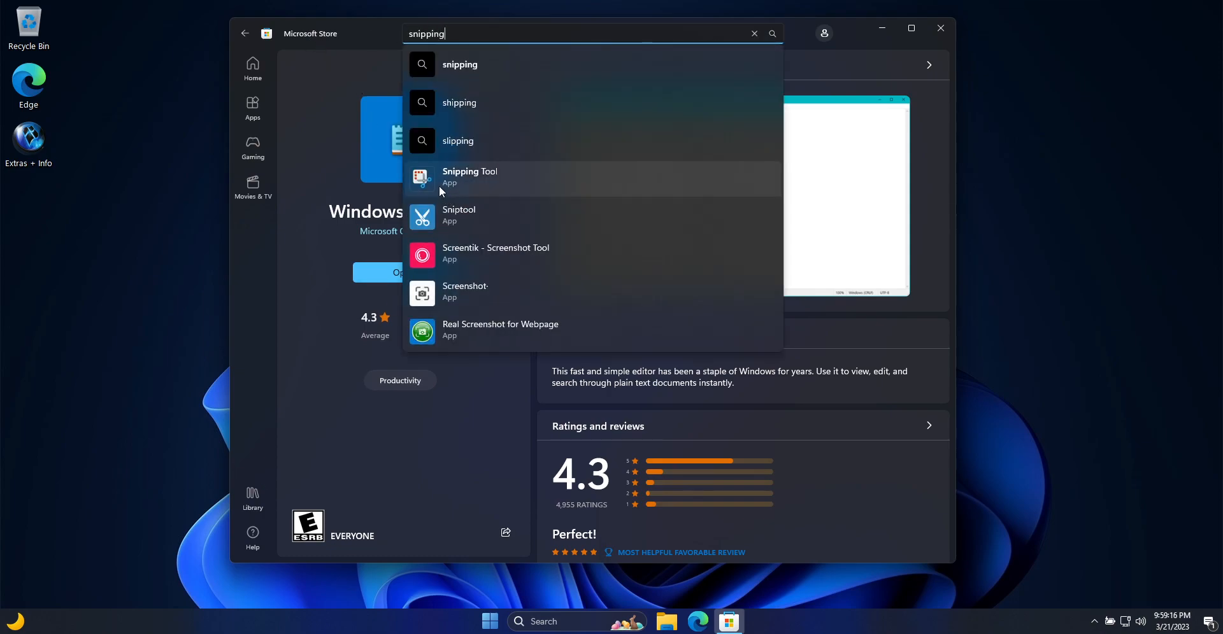
left_click(470, 176)
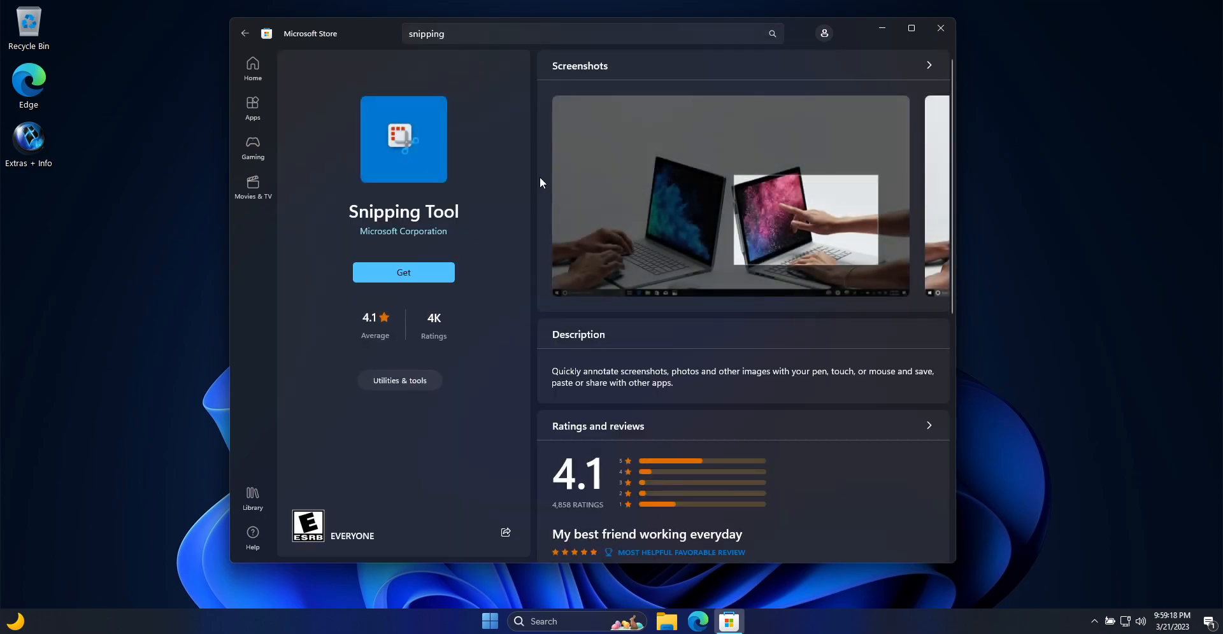
left_click(403, 272)
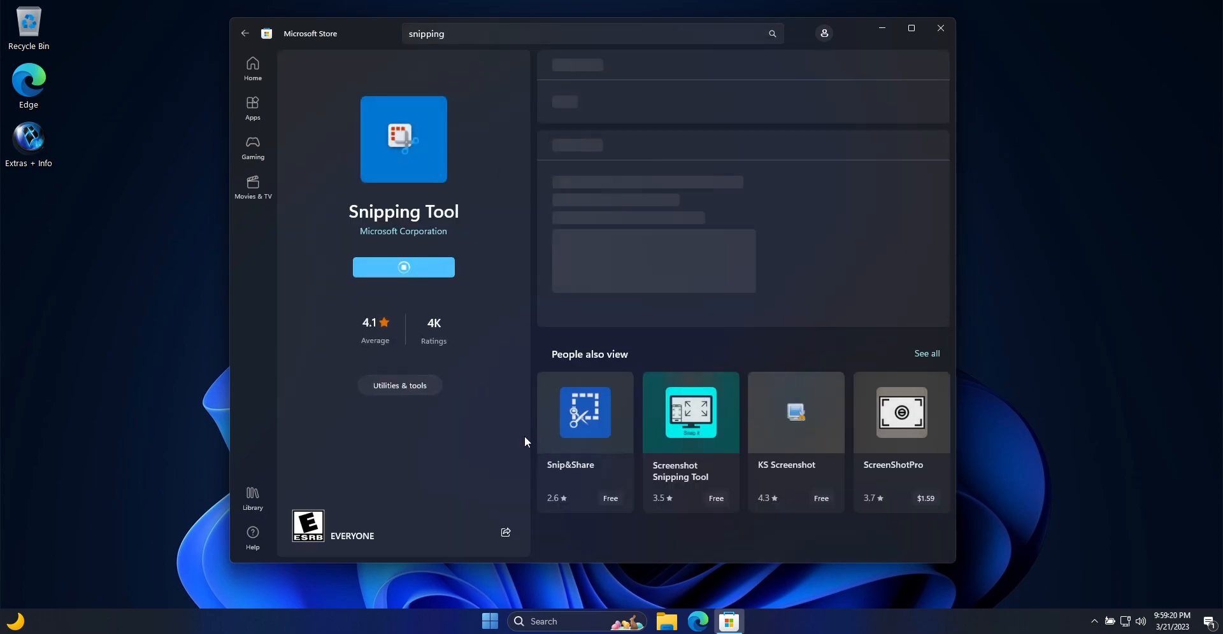
left_click(404, 266)
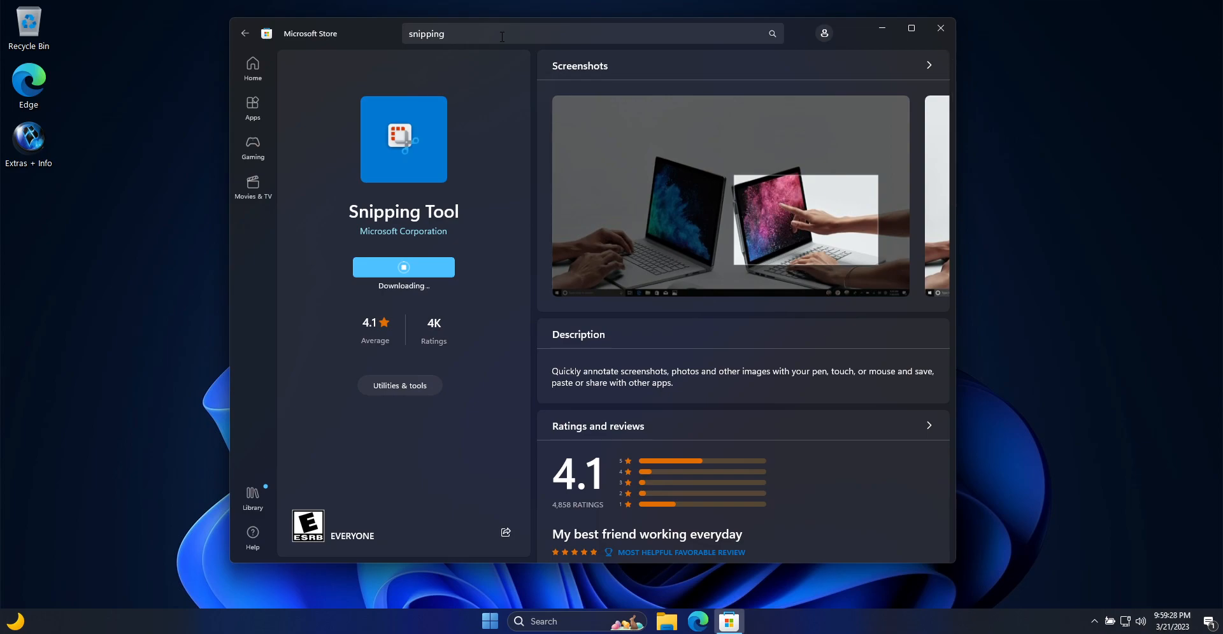
mouse_move(411, 303)
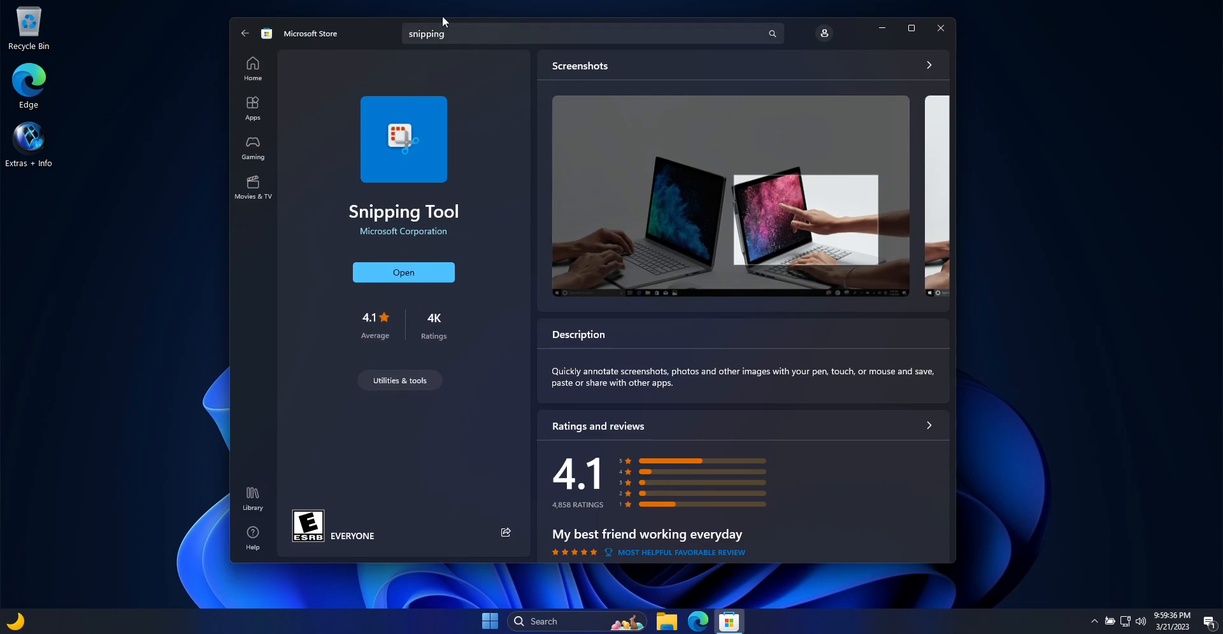
- Search 'camera' and start installing Windows Camera
type("camera")
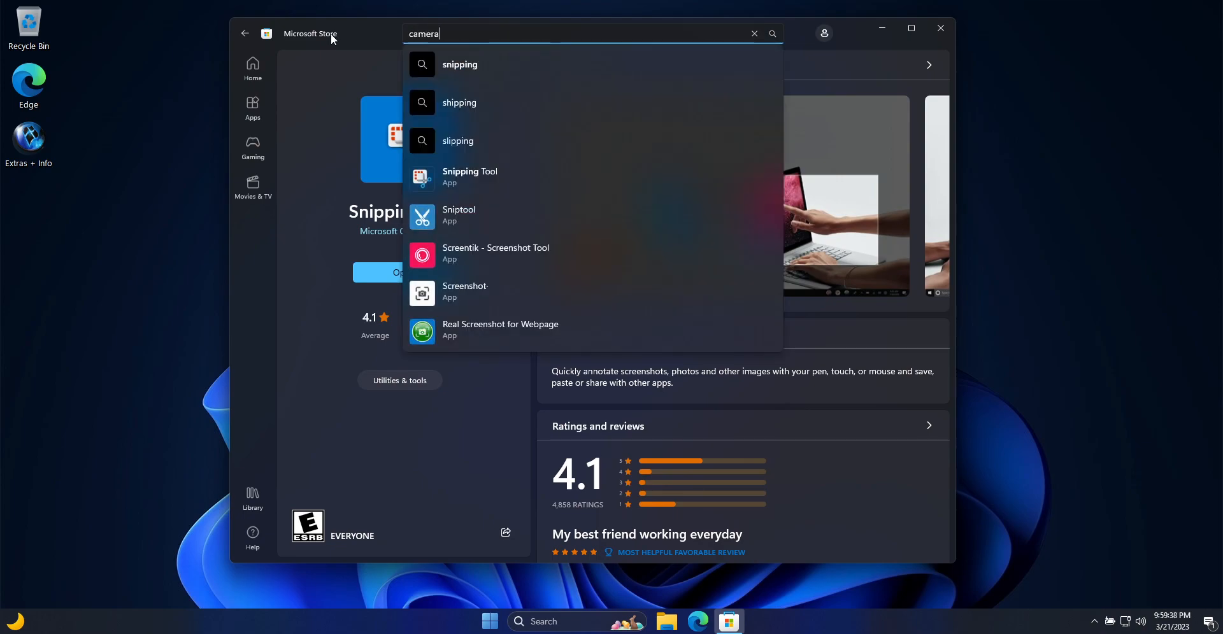
left_click(500, 176)
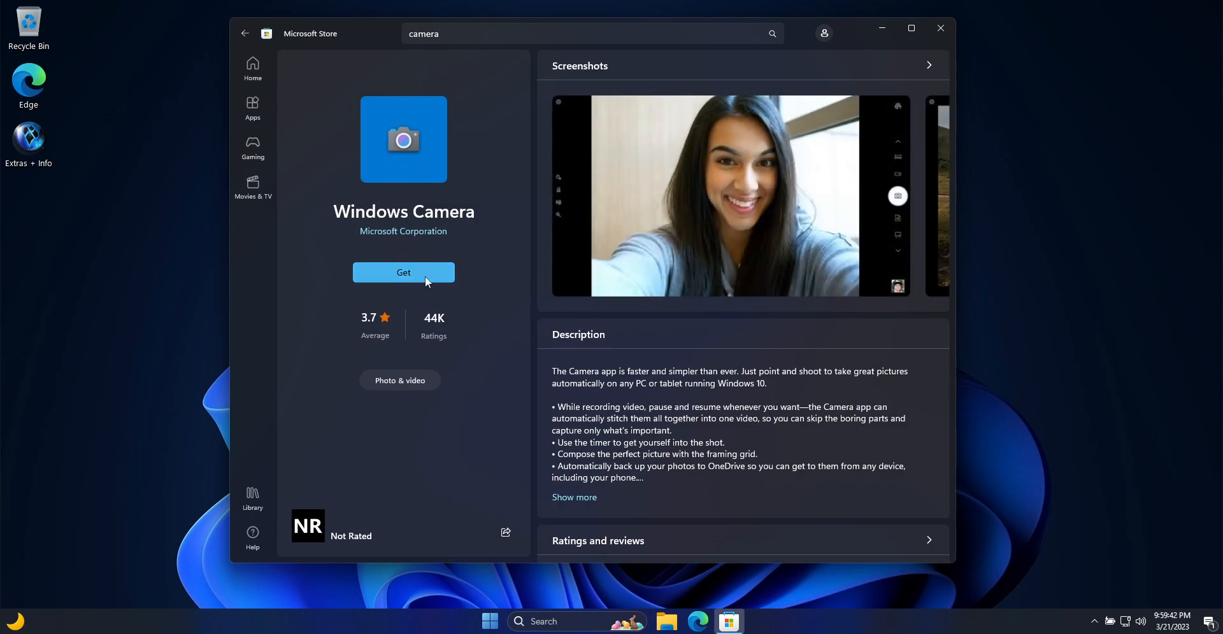
left_click(403, 272)
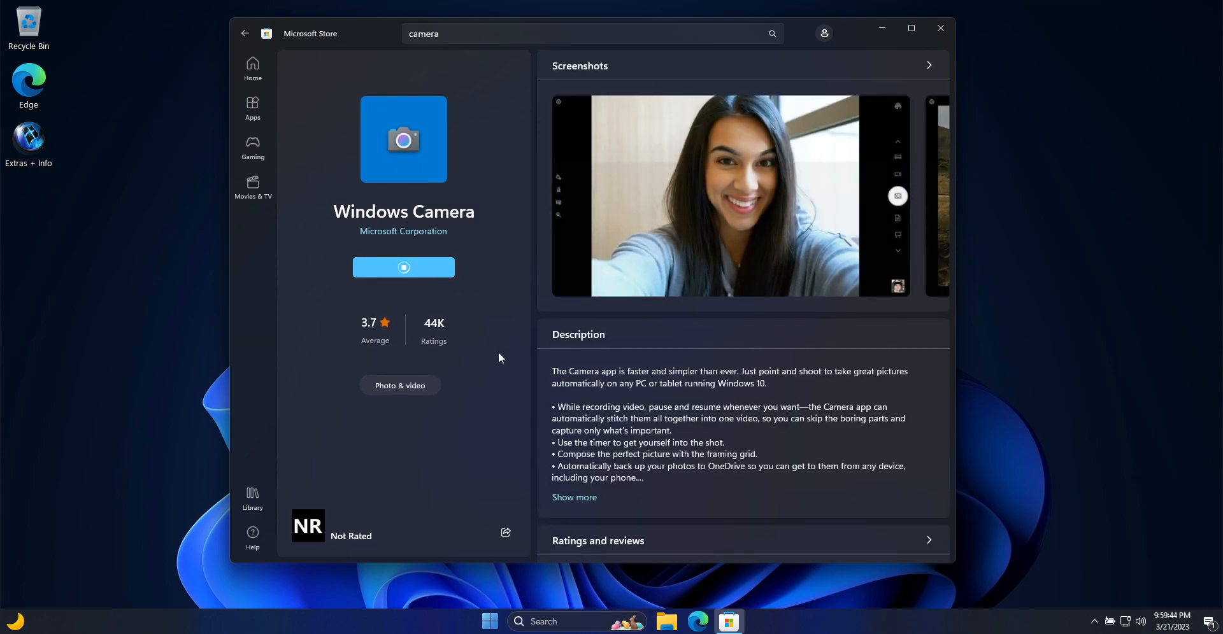
left_click(403, 268)
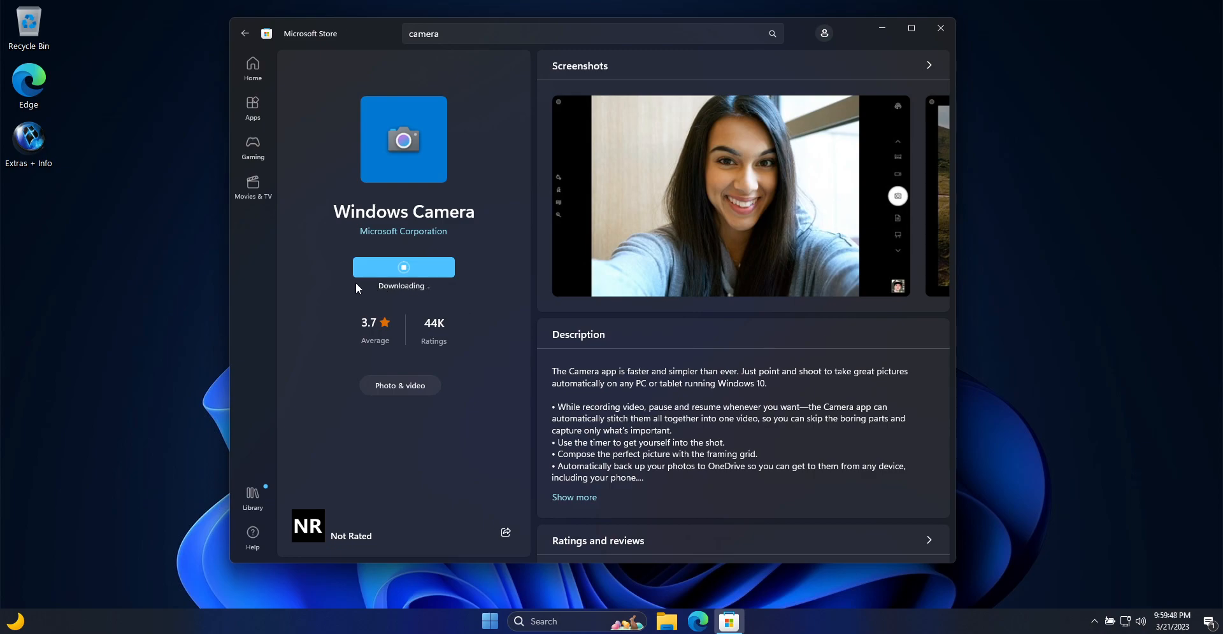
mouse_move(426, 305)
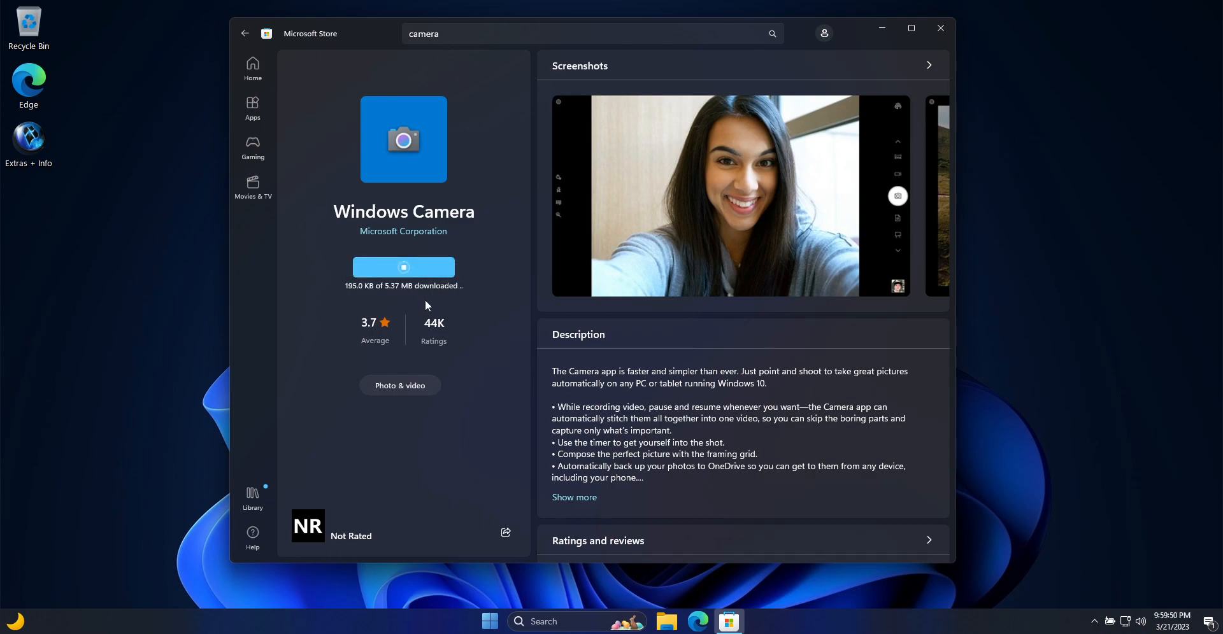
mouse_move(397, 301)
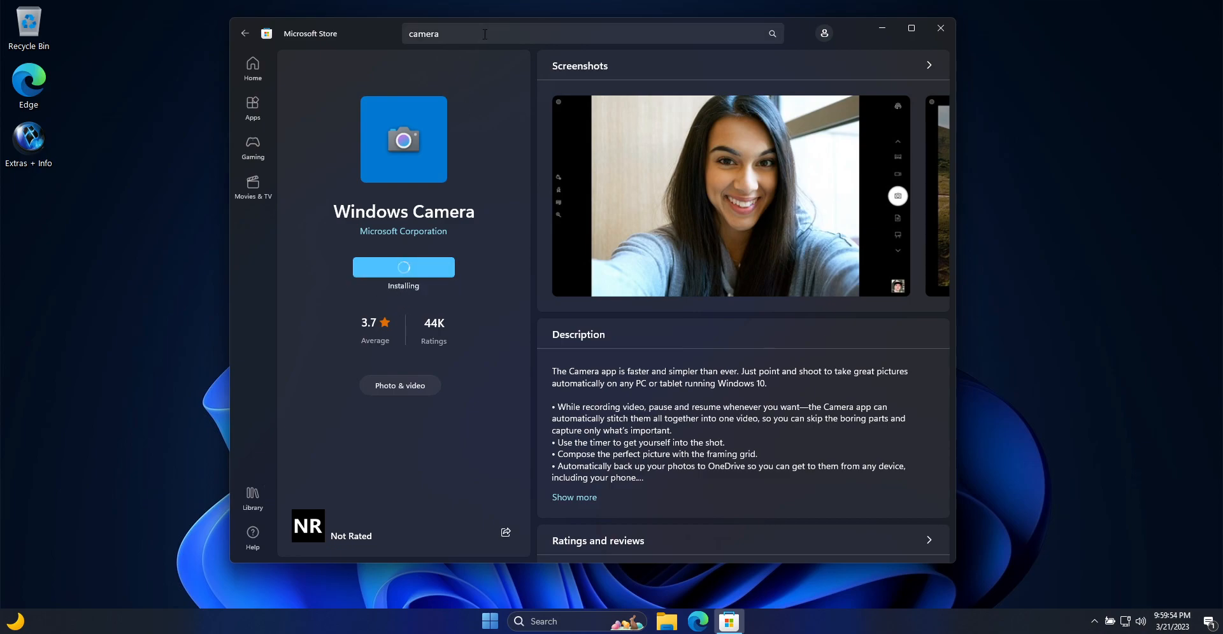
- Search 'paint' and install Paint from the Store
type("paint")
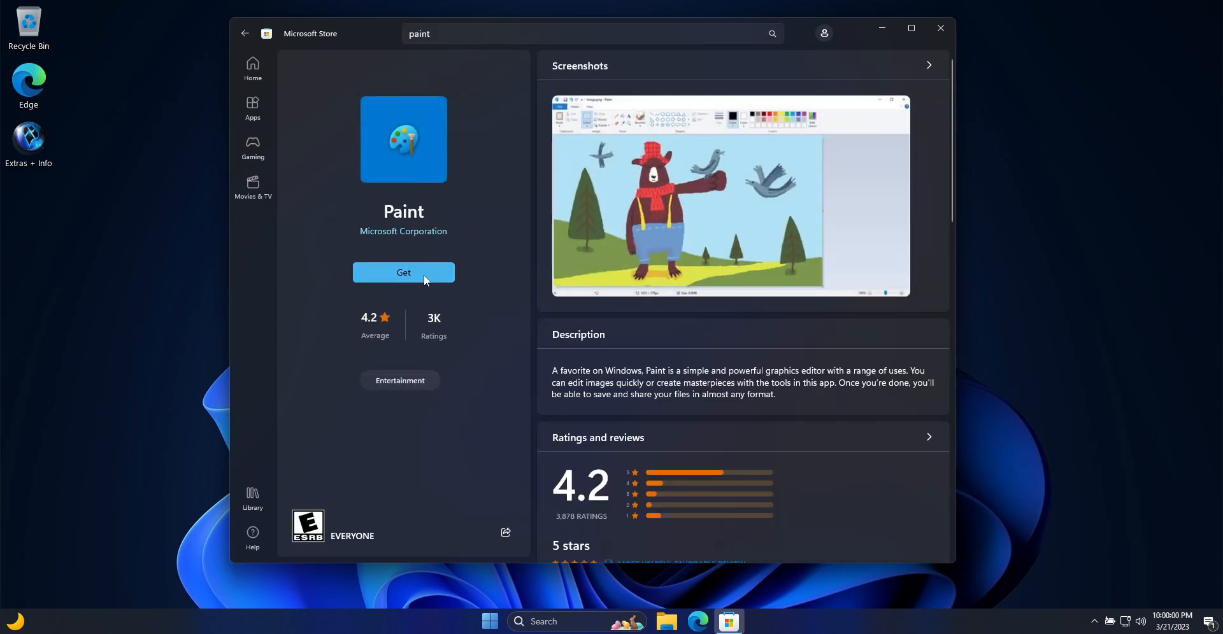
left_click(403, 273)
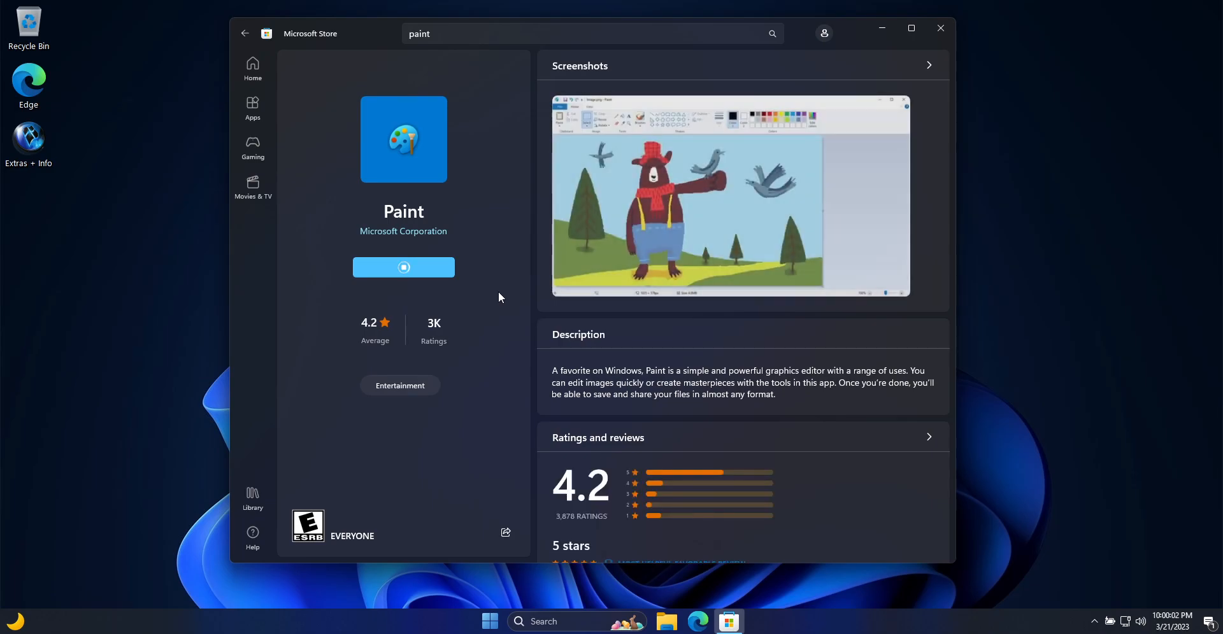
left_click(403, 266)
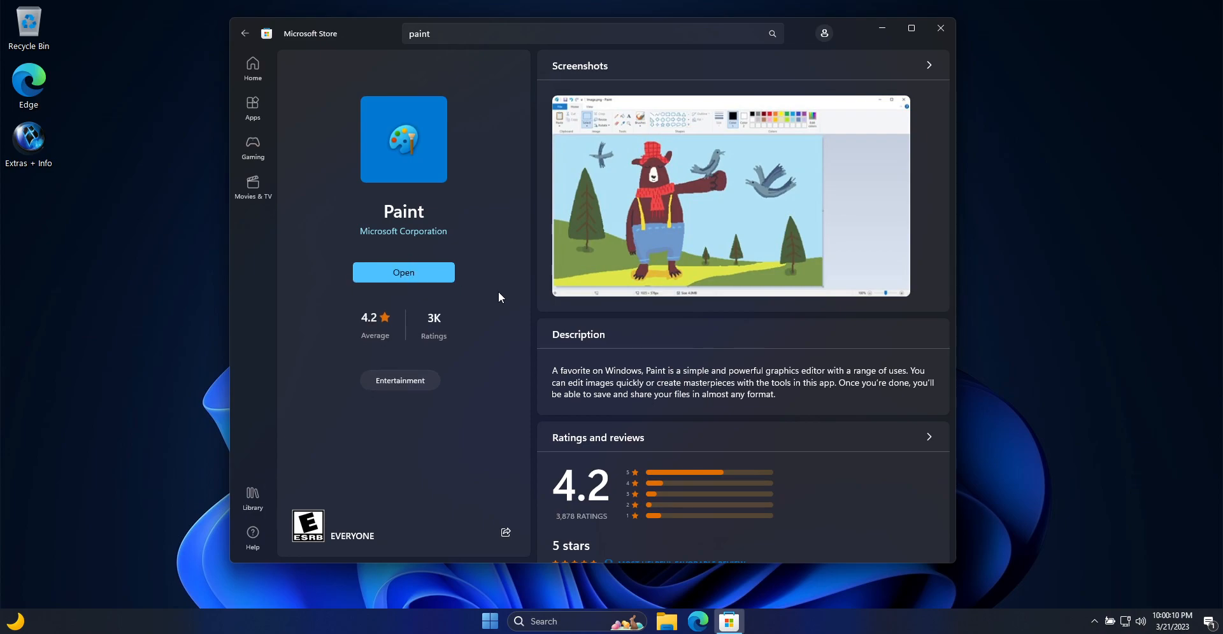
- Close Microsoft Store and launch Notepad from the installed apps list
left_click(939, 29)
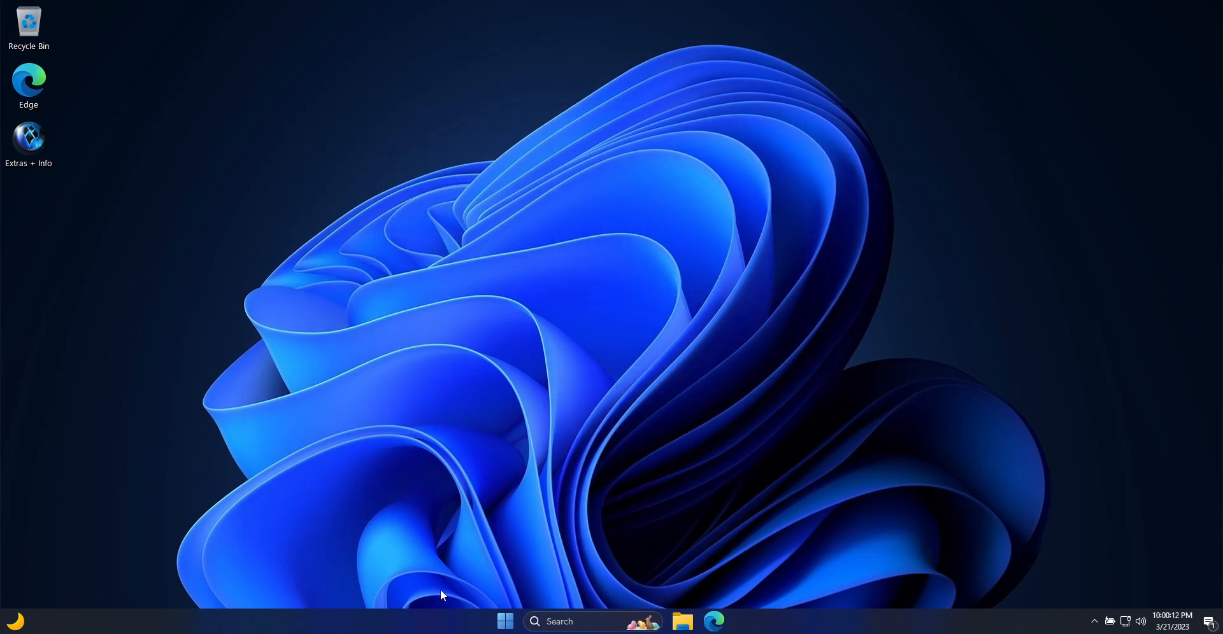
left_click(505, 621)
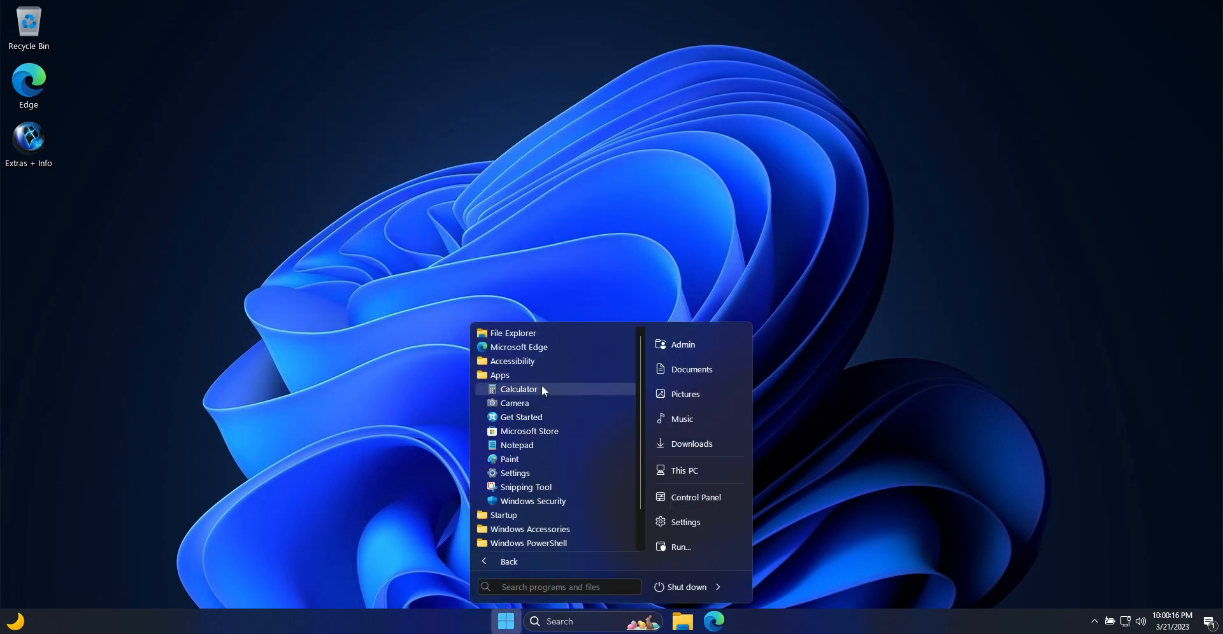
mouse_move(546, 450)
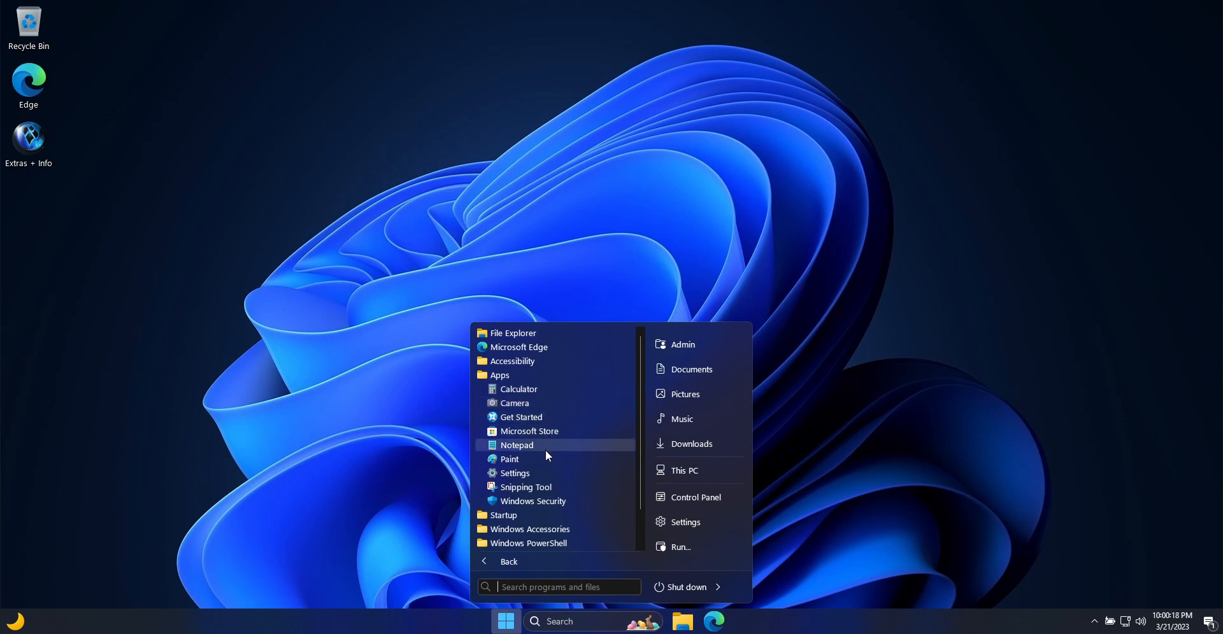
mouse_move(553, 414)
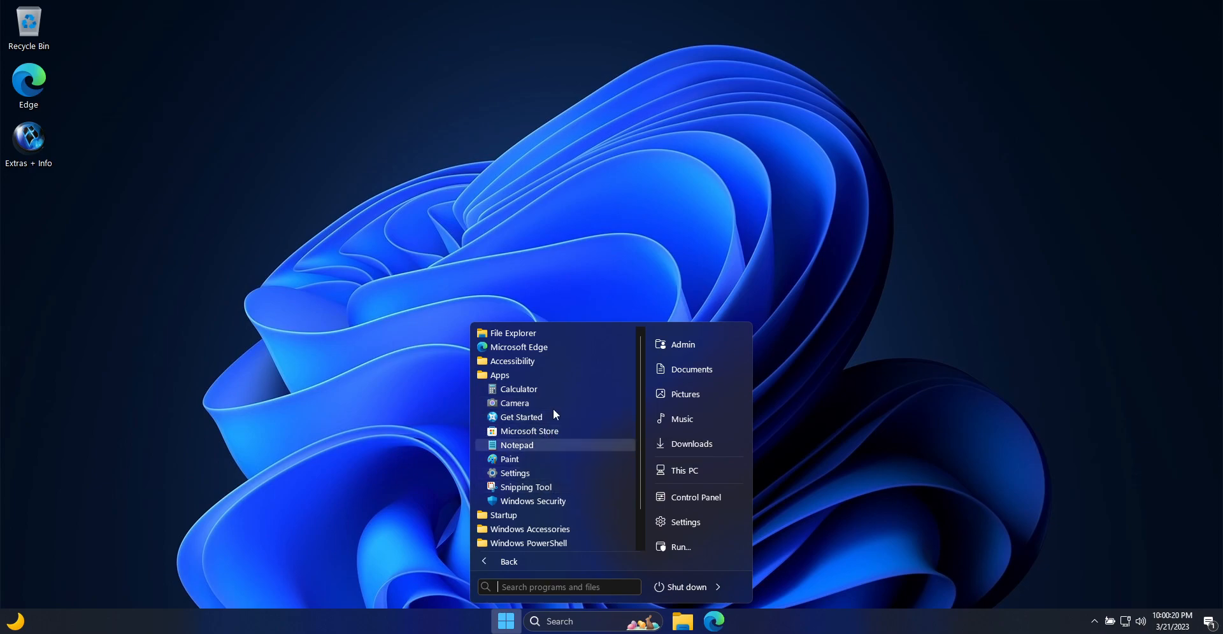
left_click(516, 445)
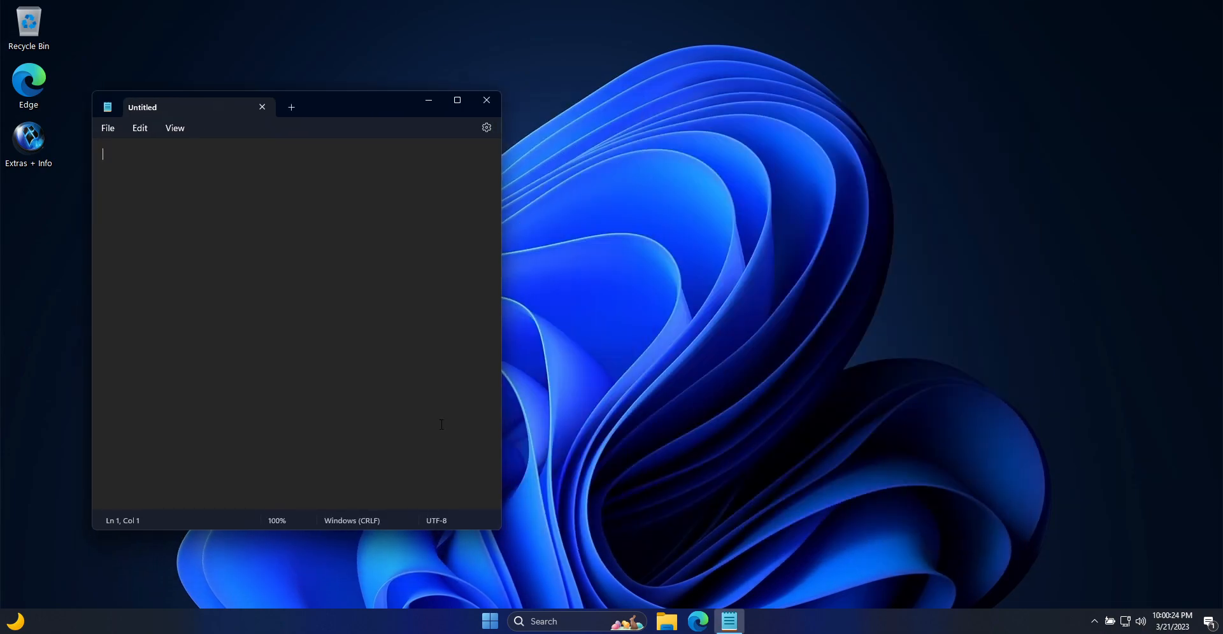
mouse_move(498, 533)
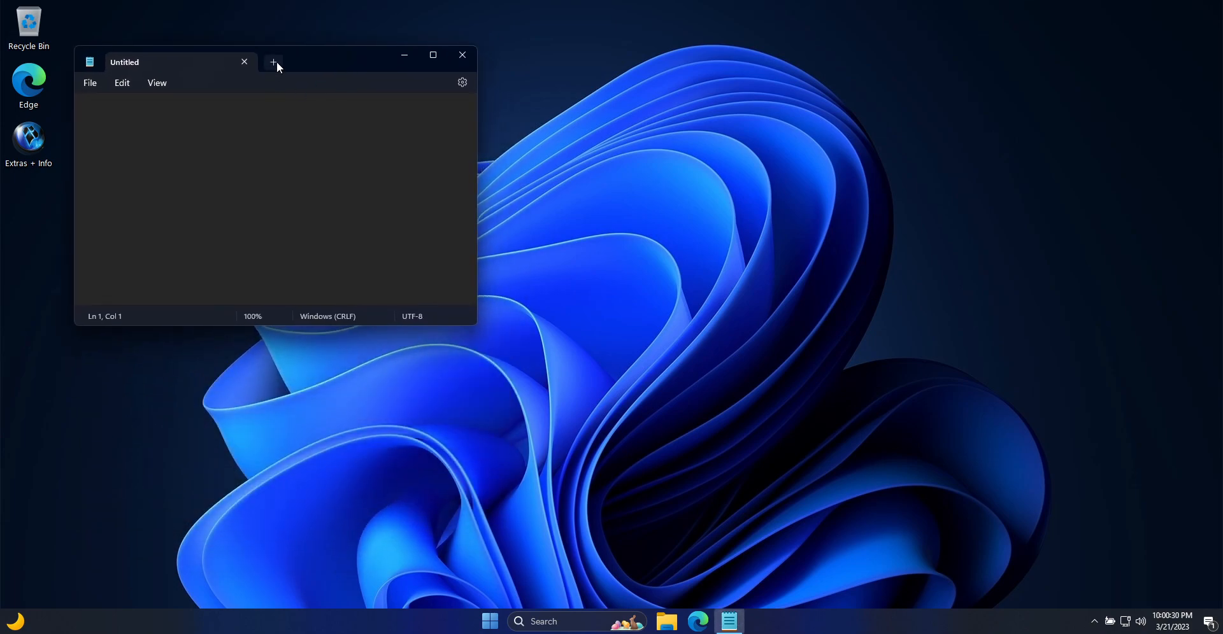
- View Notepad's settings page (version 11.2302.16.0) and go back to the note
left_click(462, 83)
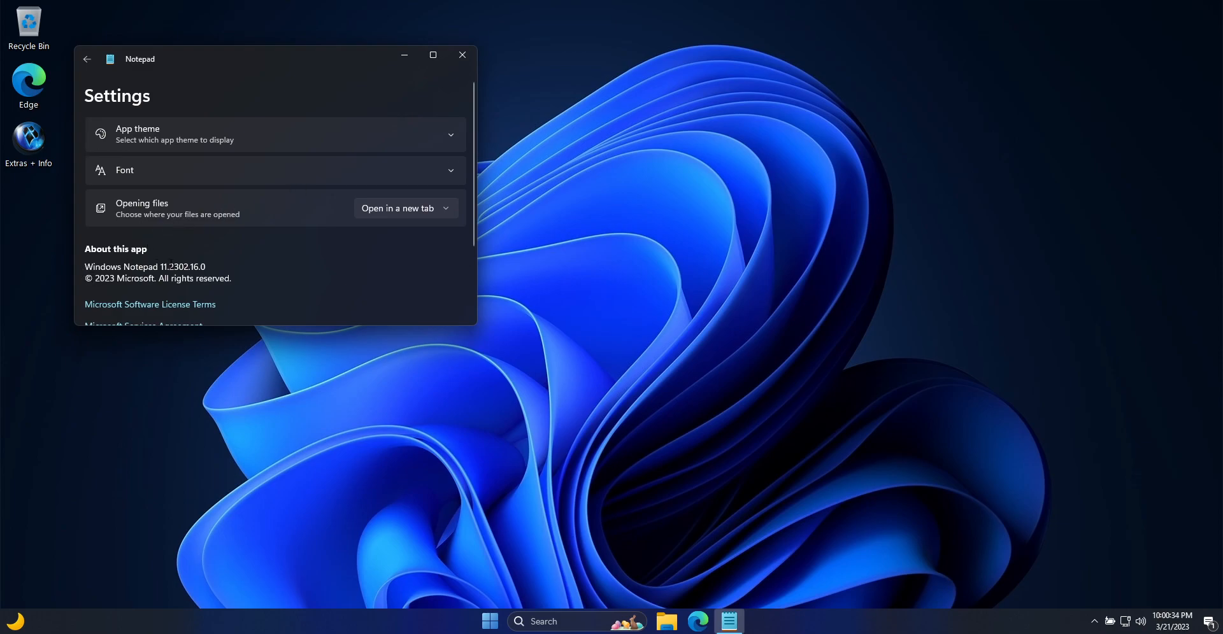
double_click(182, 267)
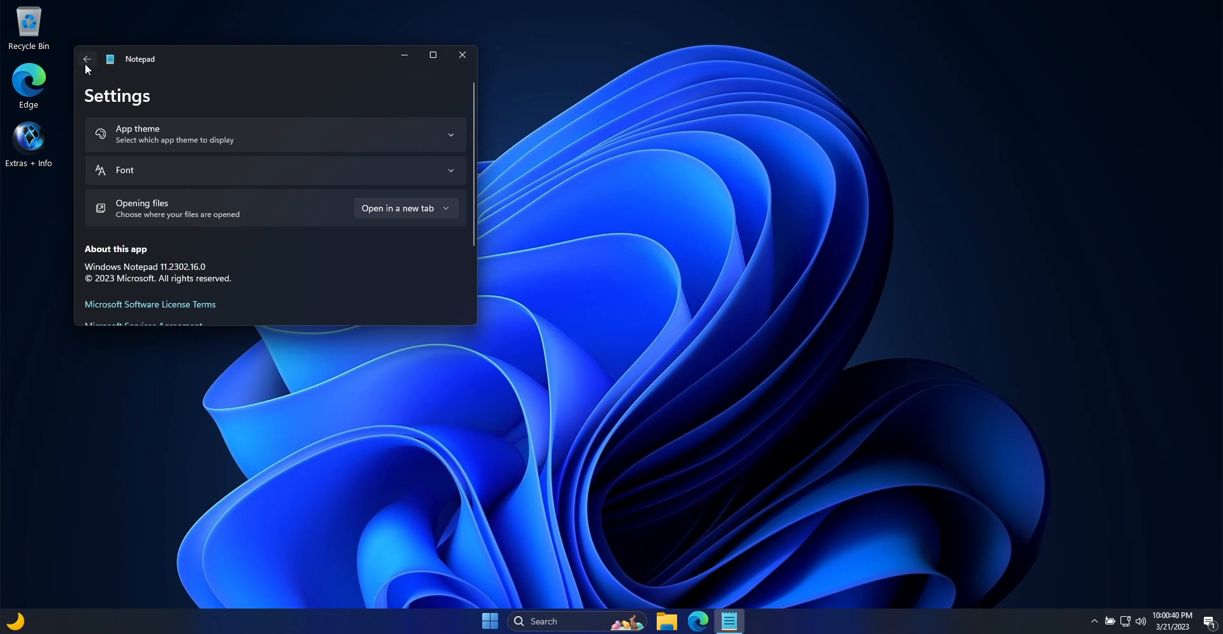
left_click(87, 60)
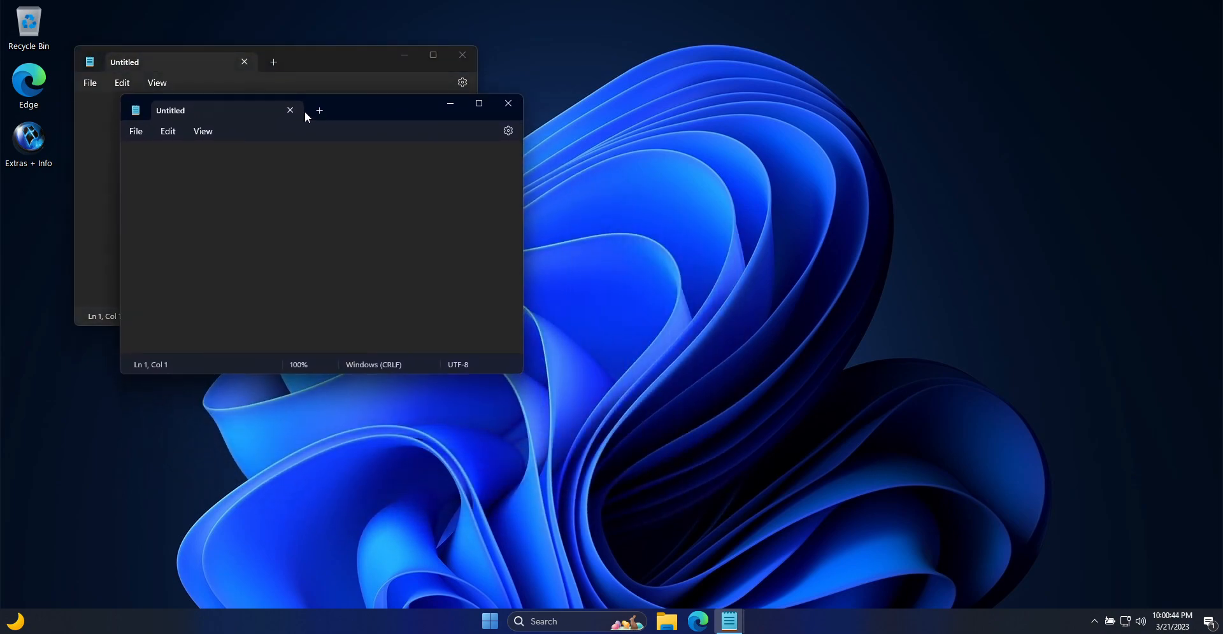
- Open another Notepad window, then close it without saving its text
left_click(319, 111)
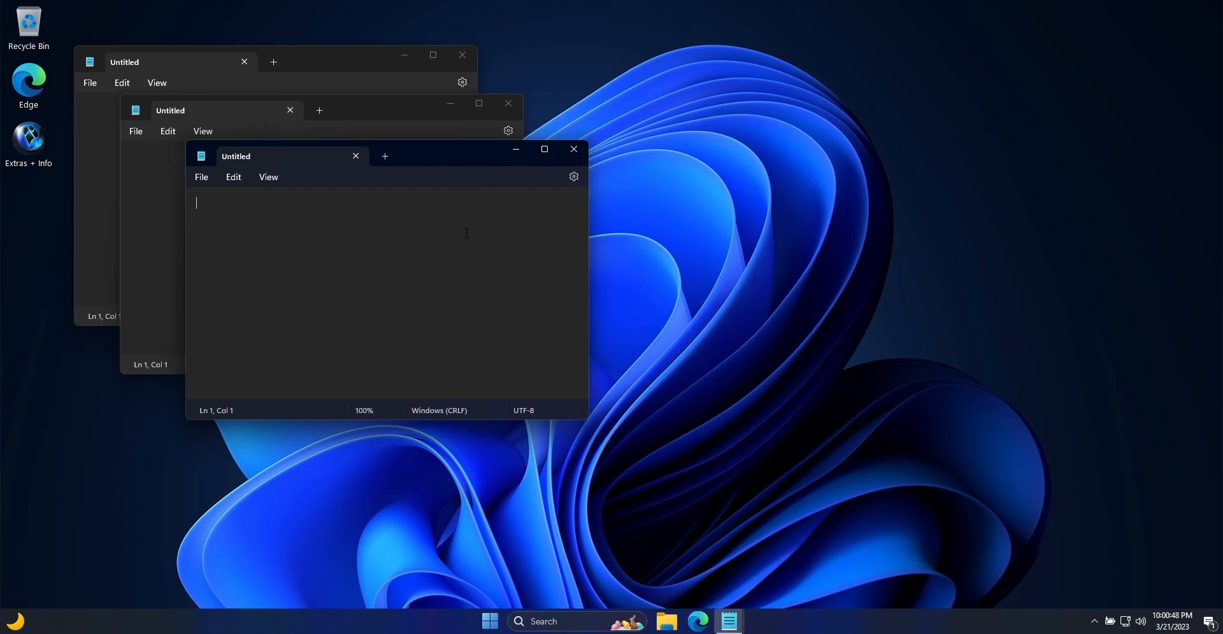
left_click(355, 156)
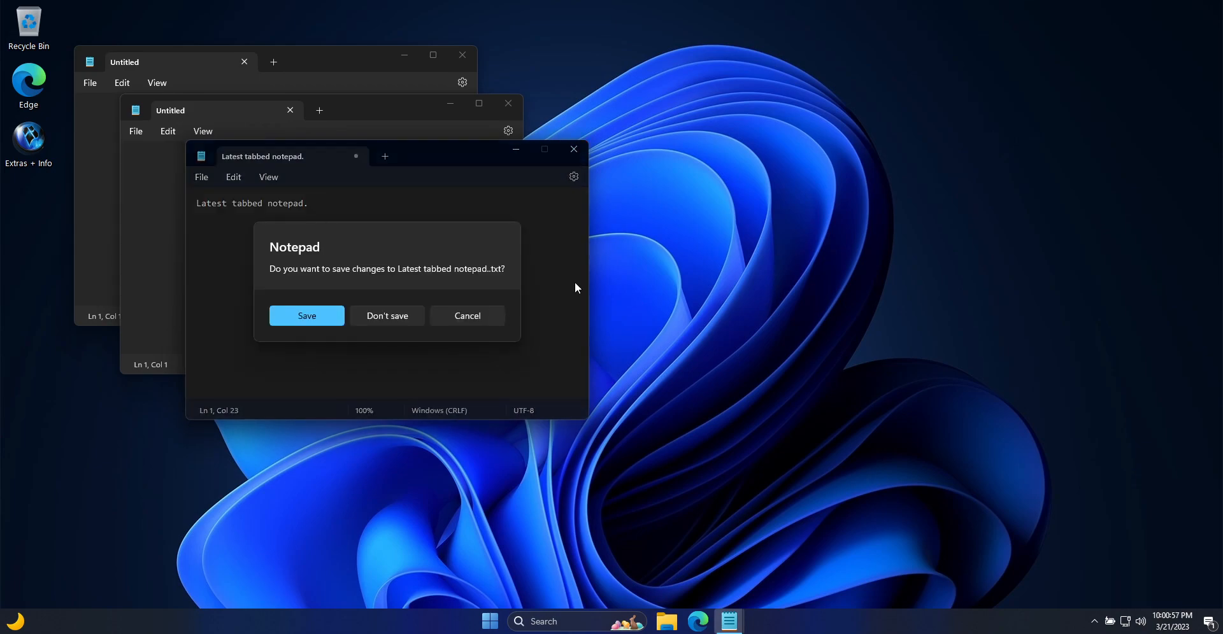
left_click(387, 316)
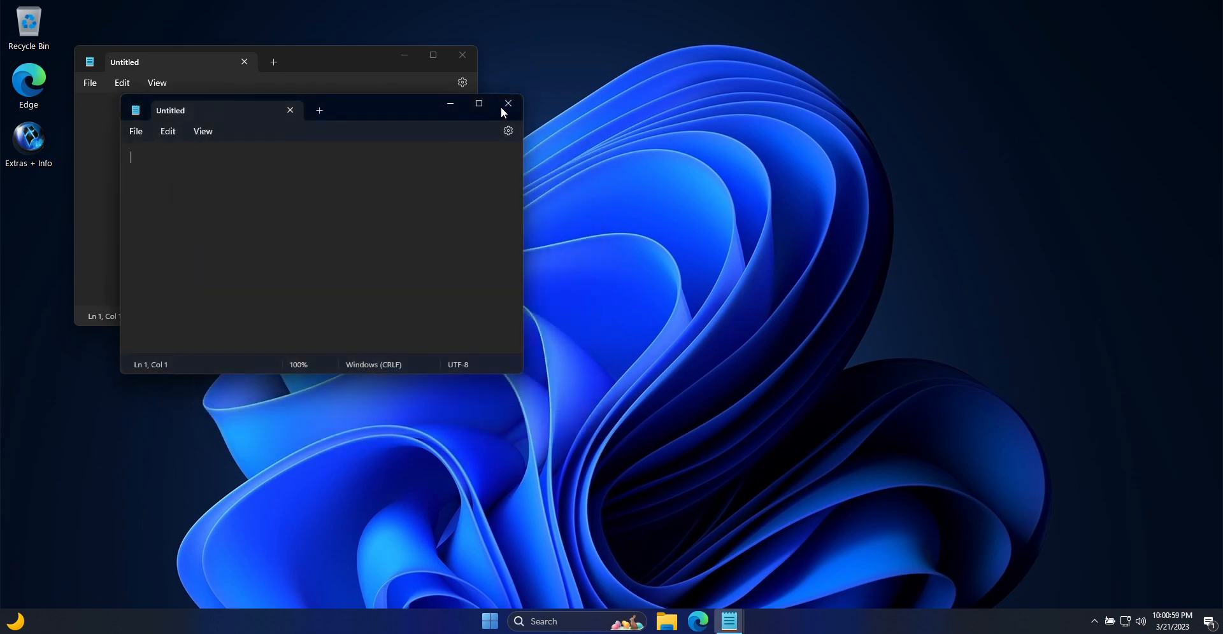
- Close both Notepad windows and start Snipping Tool in Freeform snip mode
left_click(507, 103)
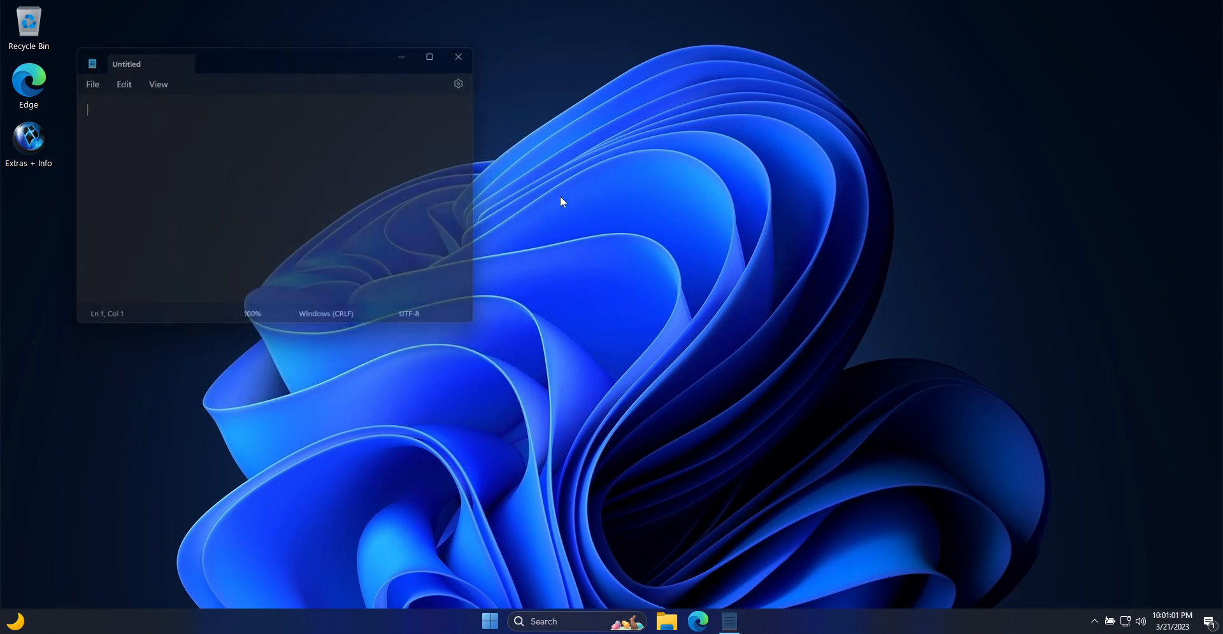
left_click(490, 621)
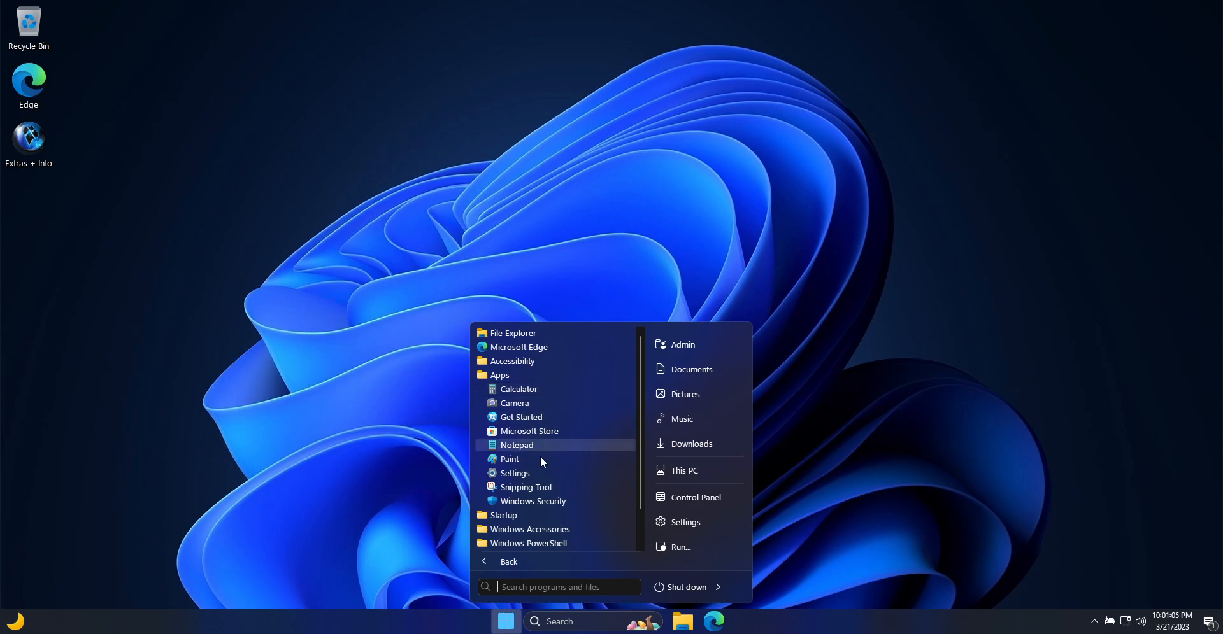
left_click(525, 487)
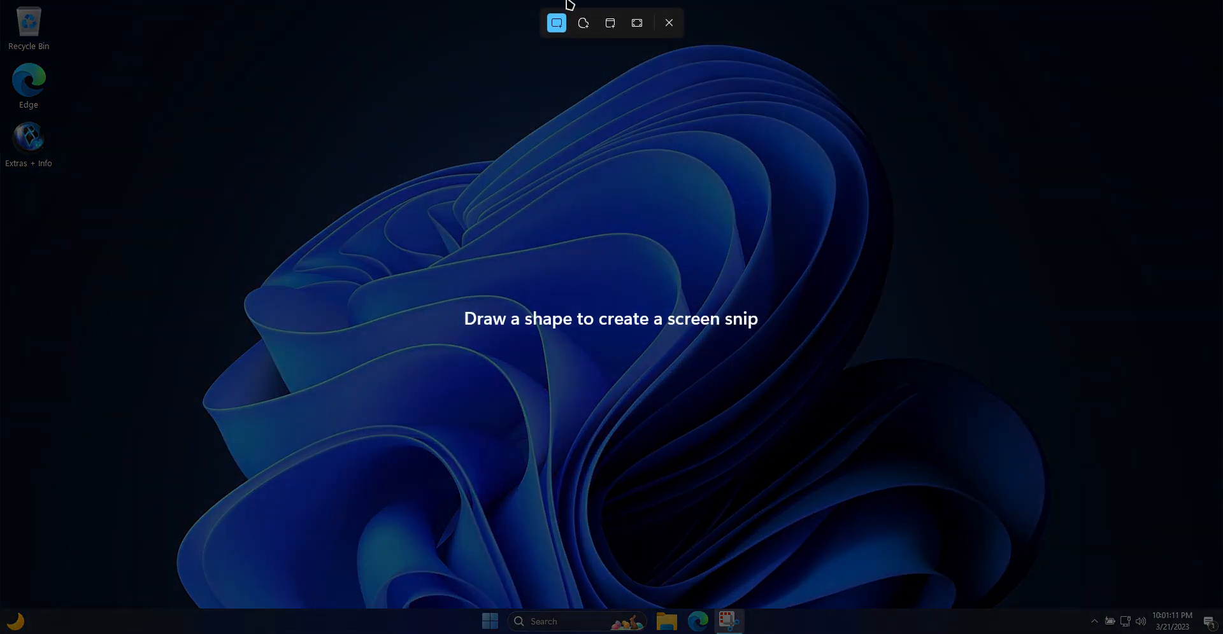
left_click(583, 22)
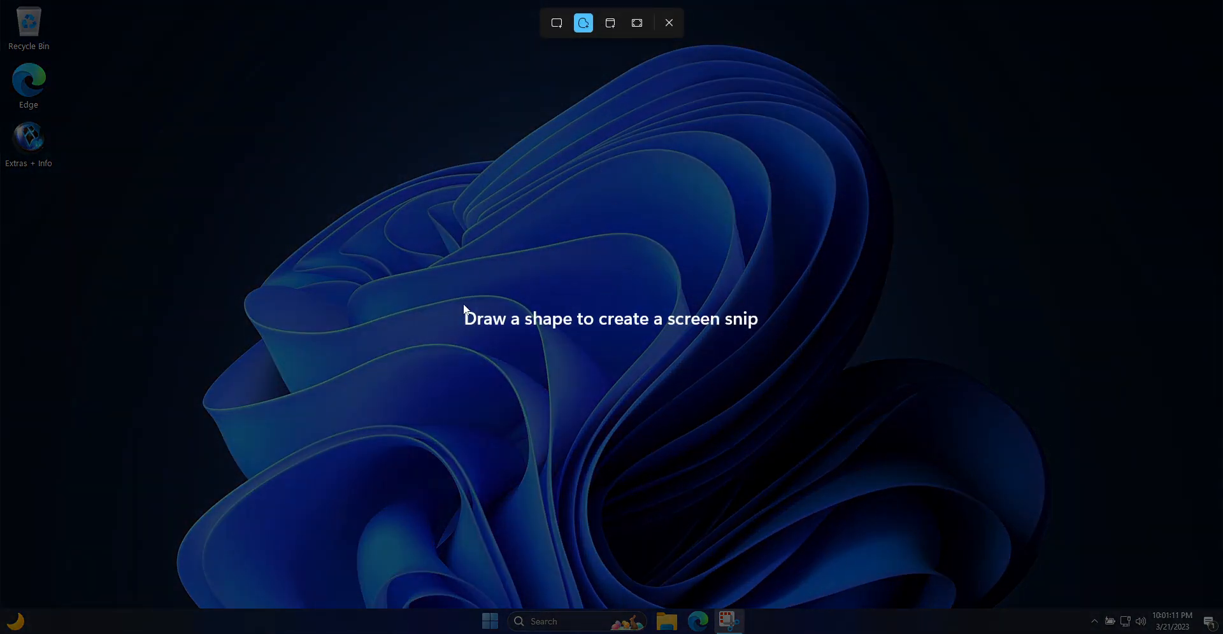